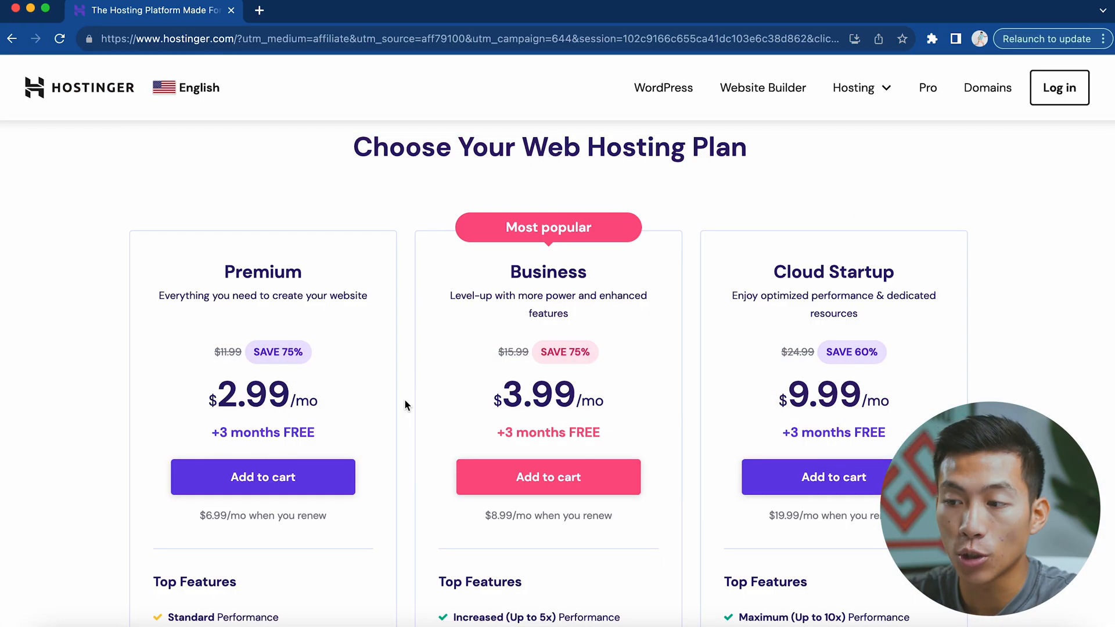
# Add the Hostinger Premium plan to the cart for 12 months
pyautogui.scroll(-3)
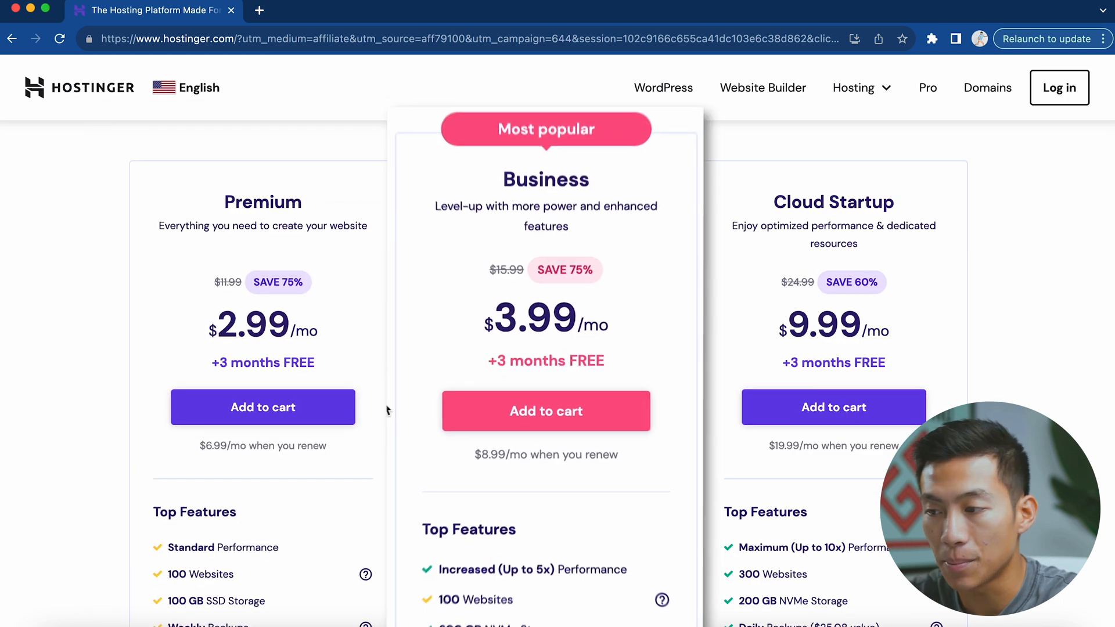
pyautogui.scroll(-3)
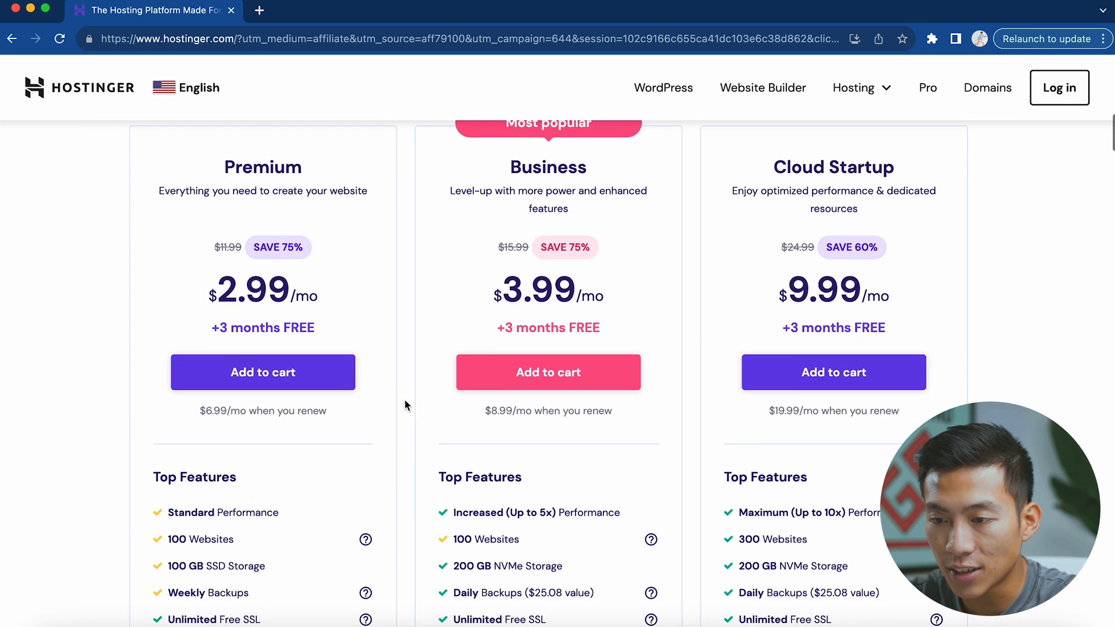
pyautogui.scroll(-3)
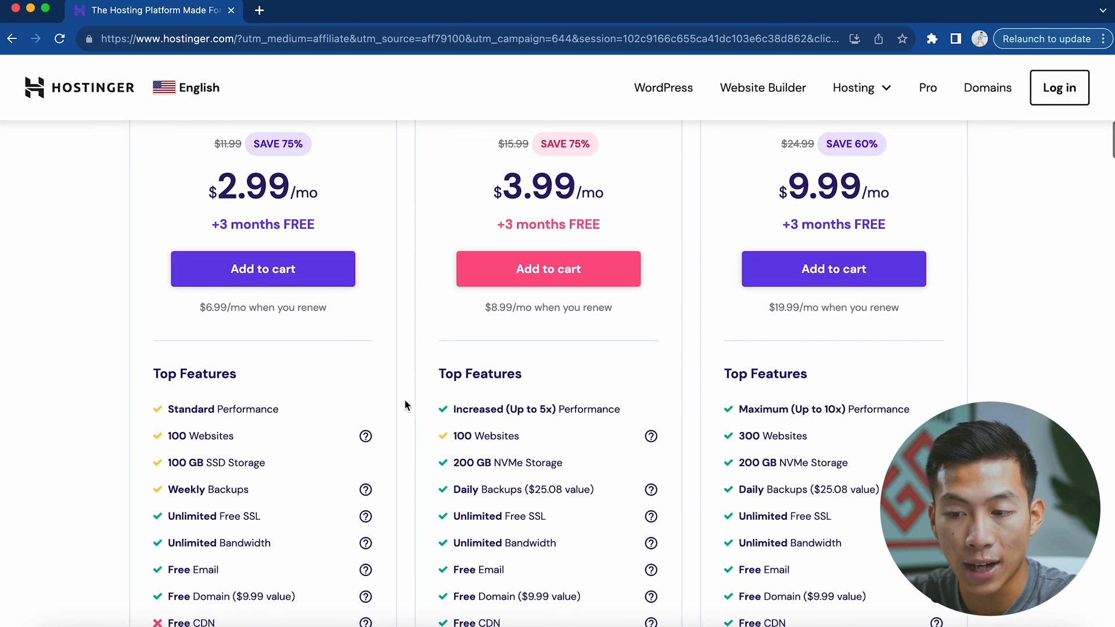
pyautogui.scroll(-3)
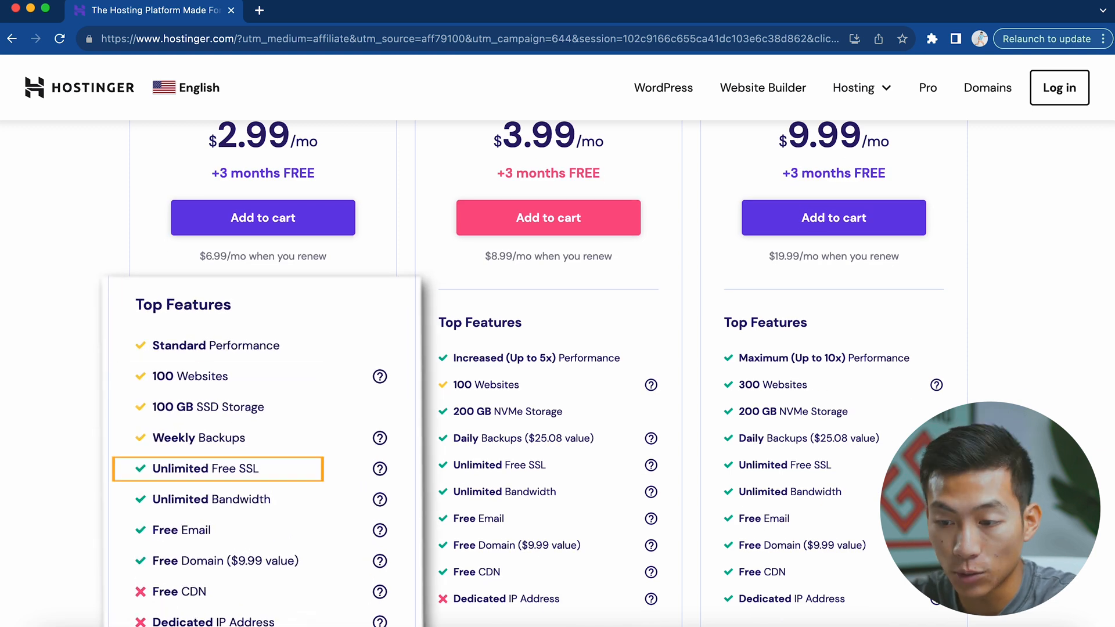
pyautogui.moveTo(217, 498)
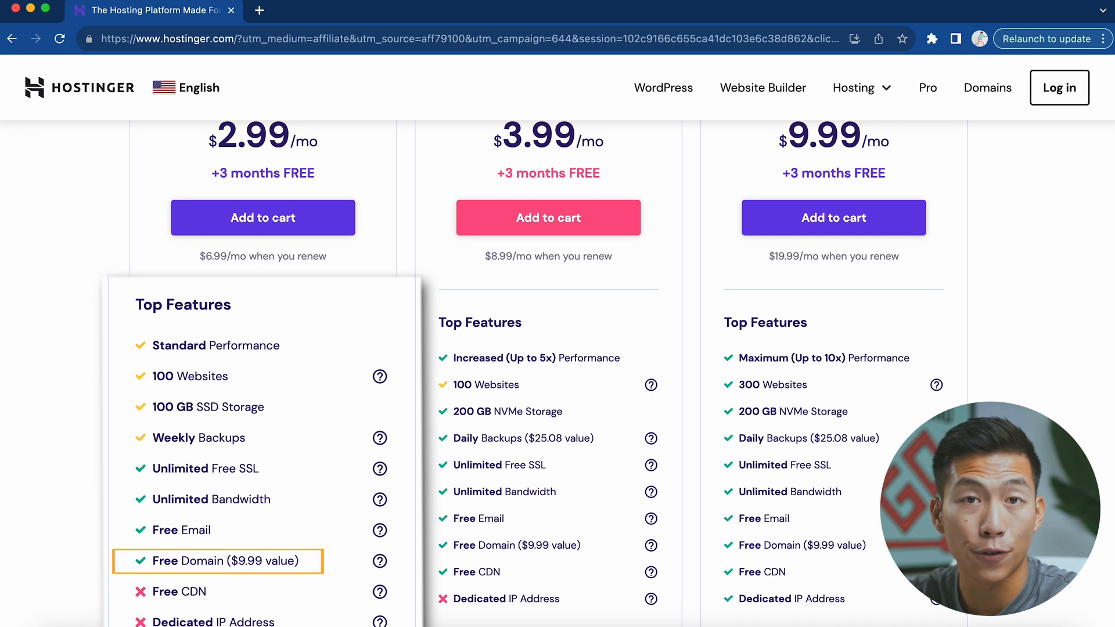
pyautogui.scroll(3)
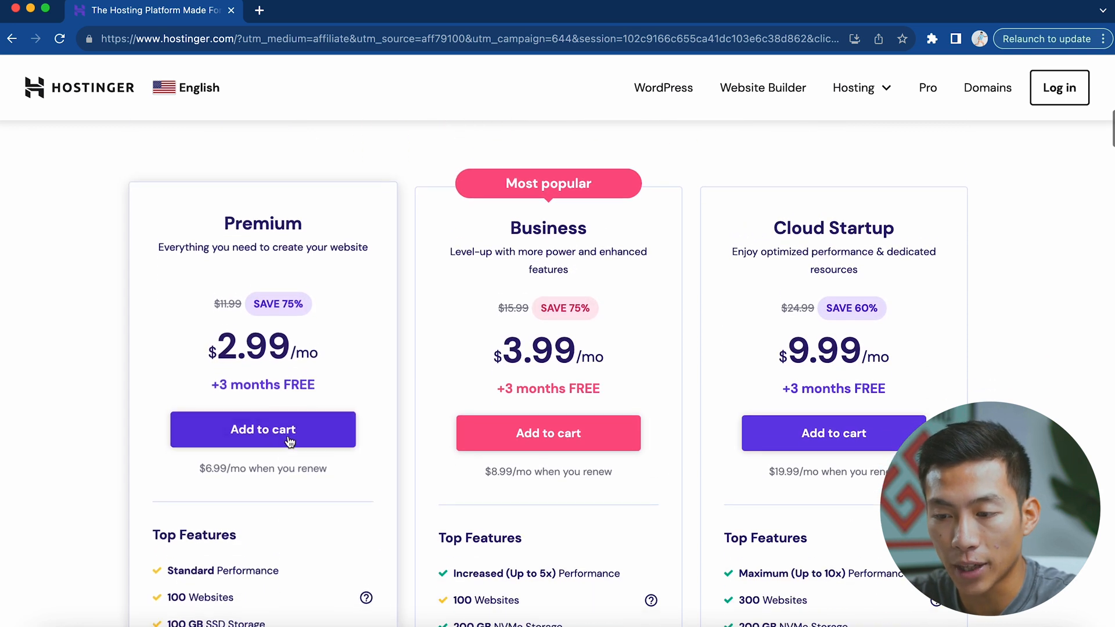
pyautogui.click(263, 430)
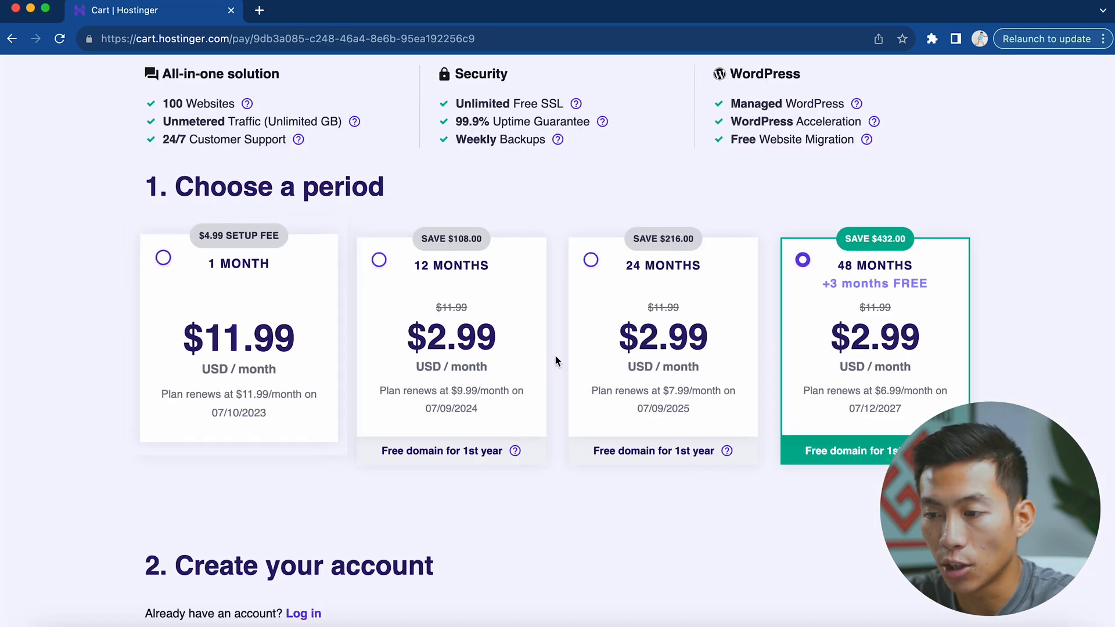
pyautogui.moveTo(239, 338)
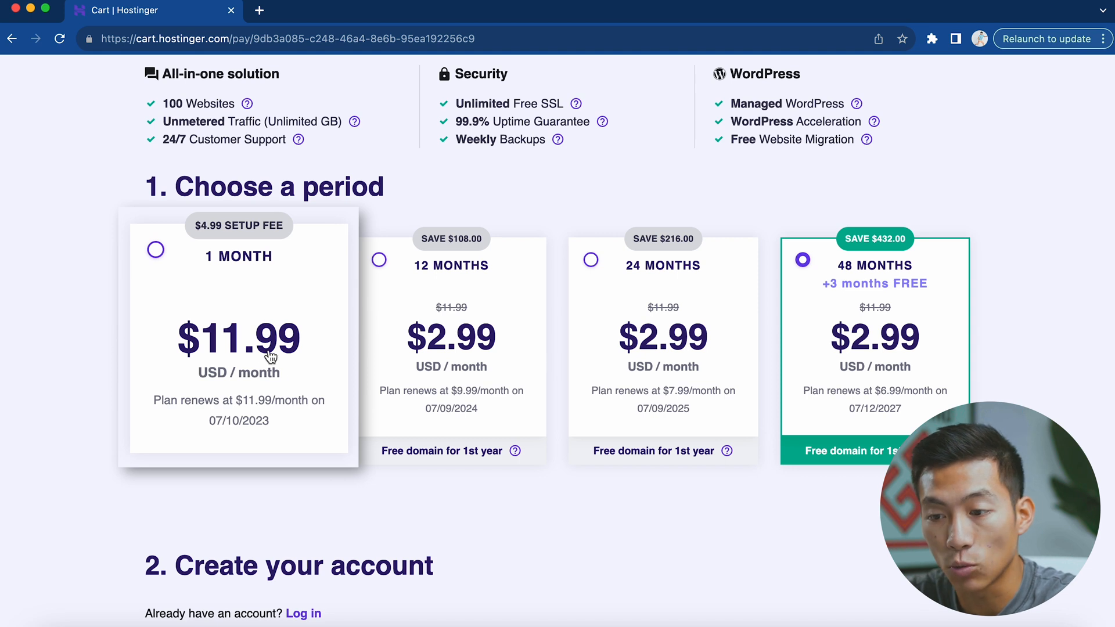
pyautogui.moveTo(274, 426)
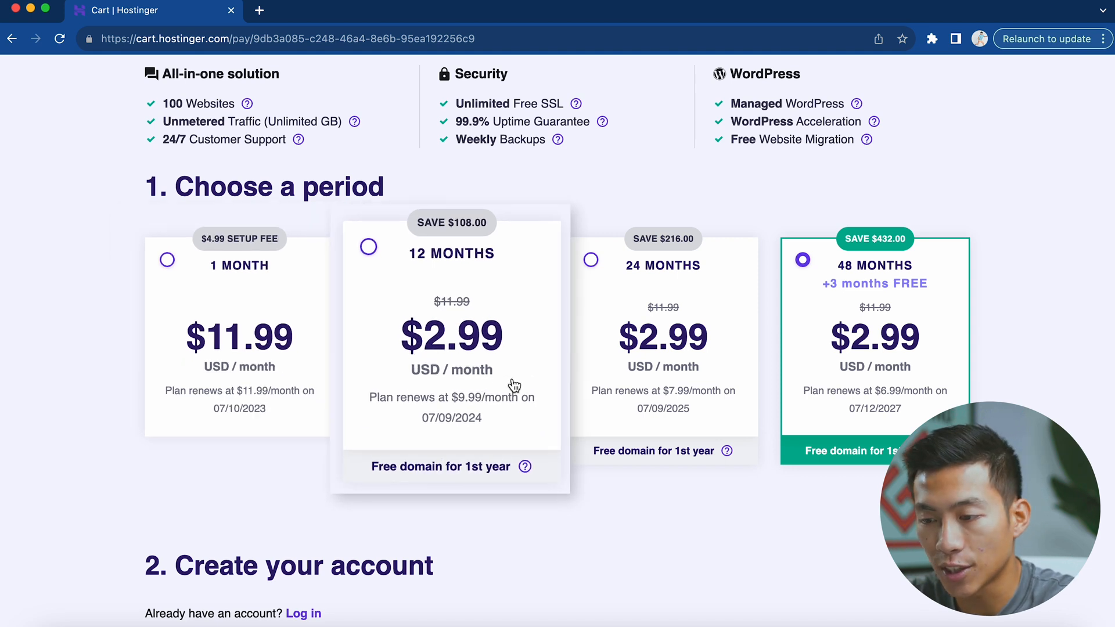
# Apply the CHARLIECHANG coupon, bringing the order total to $32.29
pyautogui.scroll(-3)
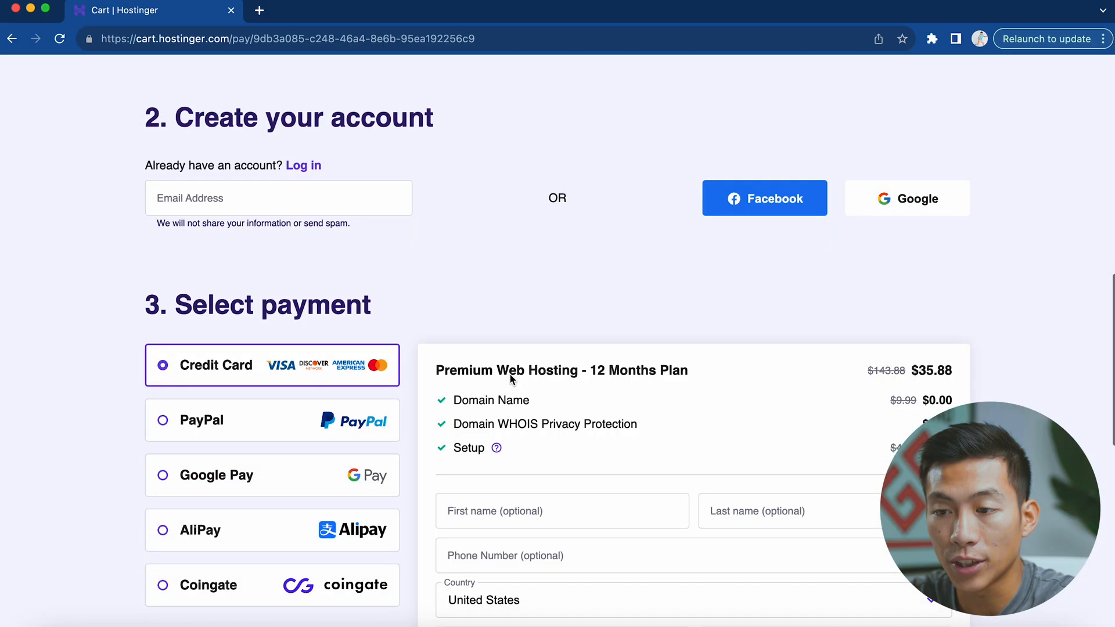
pyautogui.scroll(-3)
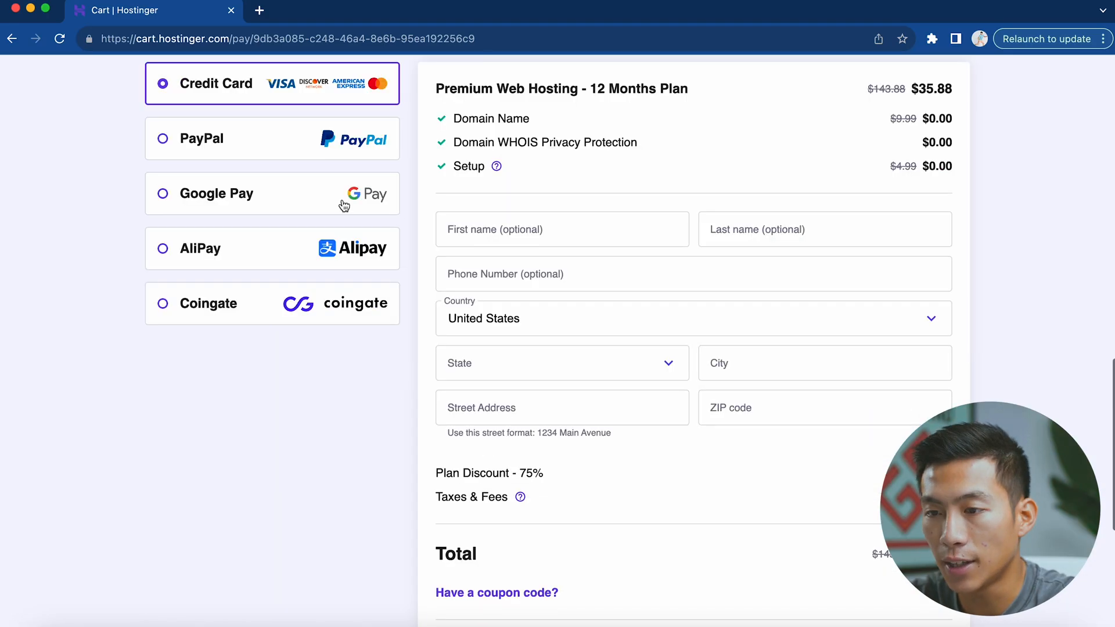
pyautogui.scroll(-3)
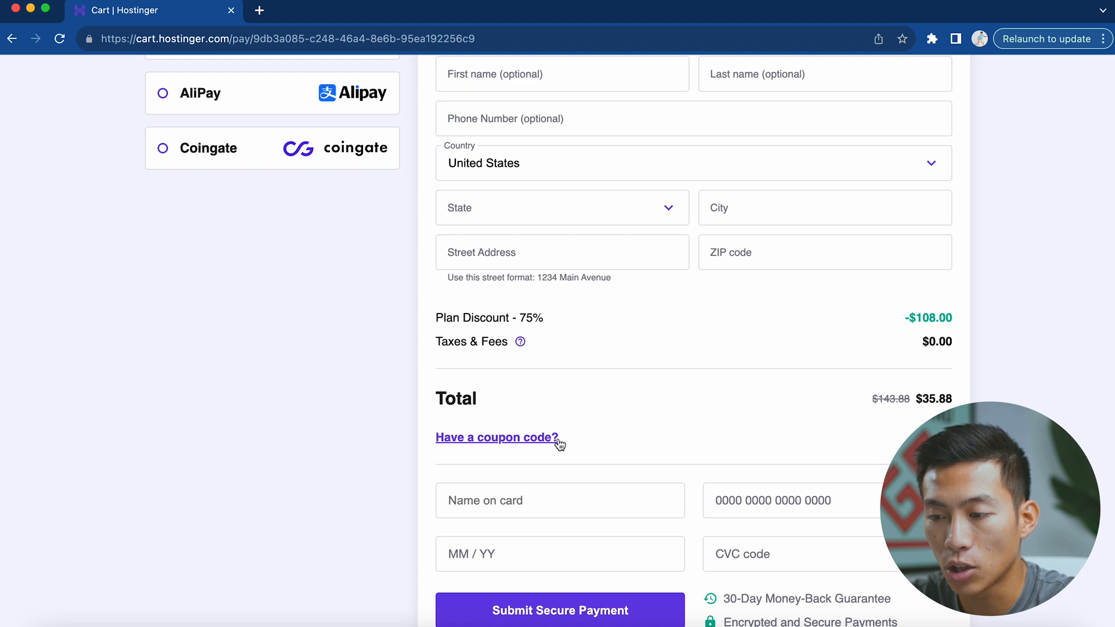
pyautogui.scroll(-3)
pyautogui.write('CHARLIECHANG')
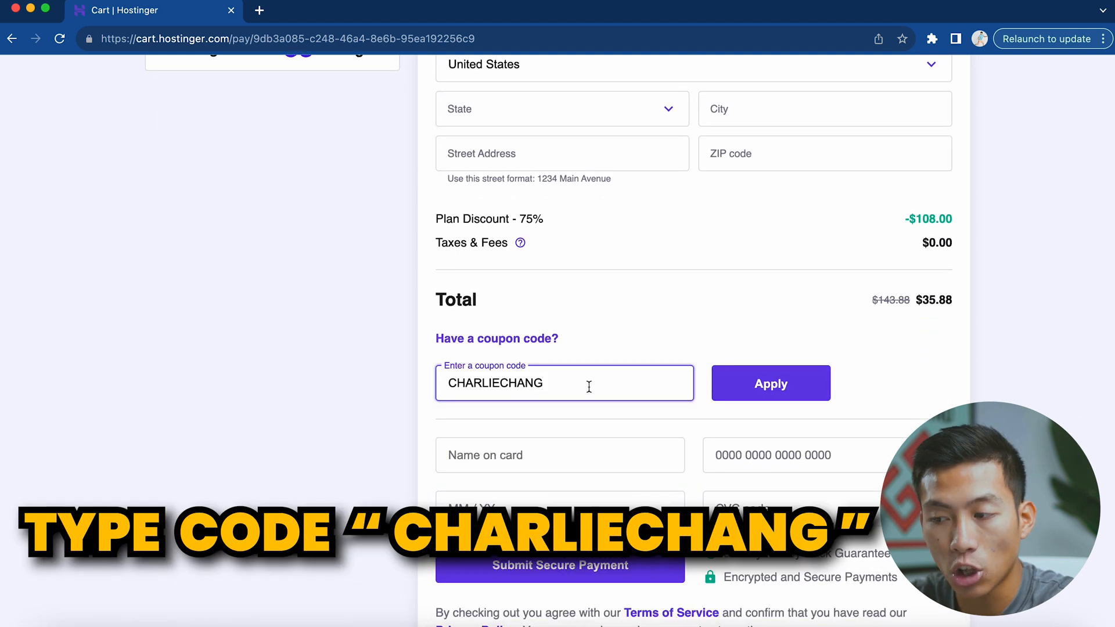
pyautogui.click(770, 383)
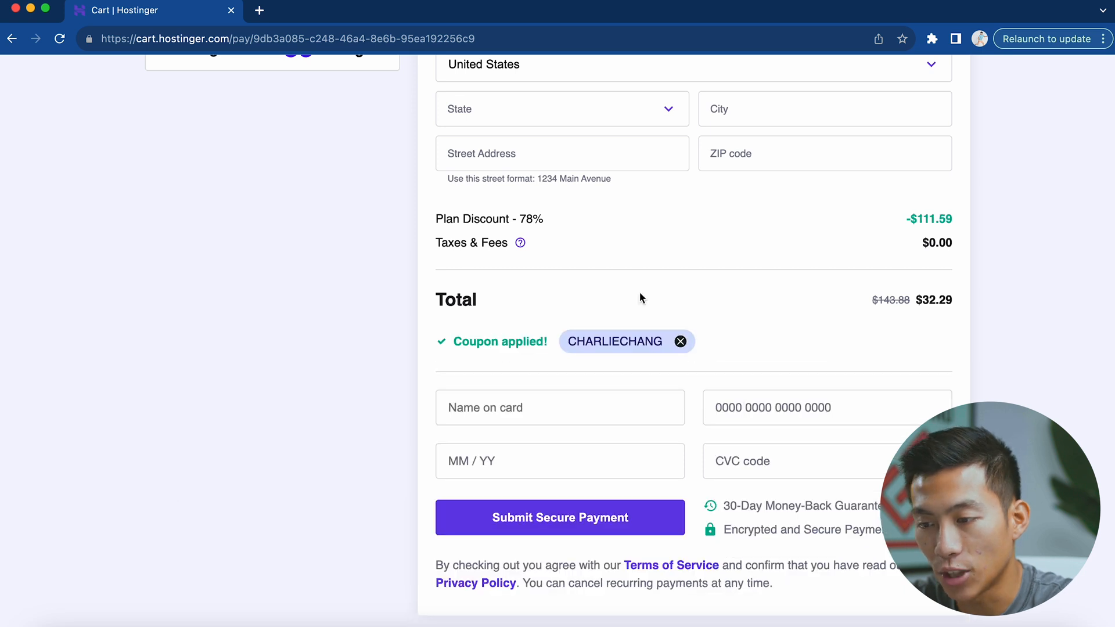
pyautogui.moveTo(524, 357)
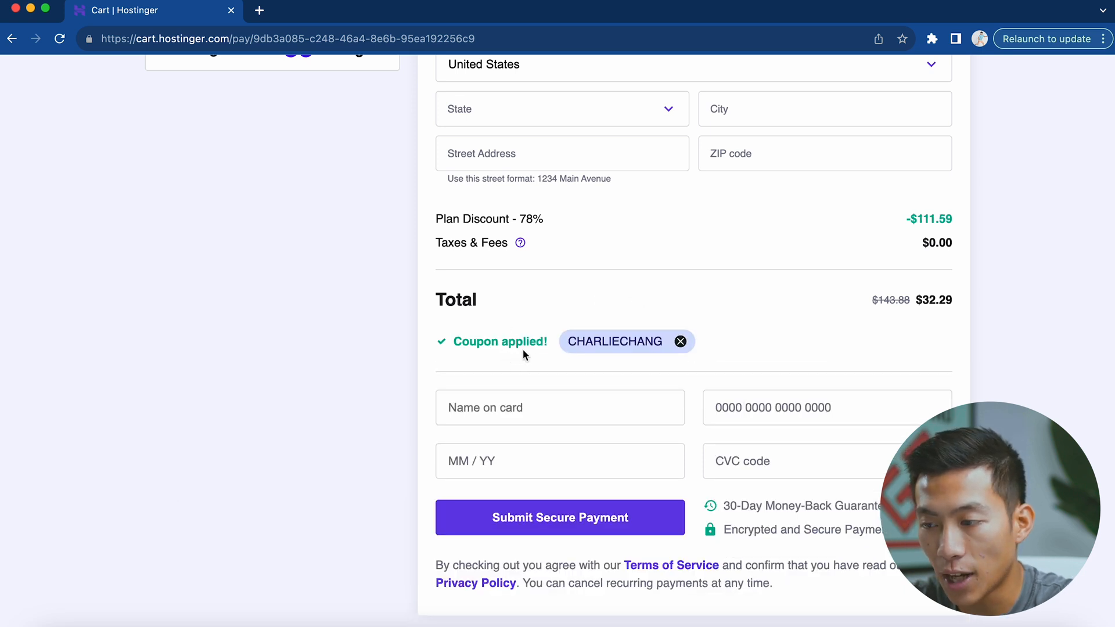
pyautogui.moveTo(940, 326)
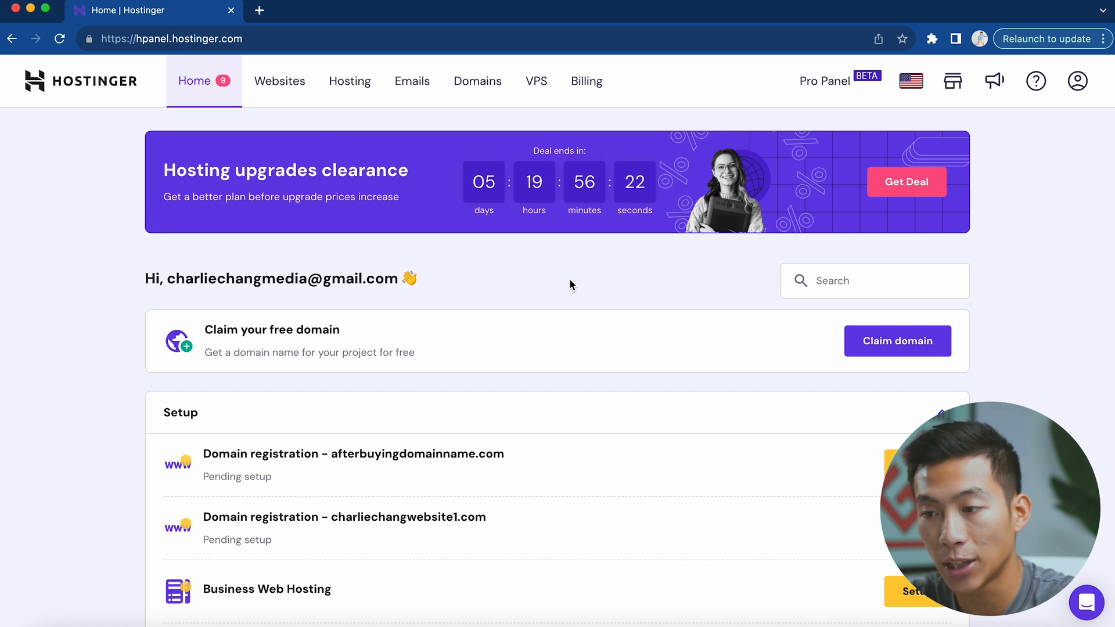
# Start the setup for a pending Premium Web Hosting plan from the hPanel Home list
pyautogui.scroll(-3)
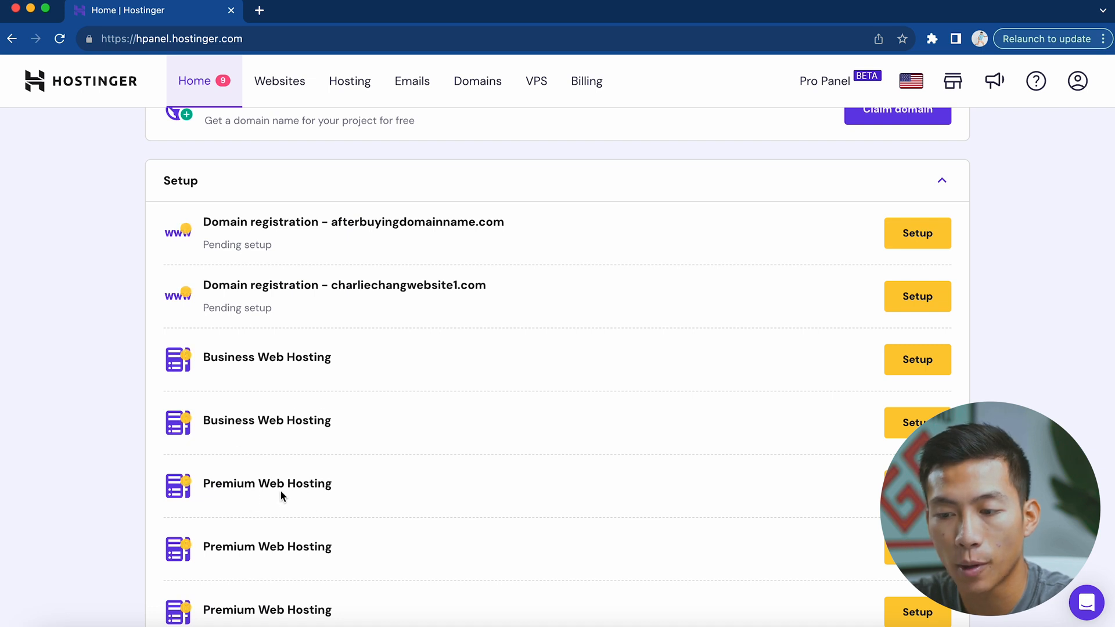
pyautogui.scroll(-3)
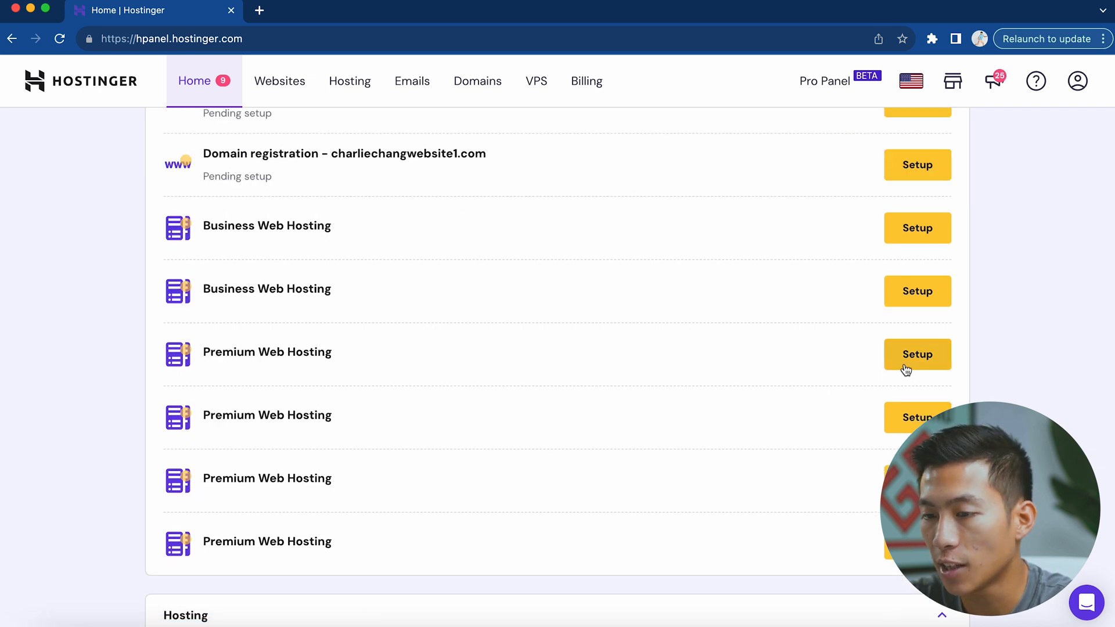
pyautogui.click(916, 354)
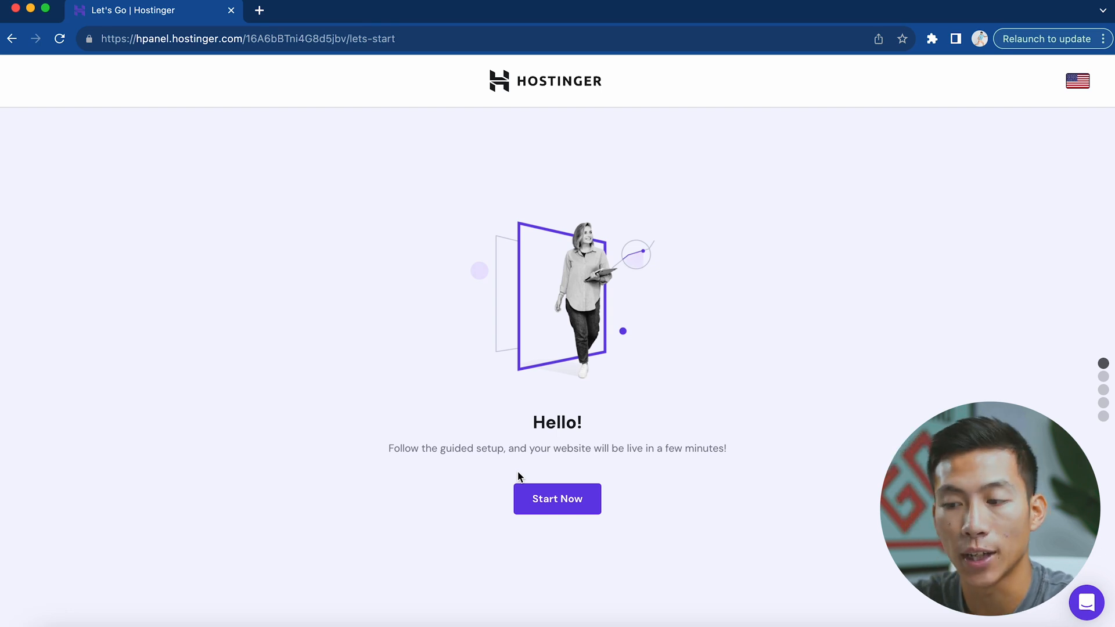
# Create a new WordPress site with login details, keep suggested plugins and skip the template
pyautogui.click(556, 498)
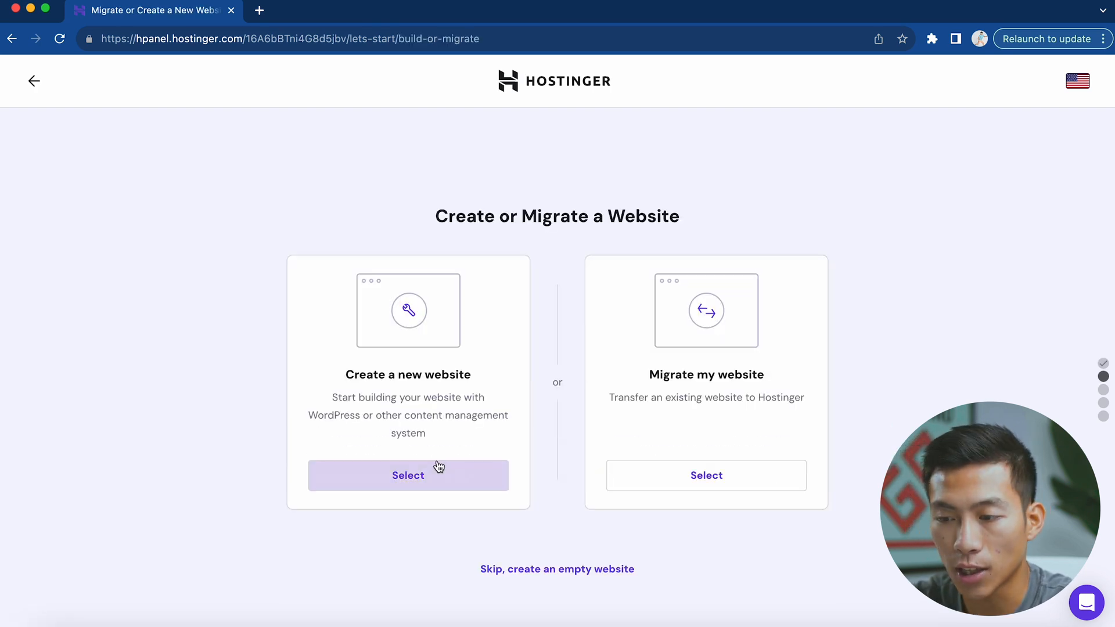
pyautogui.click(408, 475)
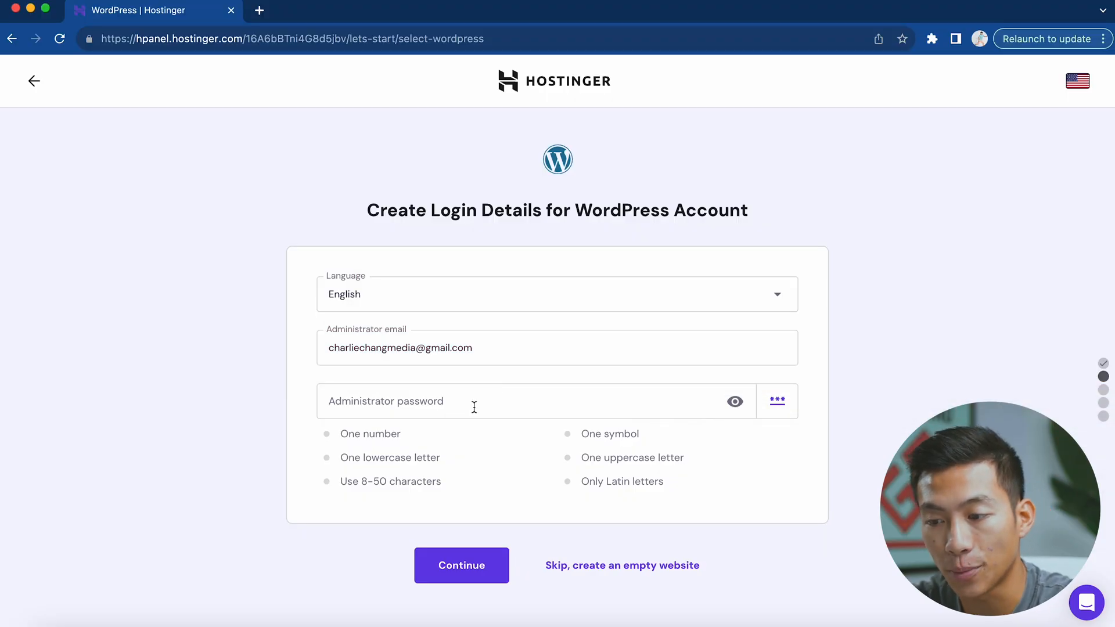
pyautogui.click(461, 565)
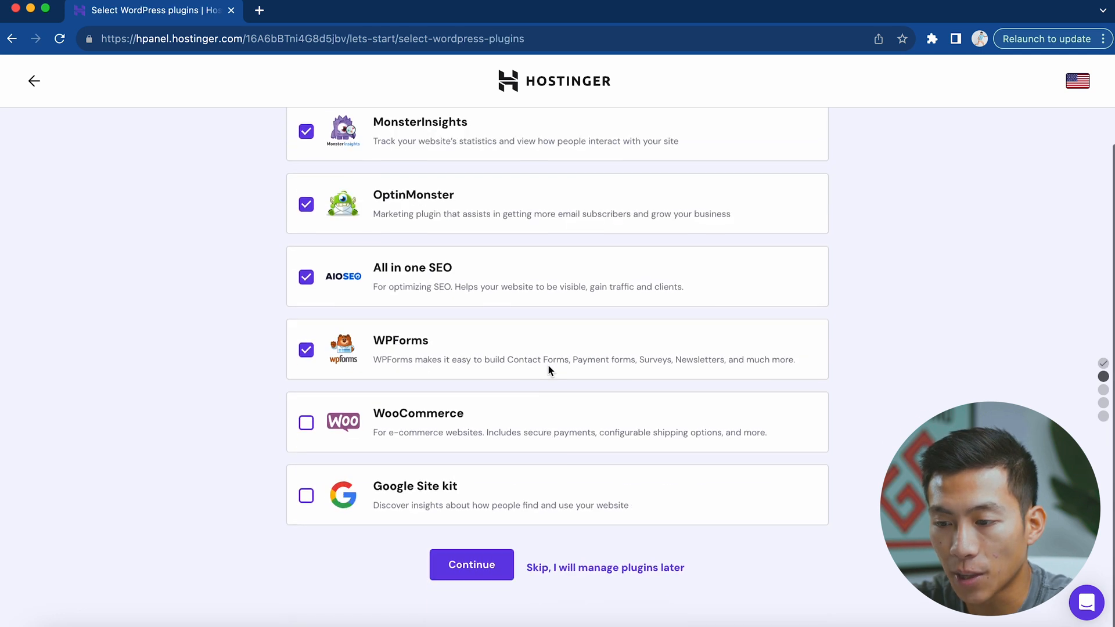
pyautogui.click(470, 564)
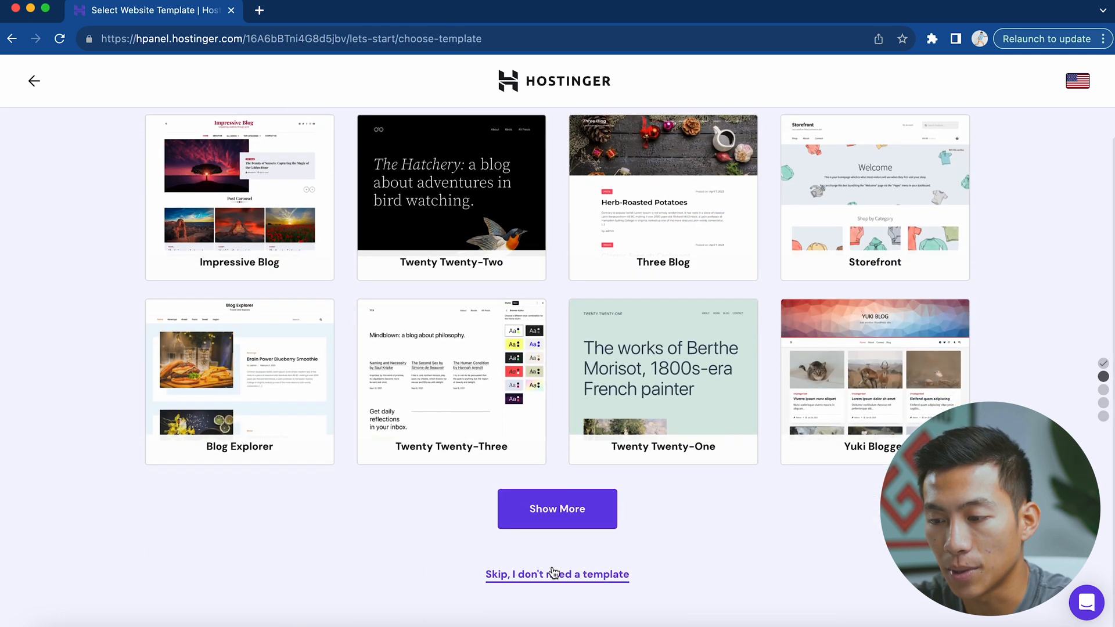
pyautogui.click(556, 575)
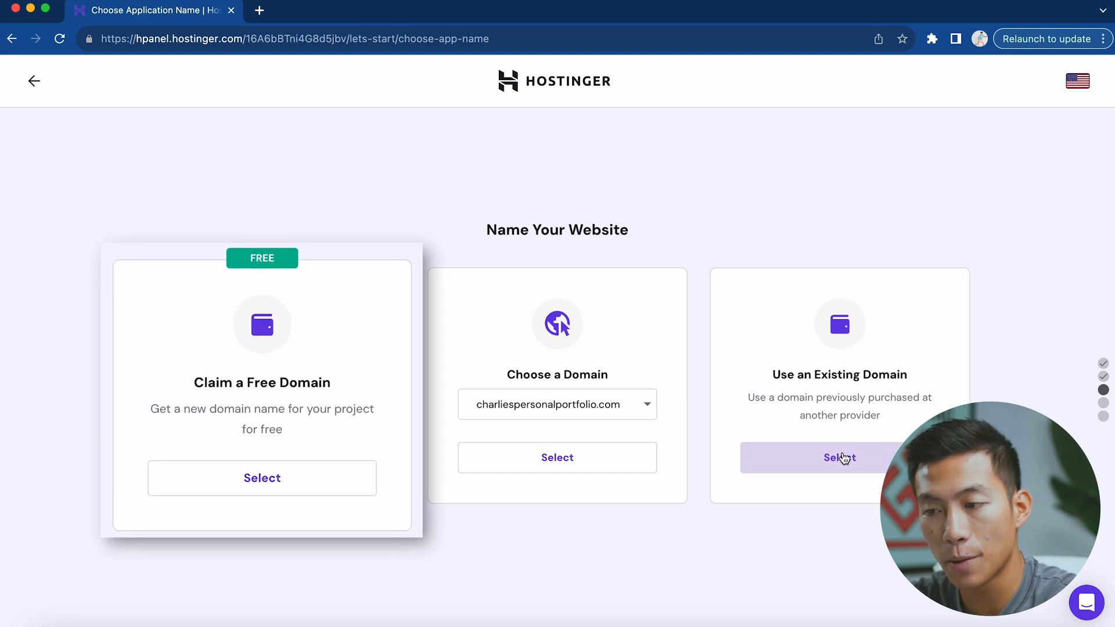
pyautogui.moveTo(283, 448)
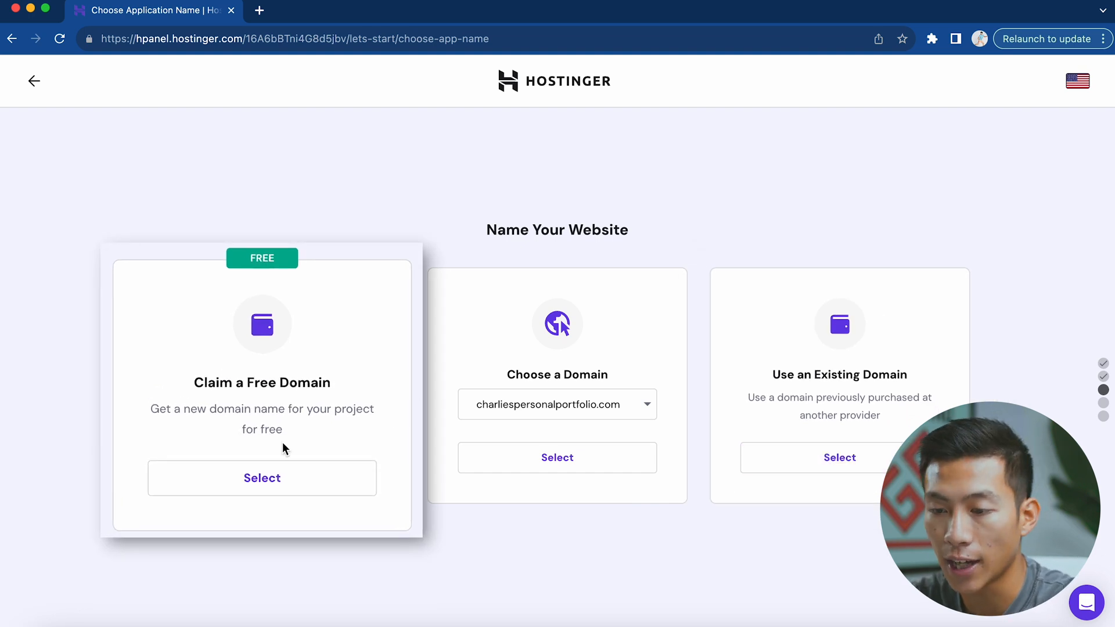
# Claim and register the free .com domain charliestestcoursewebsite.com to finish the website setup
pyautogui.click(262, 477)
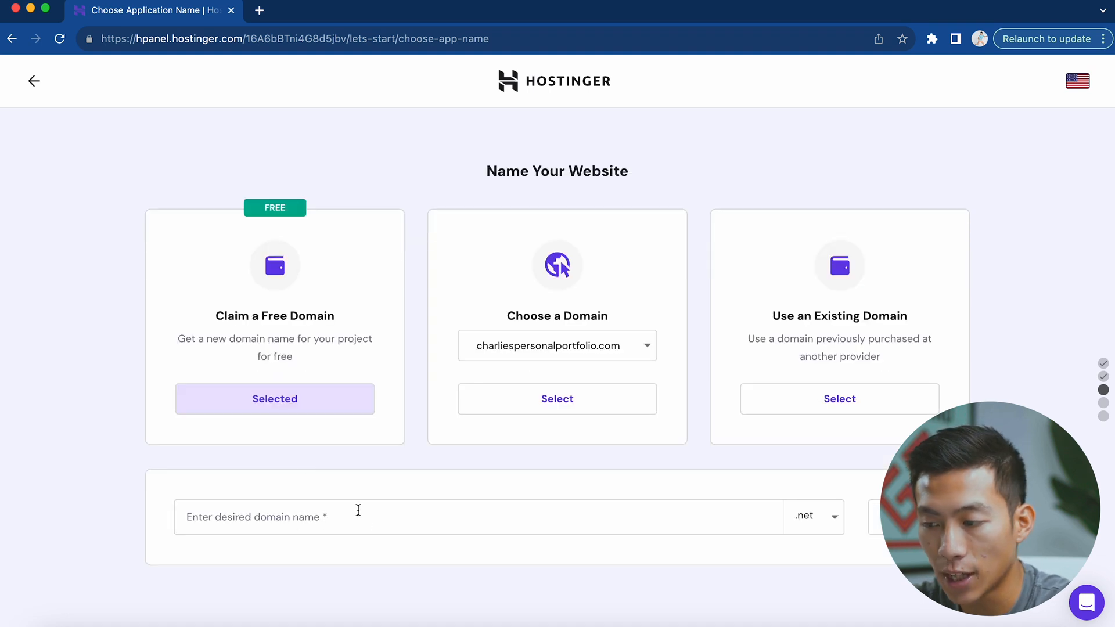
pyautogui.click(810, 515)
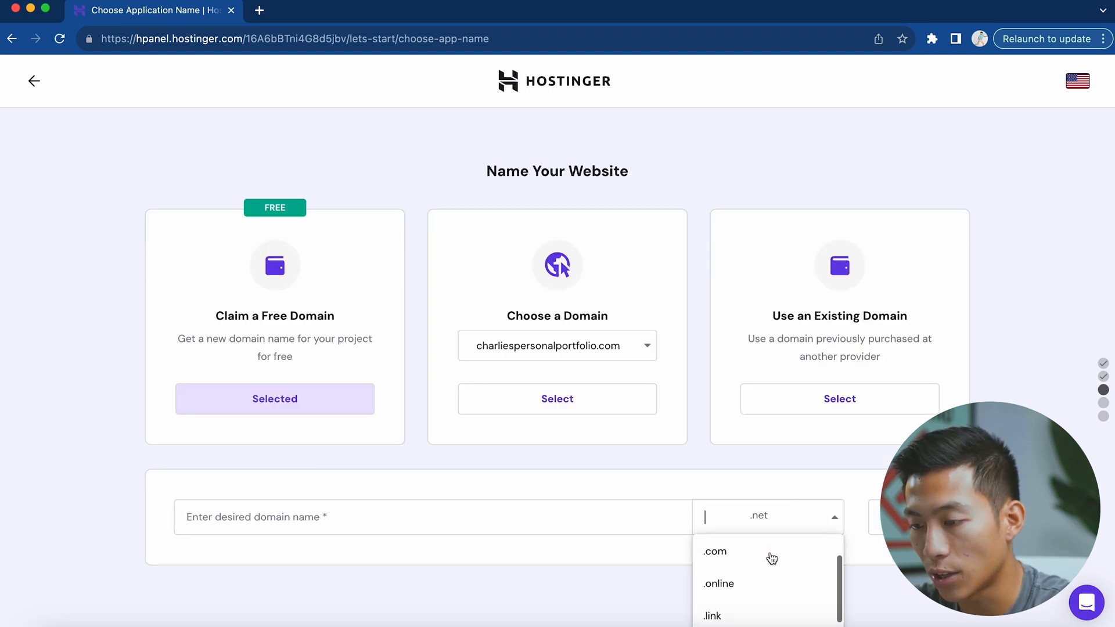
pyautogui.click(714, 550)
pyautogui.write('charliestestcoursewebsite.com')
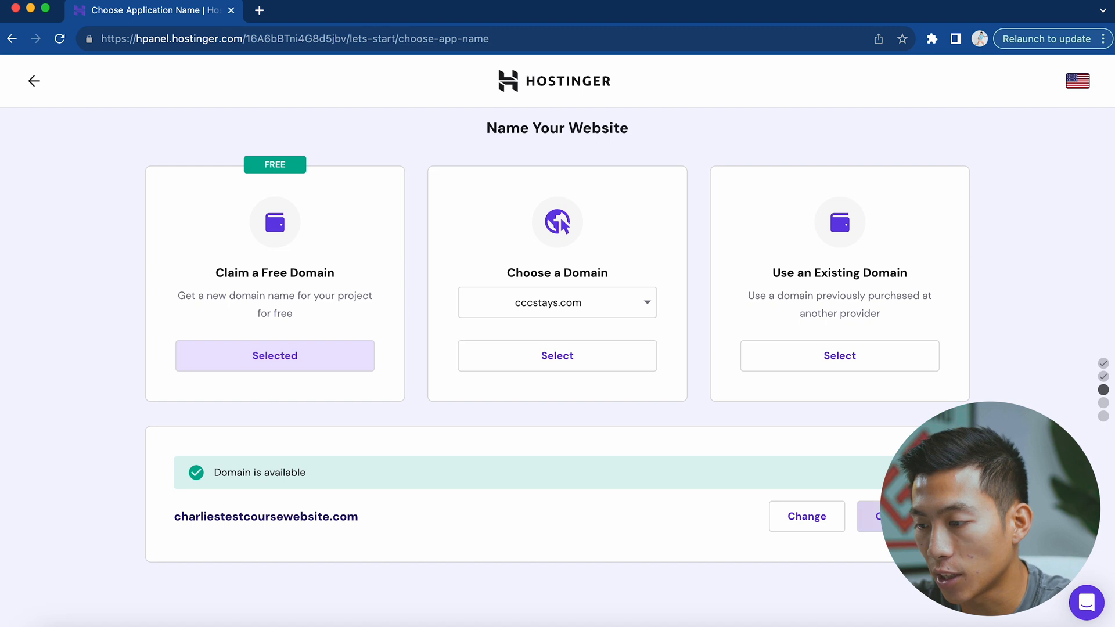
pyautogui.click(881, 516)
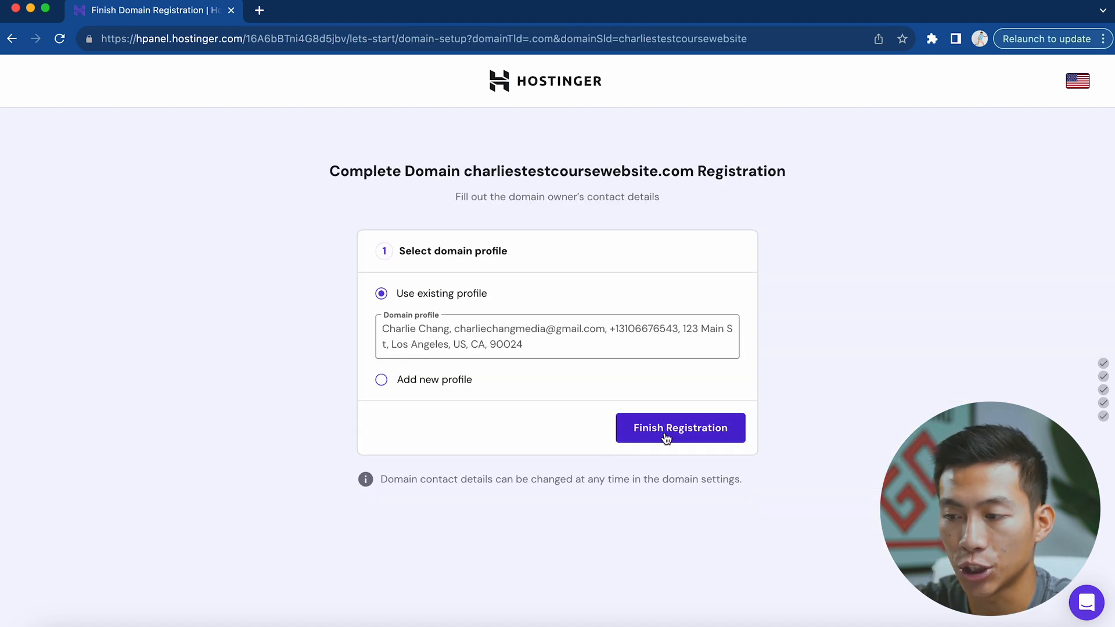
pyautogui.click(679, 428)
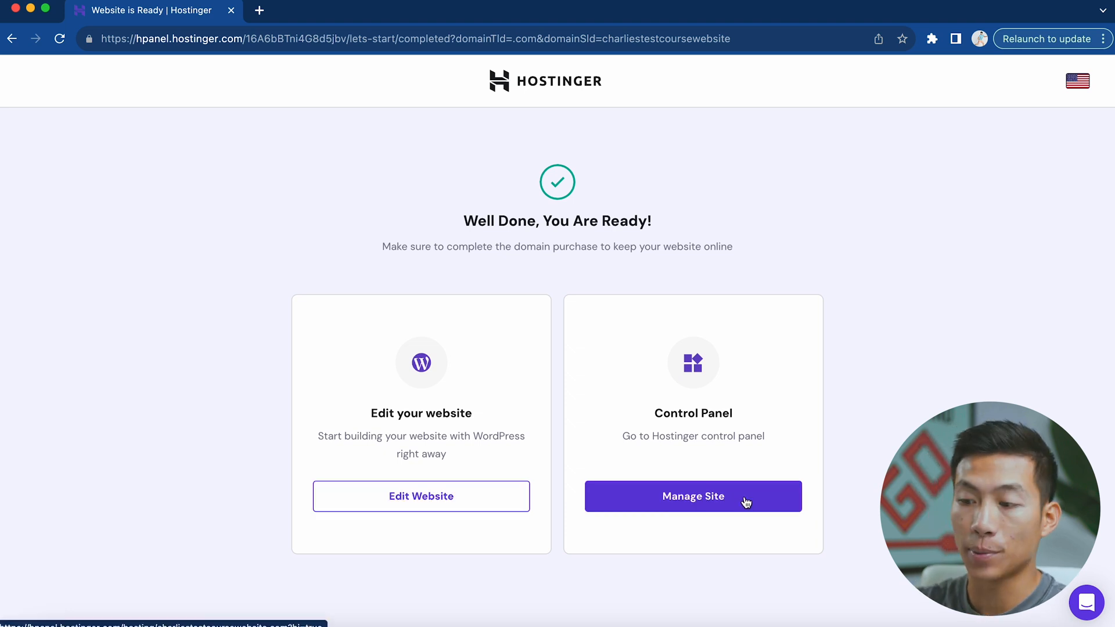
# Install and activate the LifterLMS plugin from the WordPress admin's Add New plugins page
pyautogui.click(692, 496)
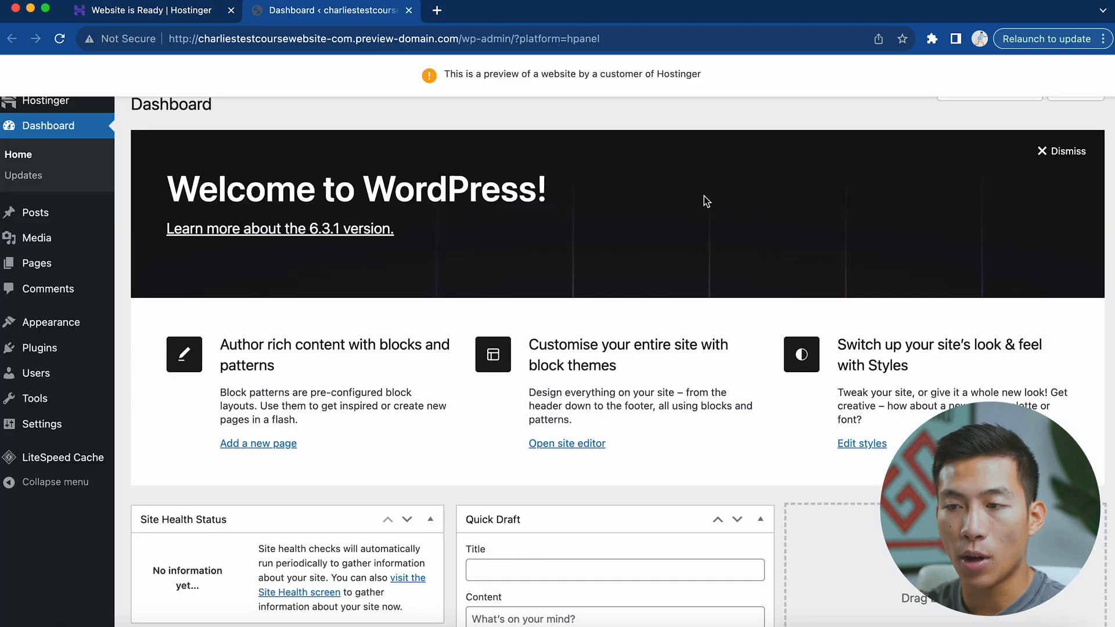
pyautogui.moveTo(533, 204)
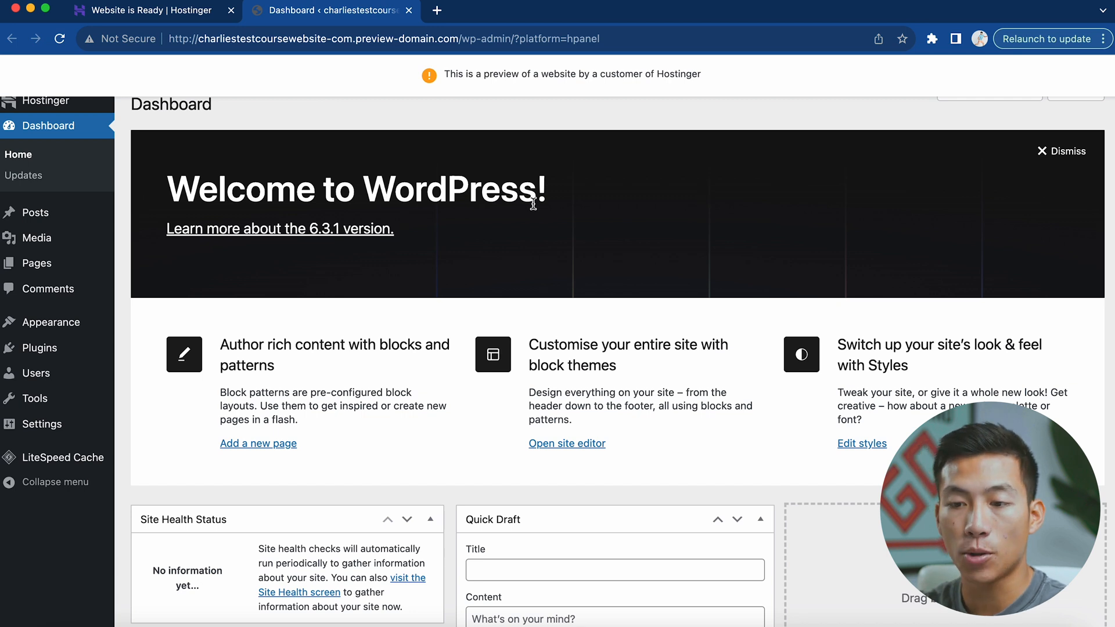
pyautogui.click(34, 347)
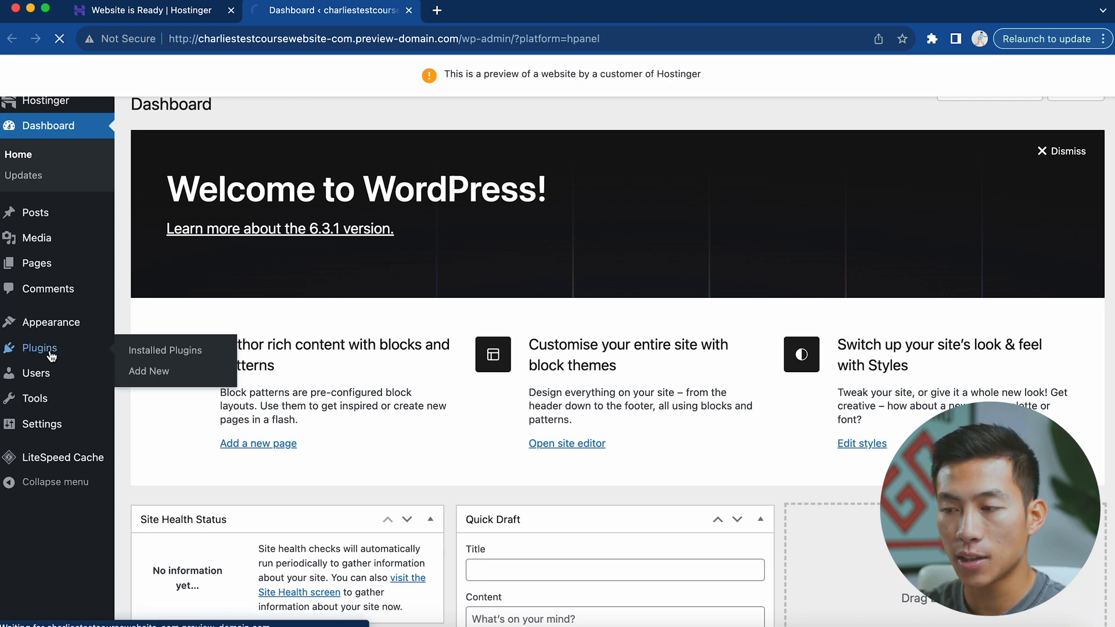
pyautogui.click(149, 370)
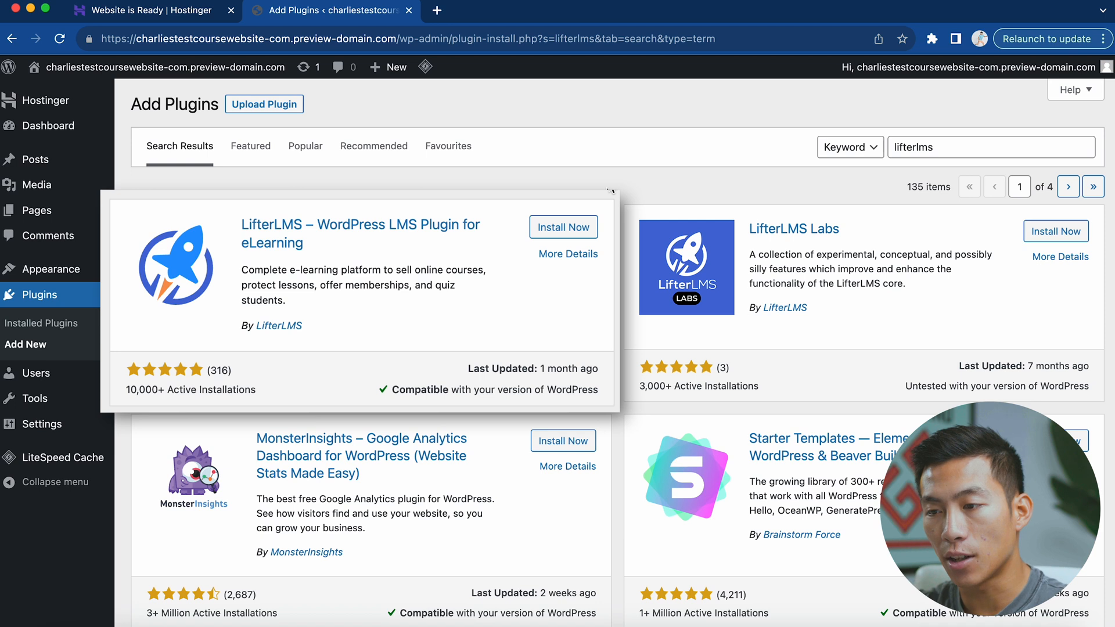
pyautogui.click(562, 227)
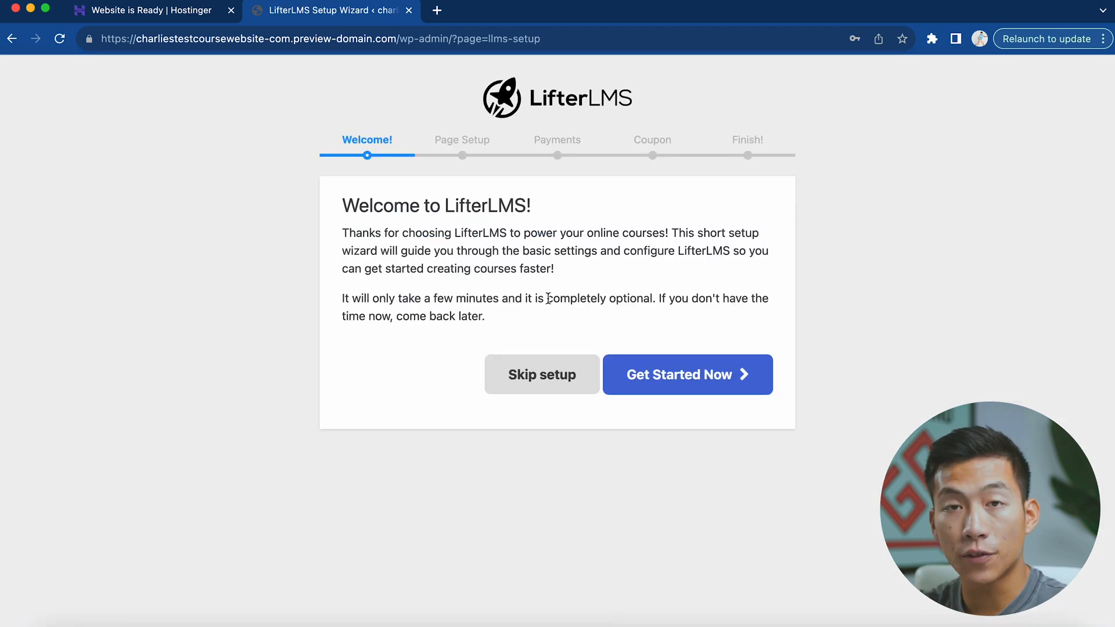
pyautogui.moveTo(589, 276)
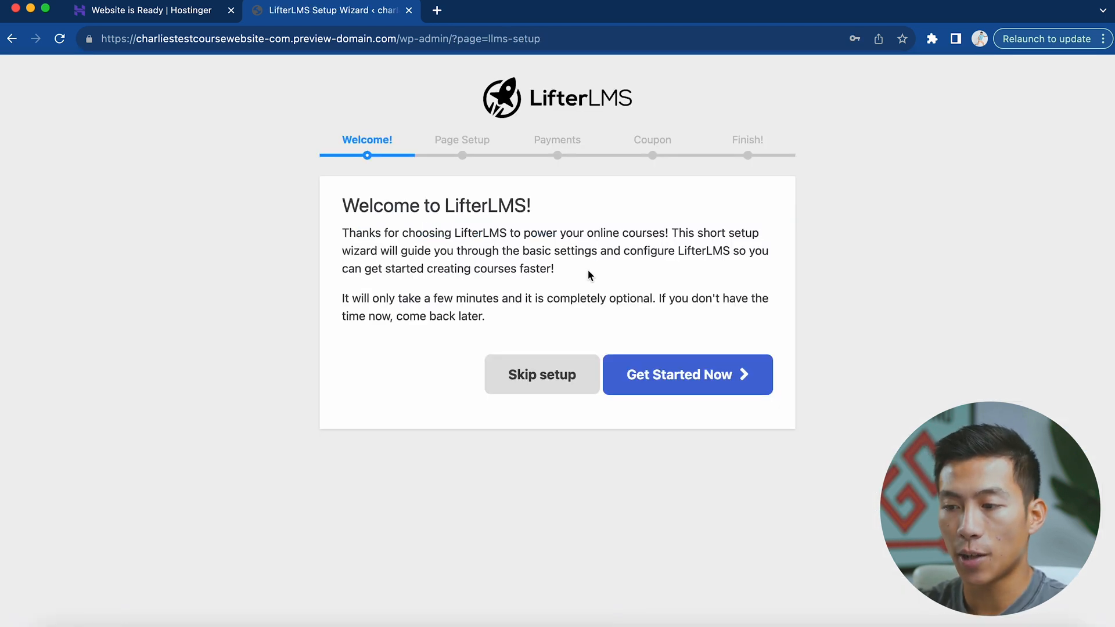
pyautogui.moveTo(659, 293)
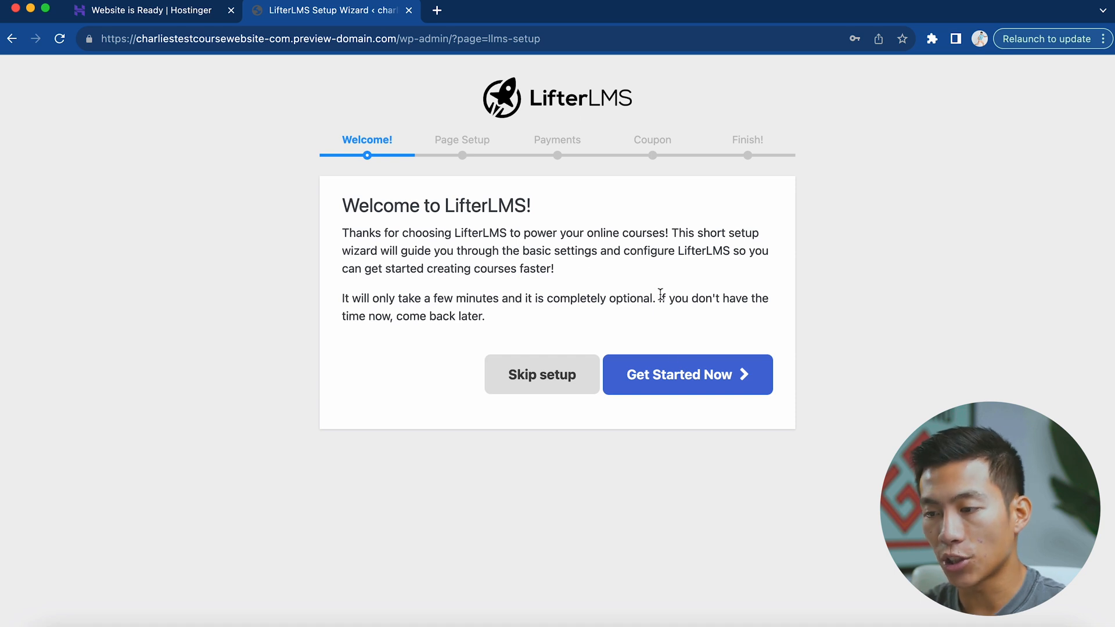
# Accept the essential pages and save payment settings with offline payments enabled
pyautogui.click(686, 373)
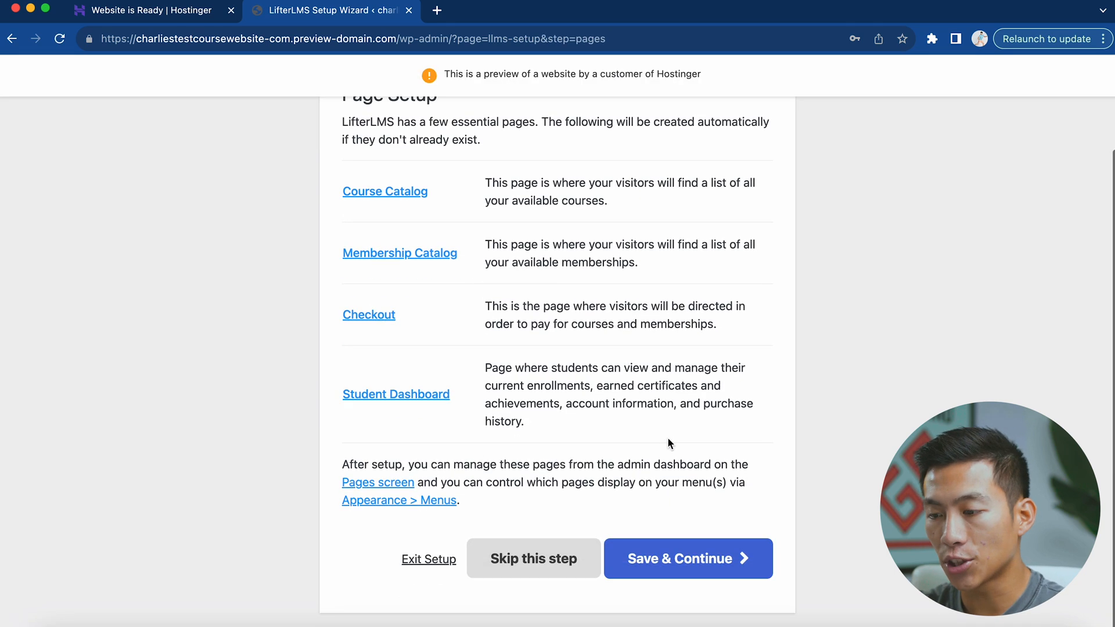
pyautogui.click(686, 558)
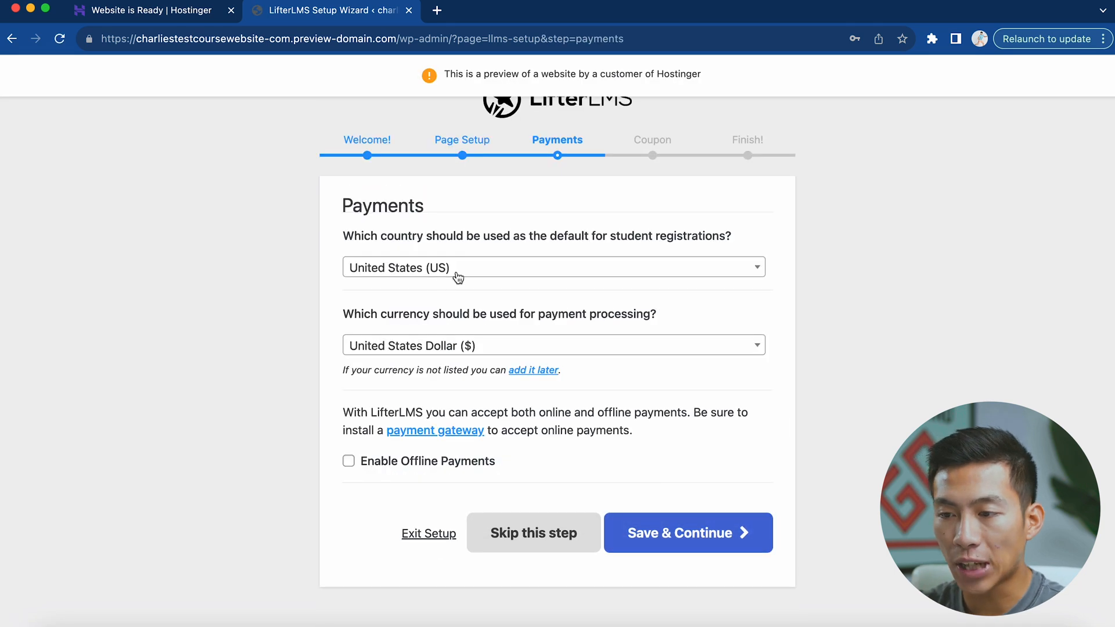
pyautogui.moveTo(482, 352)
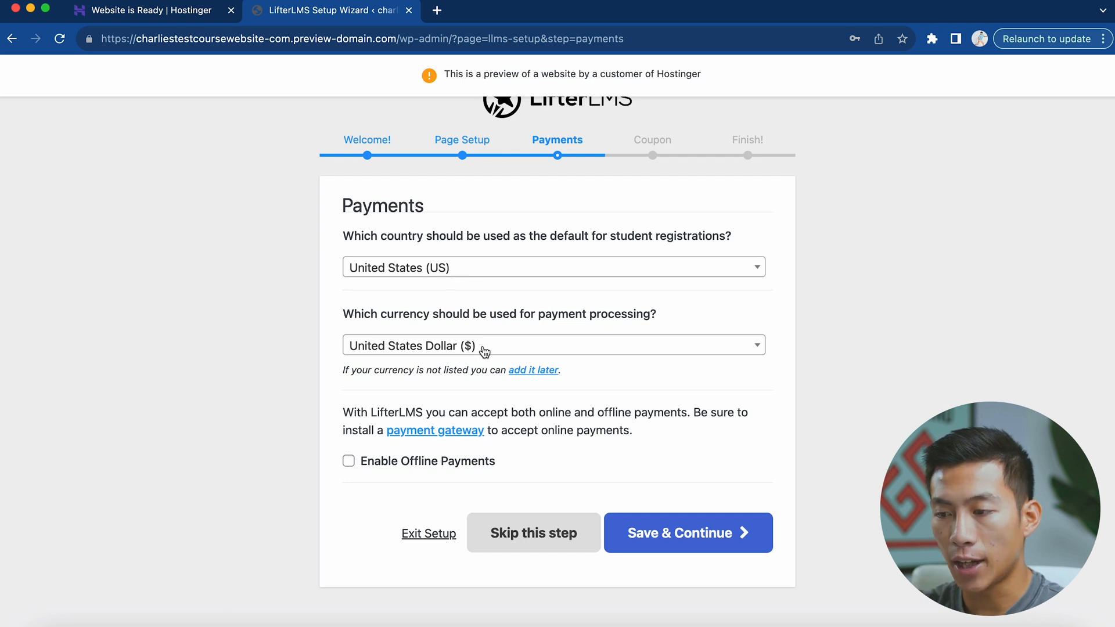
pyautogui.click(348, 461)
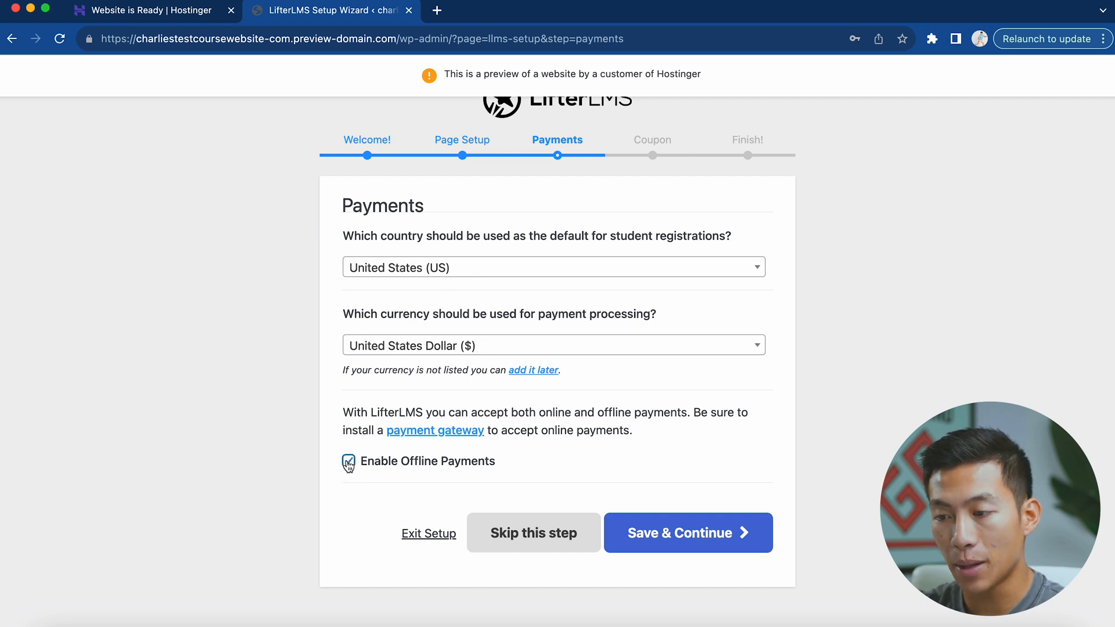
pyautogui.click(348, 461)
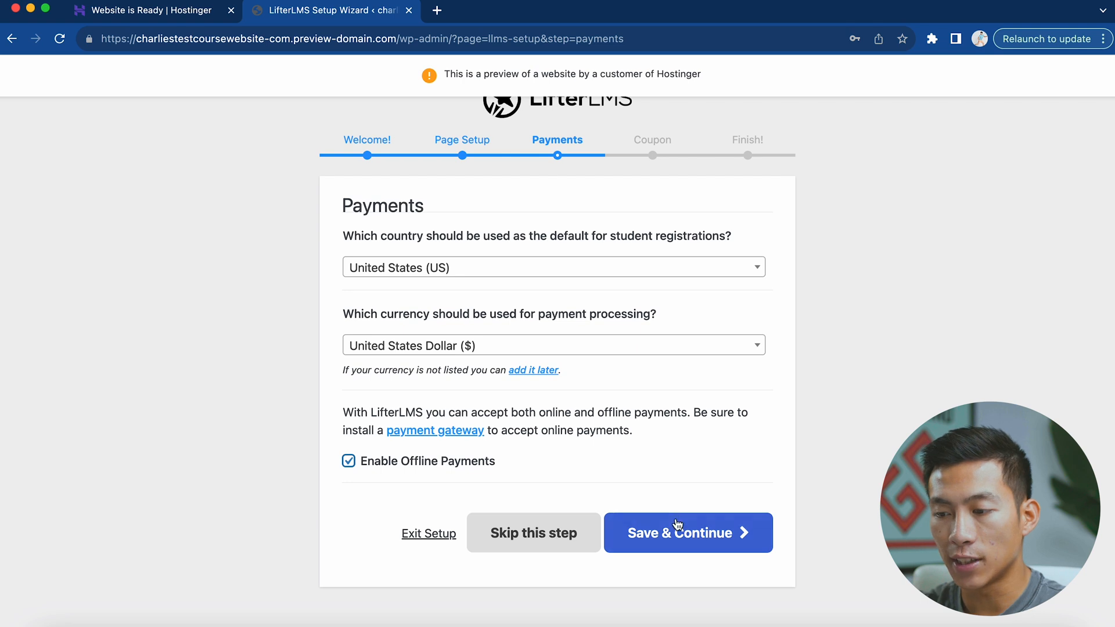
pyautogui.click(686, 533)
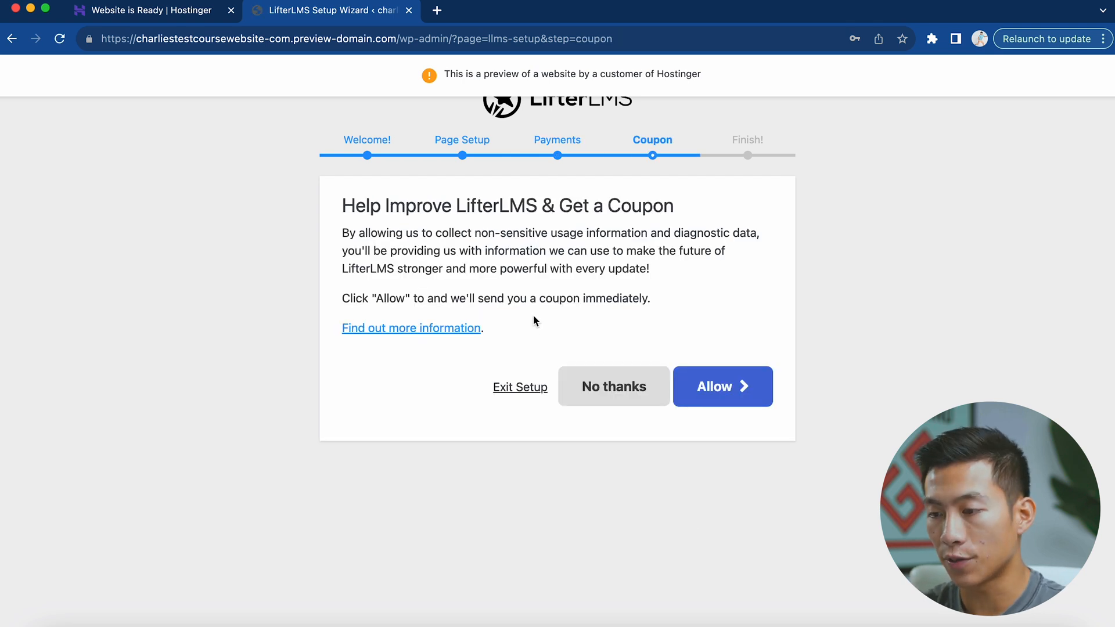
# Decline usage data sharing and choose Start from Scratch to finish the wizard
pyautogui.click(613, 385)
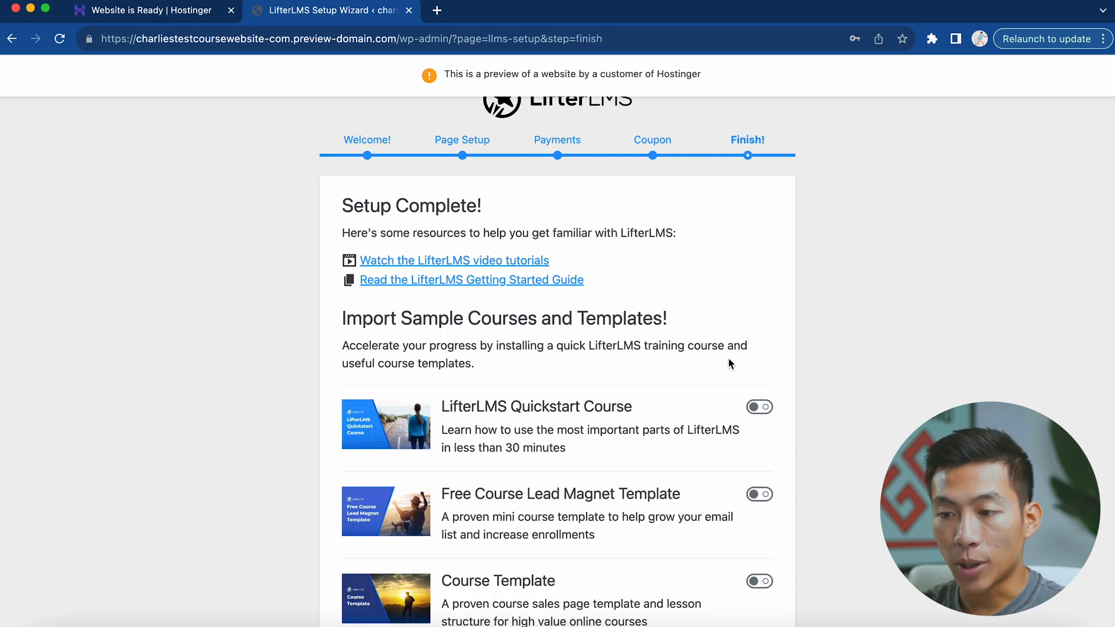
pyautogui.scroll(-3)
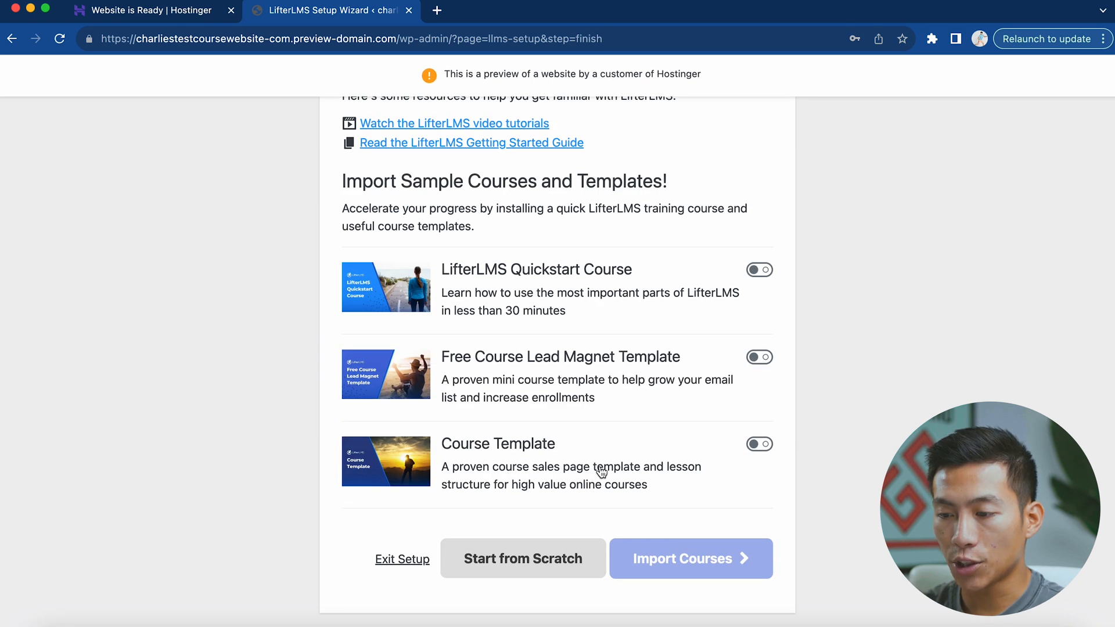
pyautogui.click(523, 558)
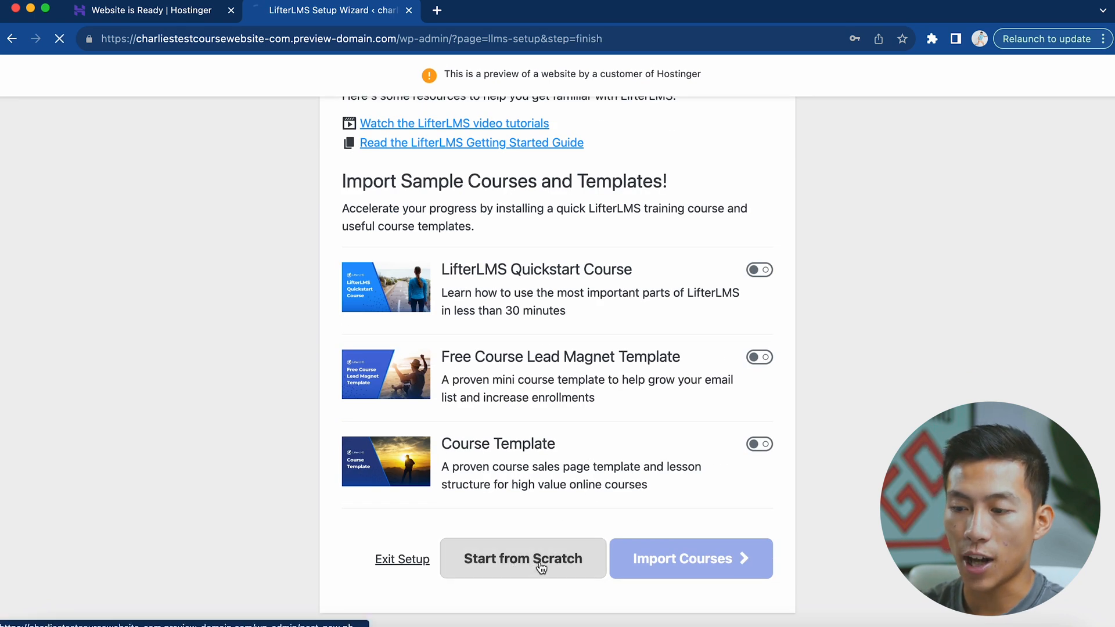
# Publish a new course titled Test Course
pyautogui.click(522, 558)
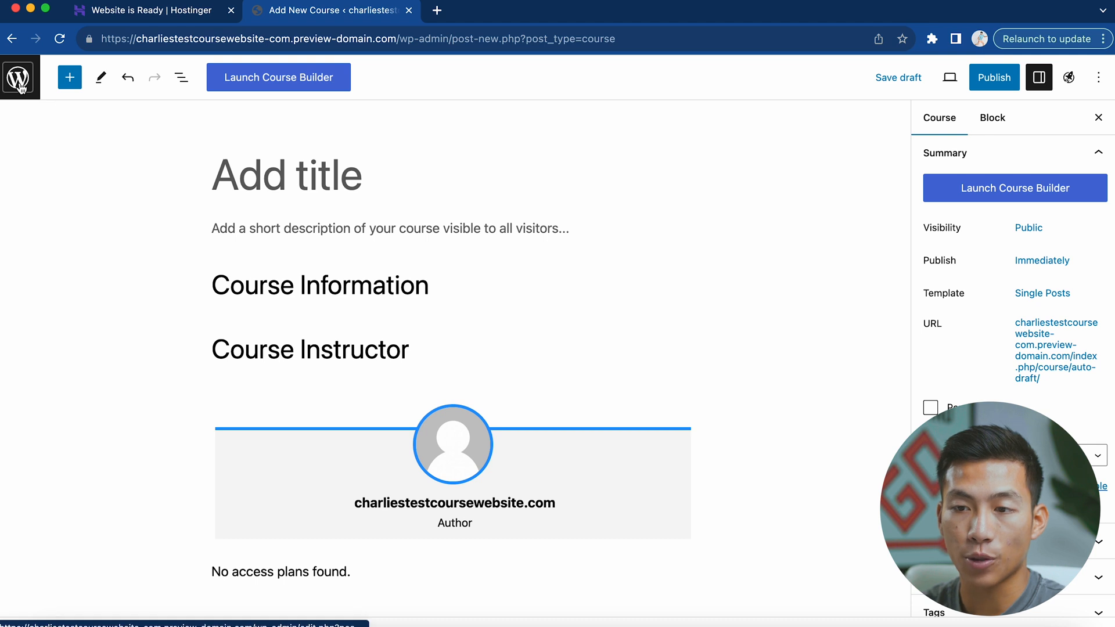
pyautogui.click(44, 294)
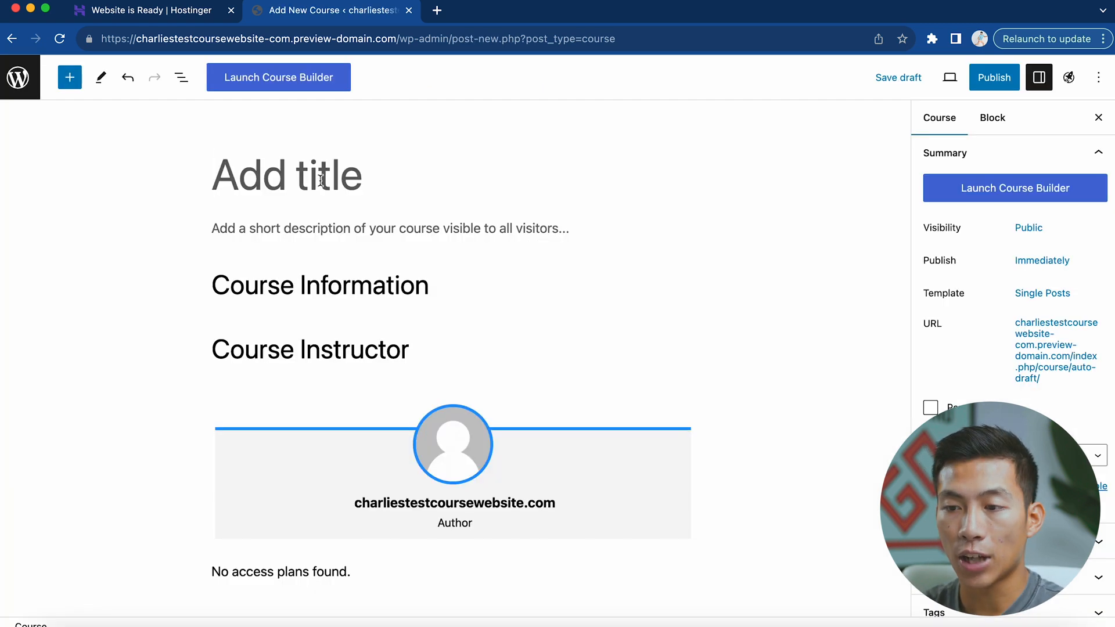
pyautogui.click(284, 175)
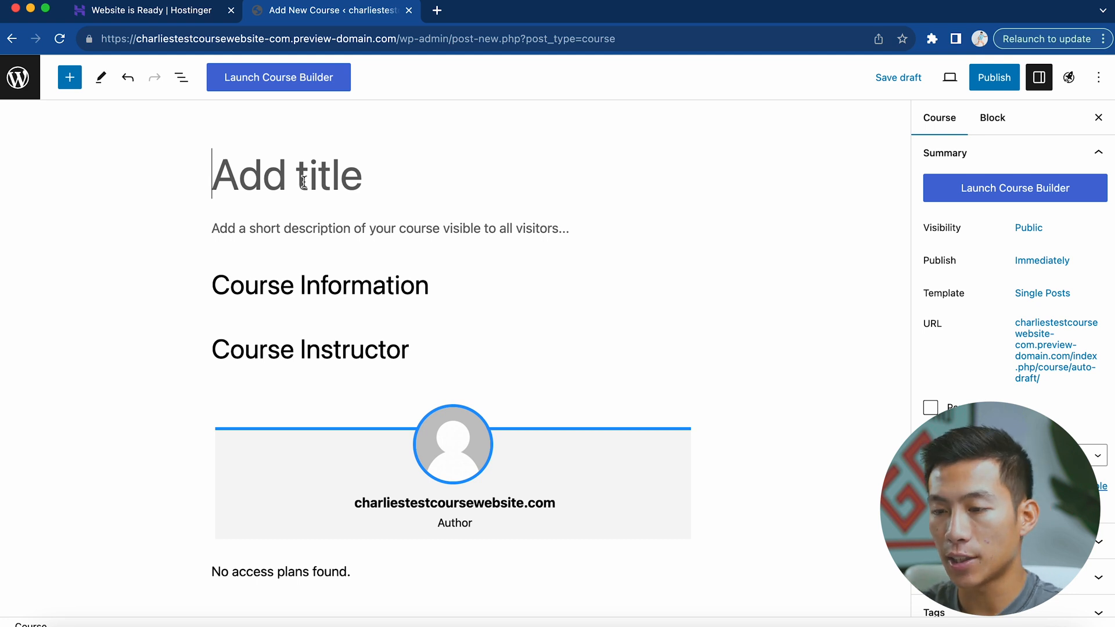
pyautogui.write('Test Course')
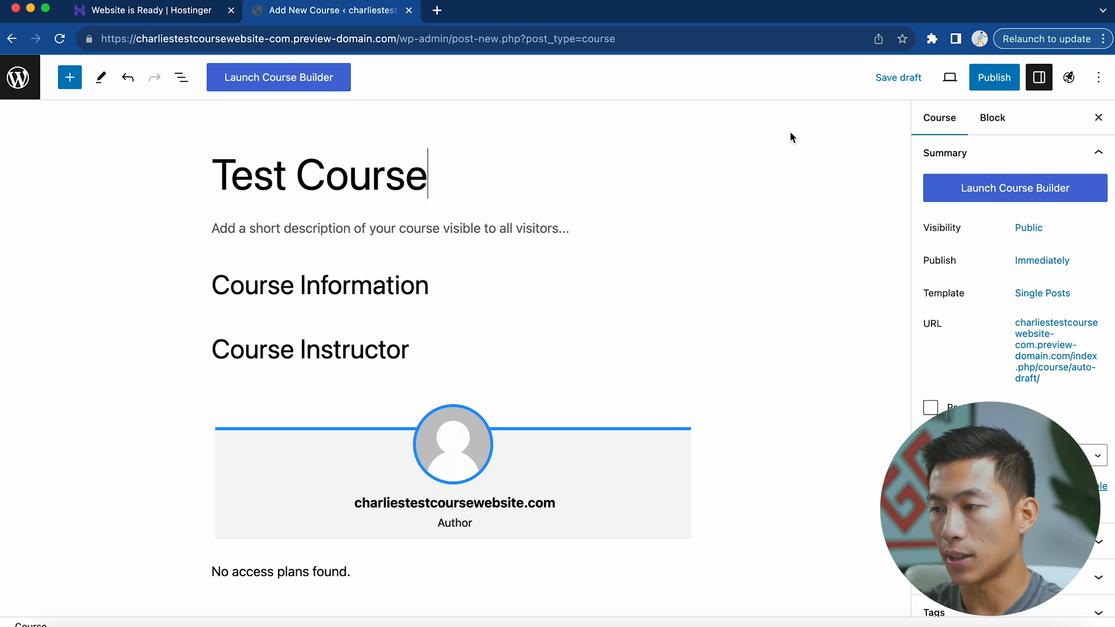
pyautogui.click(993, 77)
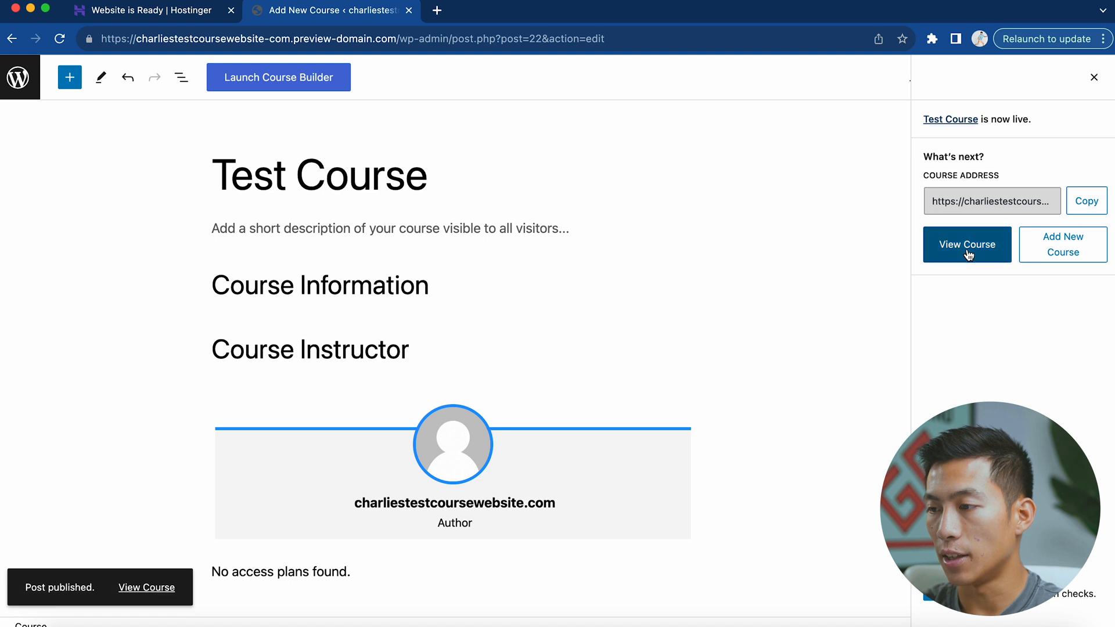
# View the live Test Course page and return to editing it from the admin bar
pyautogui.click(966, 244)
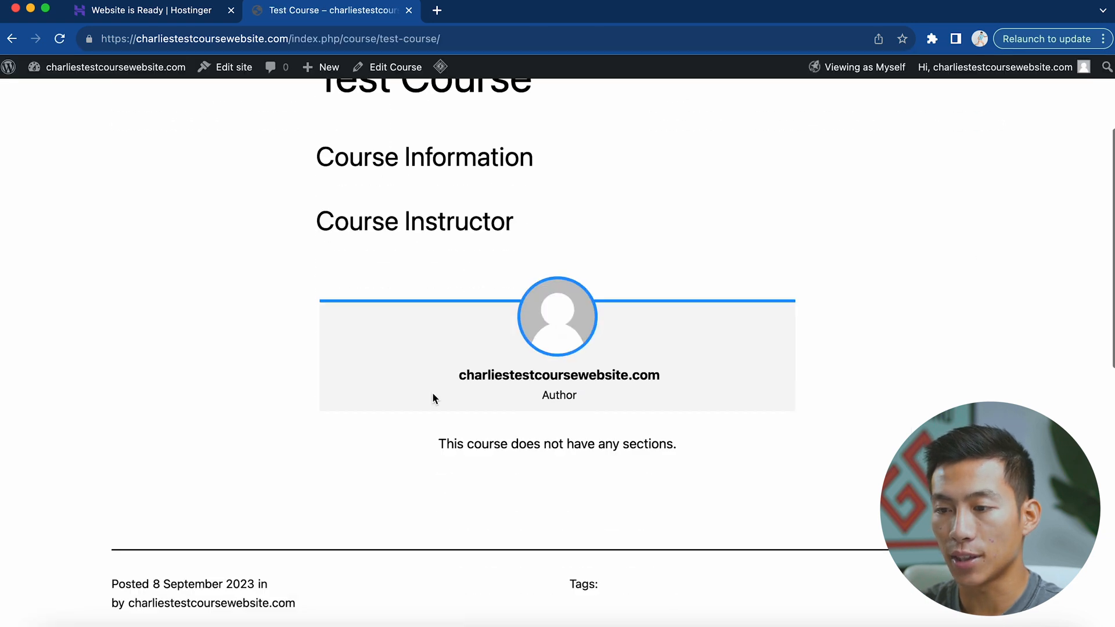
pyautogui.click(394, 68)
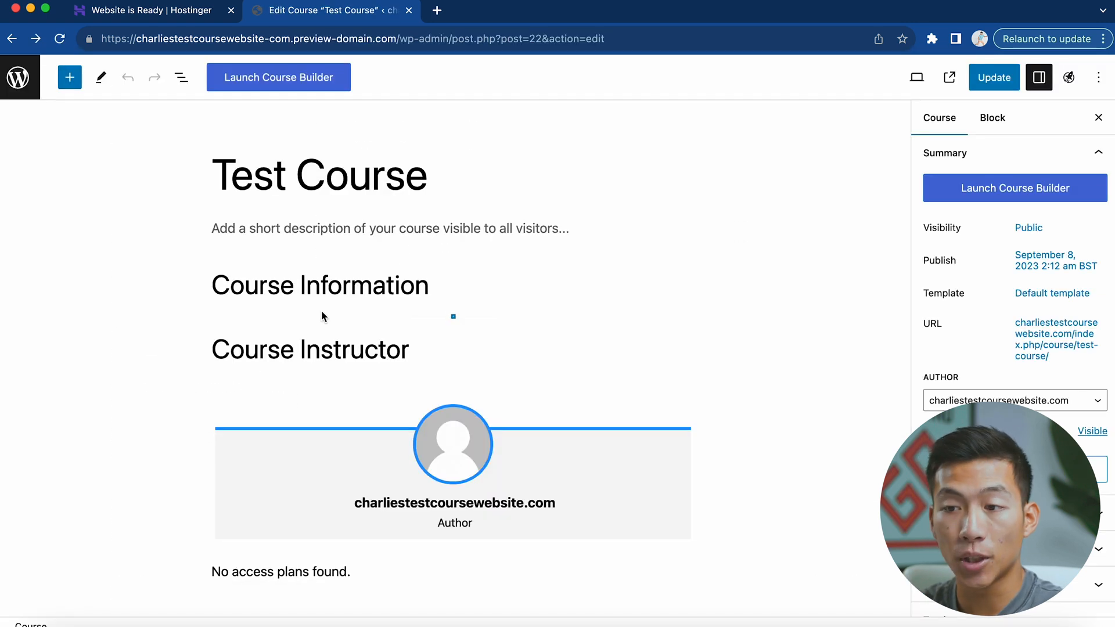
pyautogui.moveTo(311, 88)
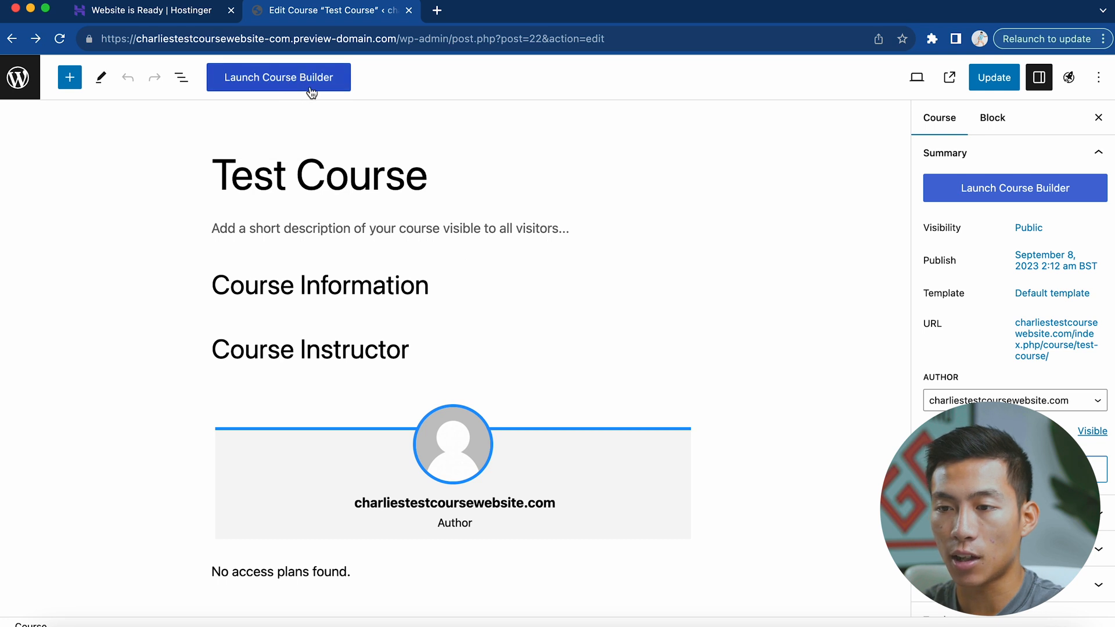
# Add a section and a New Lesson to Test Course in the course builder
pyautogui.click(278, 76)
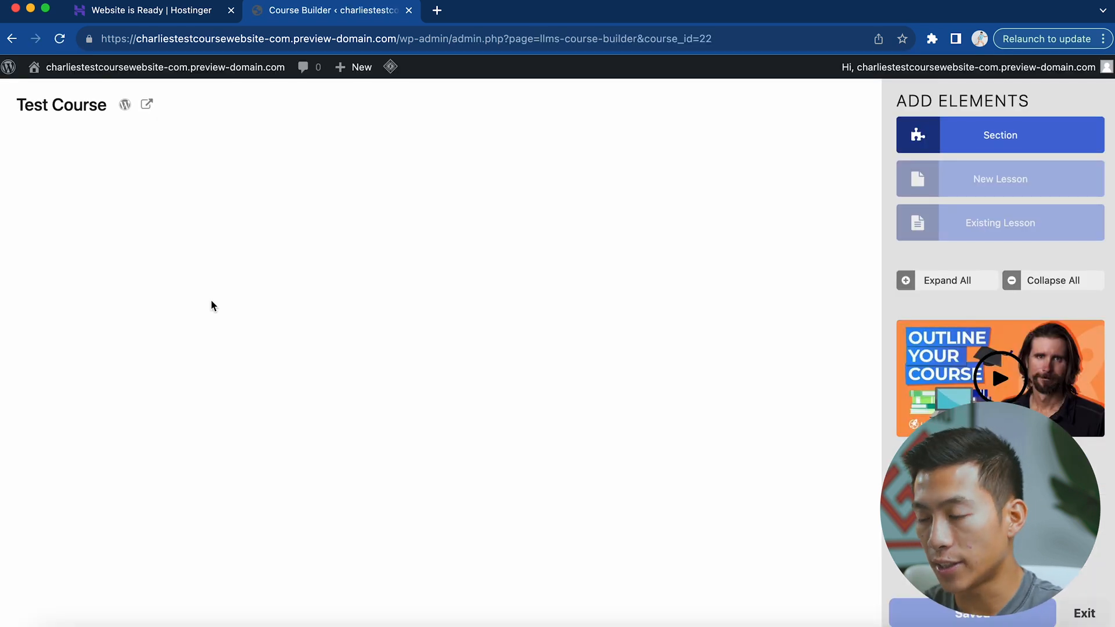
pyautogui.moveTo(958, 144)
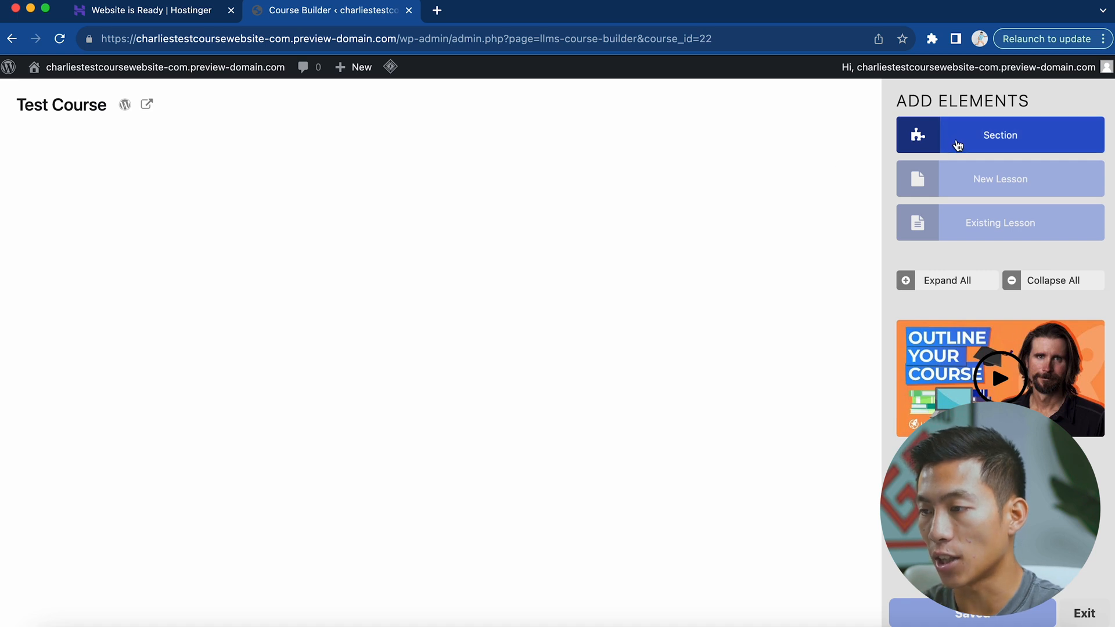
pyautogui.click(1000, 134)
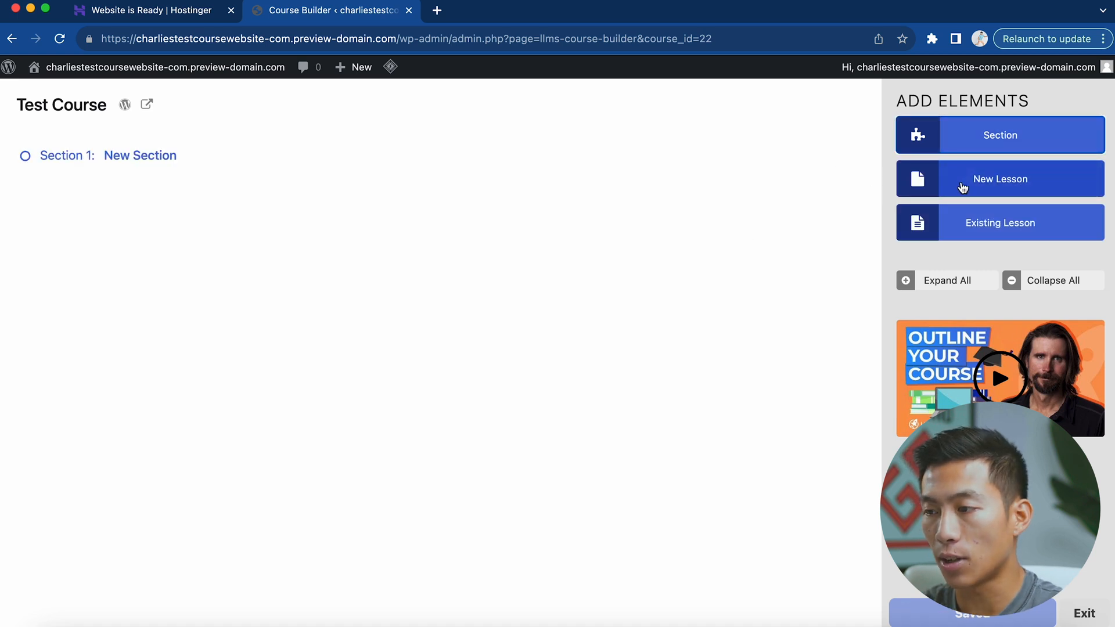
pyautogui.click(1000, 179)
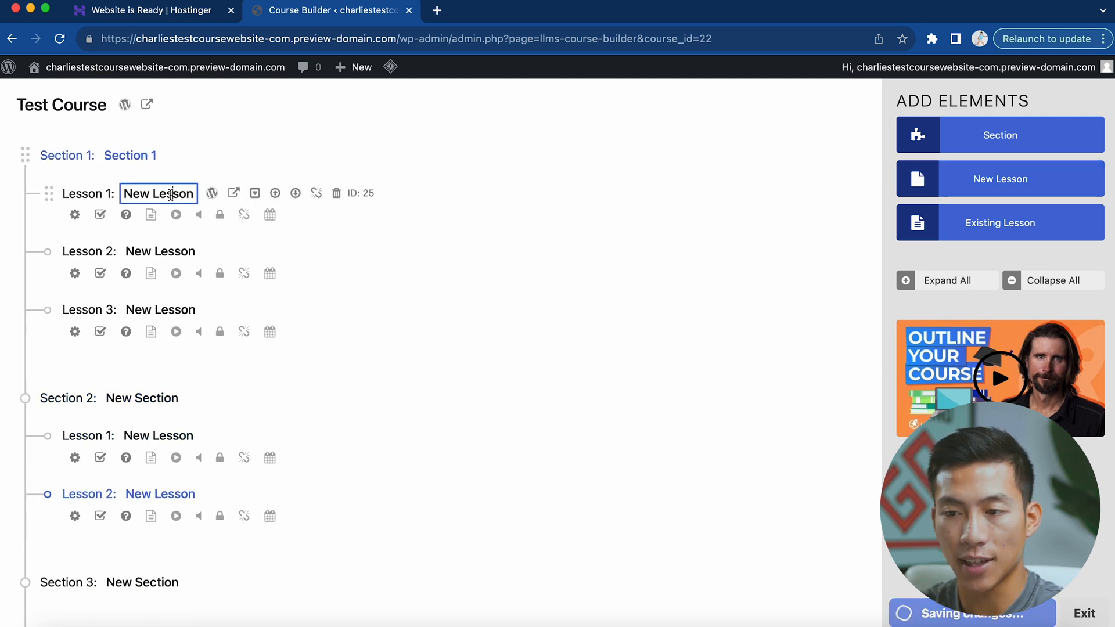
pyautogui.moveTo(211, 193)
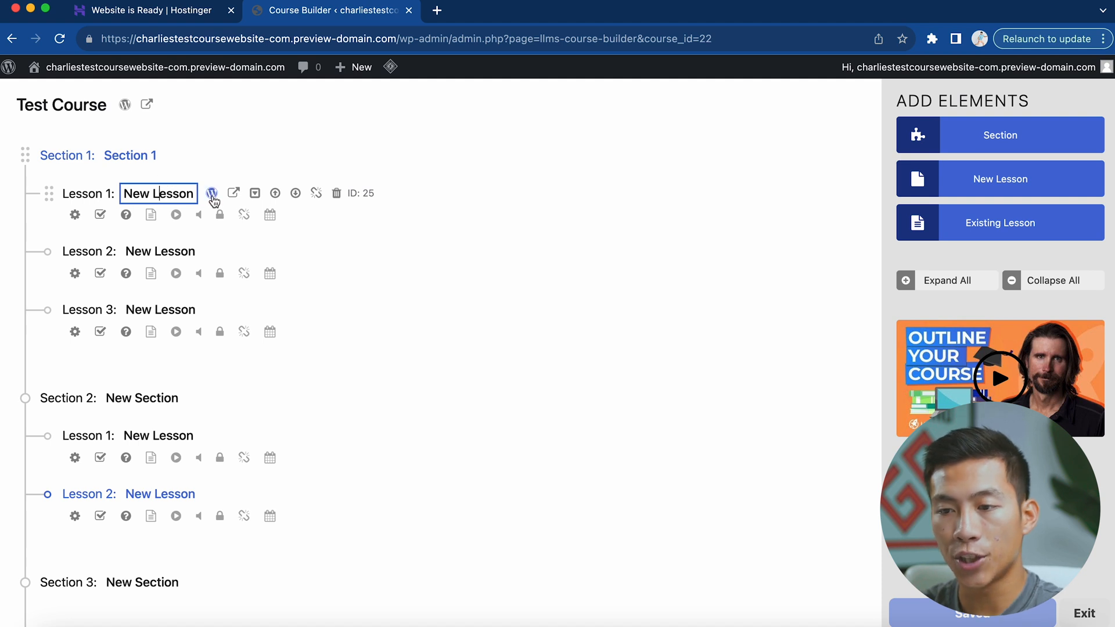
pyautogui.moveTo(212, 193)
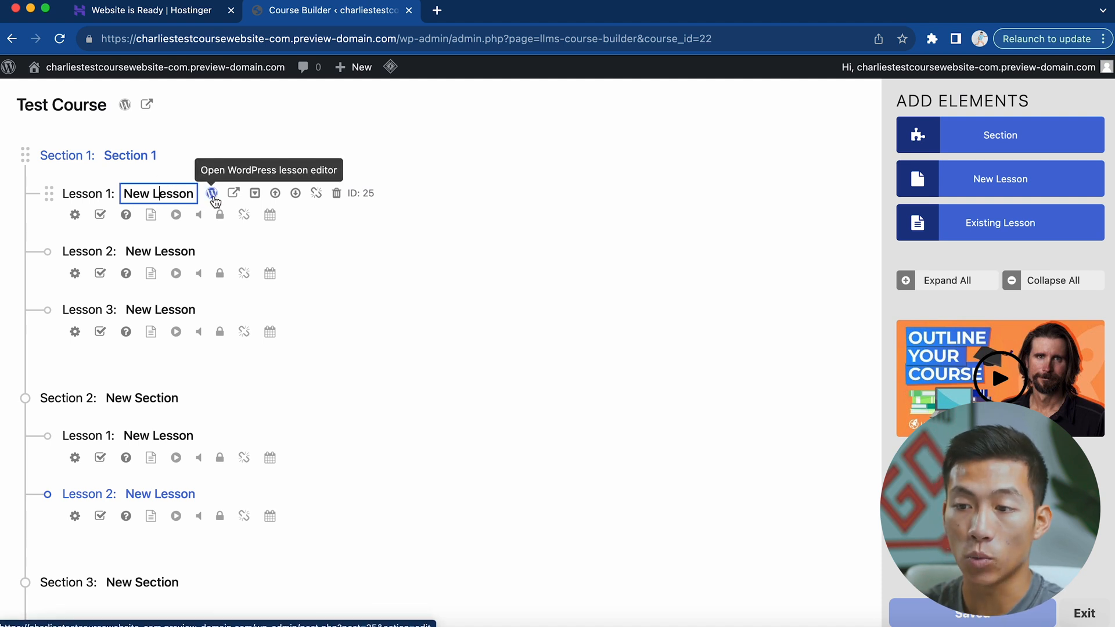
# Open the first lesson in the full WordPress editor and browse the available blocks
pyautogui.click(212, 193)
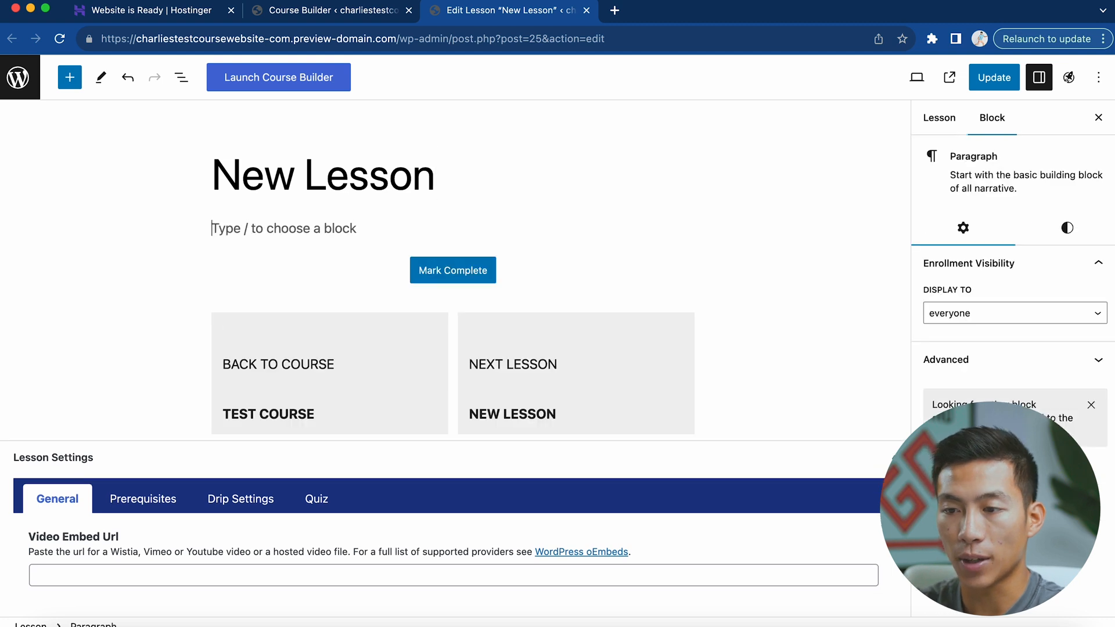
pyautogui.click(69, 77)
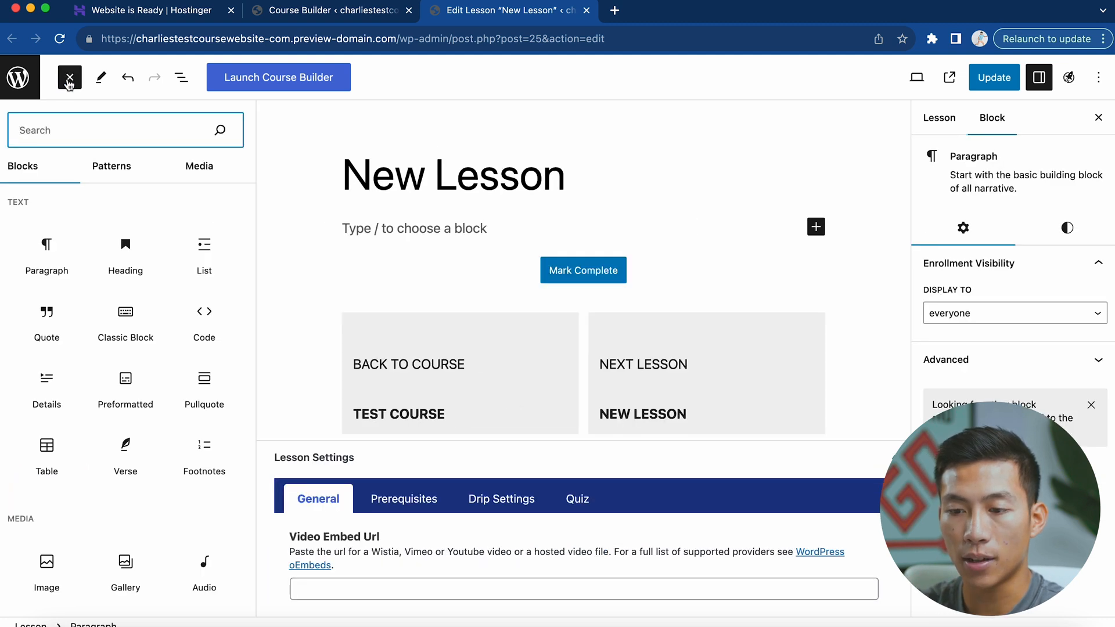
pyautogui.moveTo(46, 358)
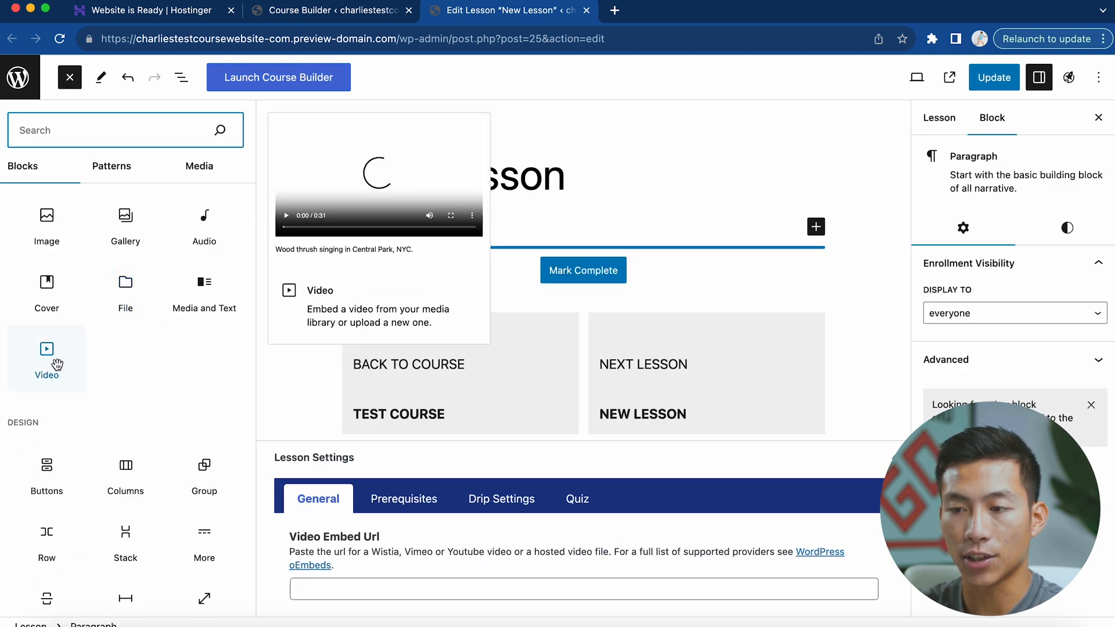
pyautogui.scroll(-3)
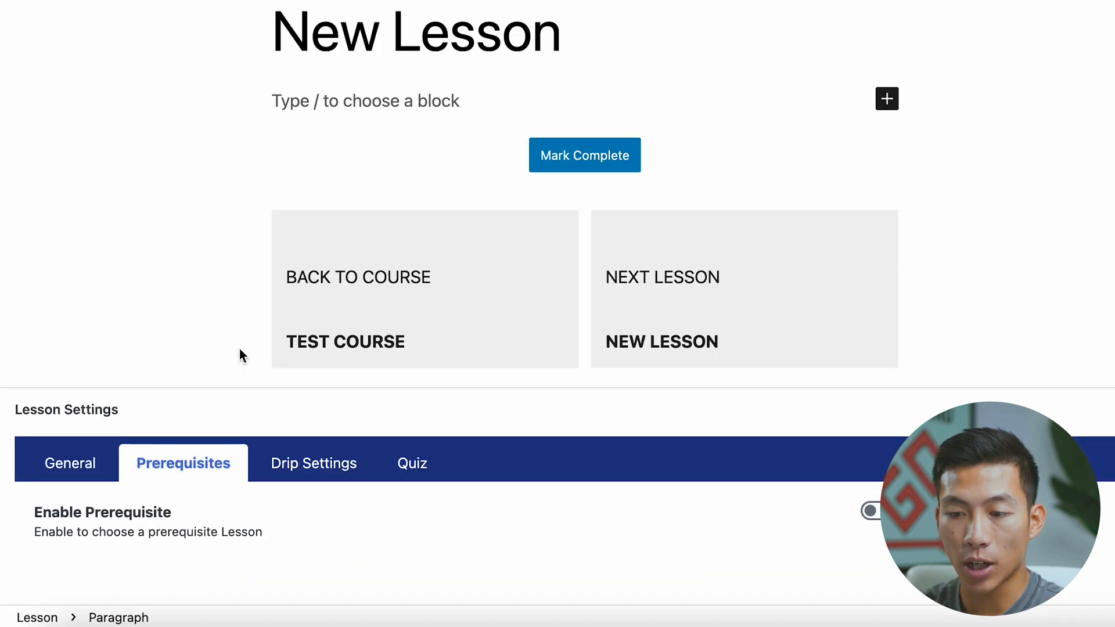
pyautogui.moveTo(313, 559)
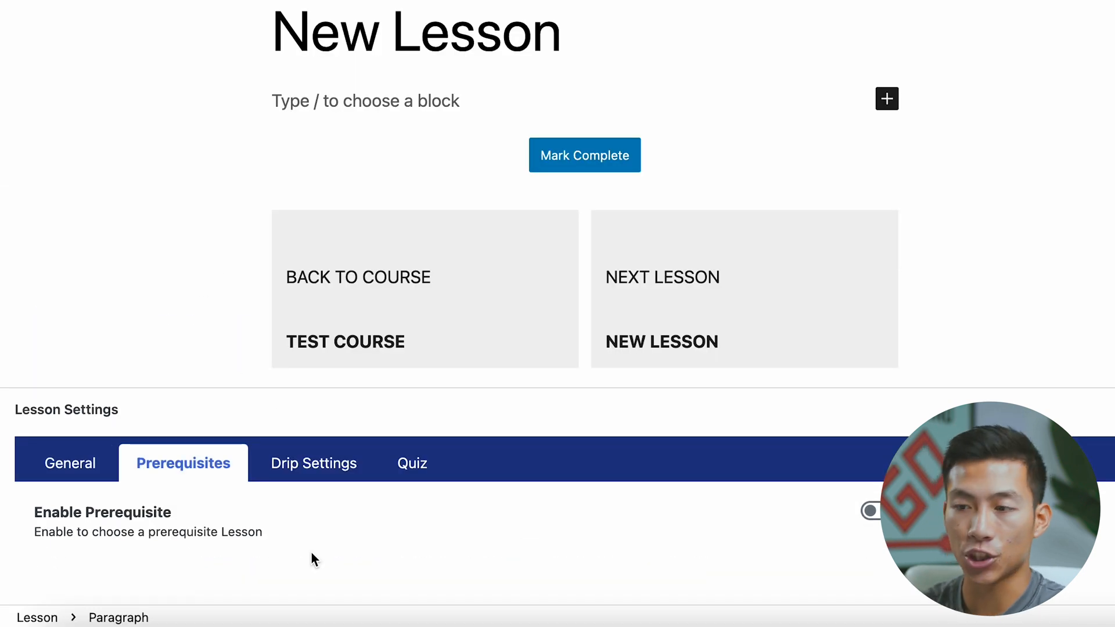
# Review the lesson's Drip Settings and Quiz tabs, then return to the Test Course outline
pyautogui.click(312, 463)
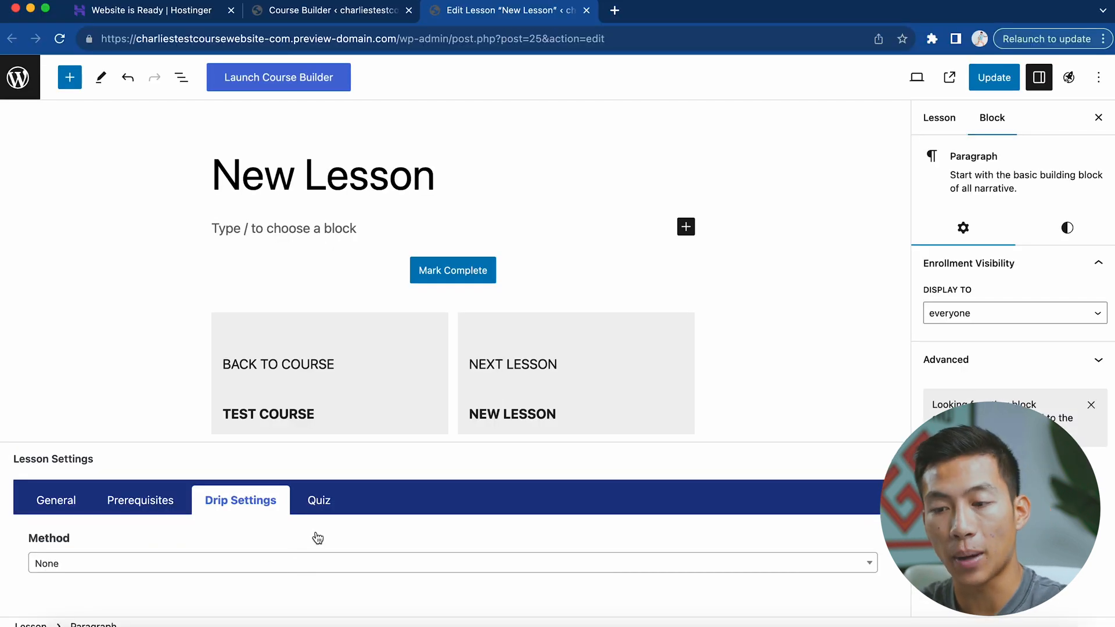
pyautogui.click(318, 499)
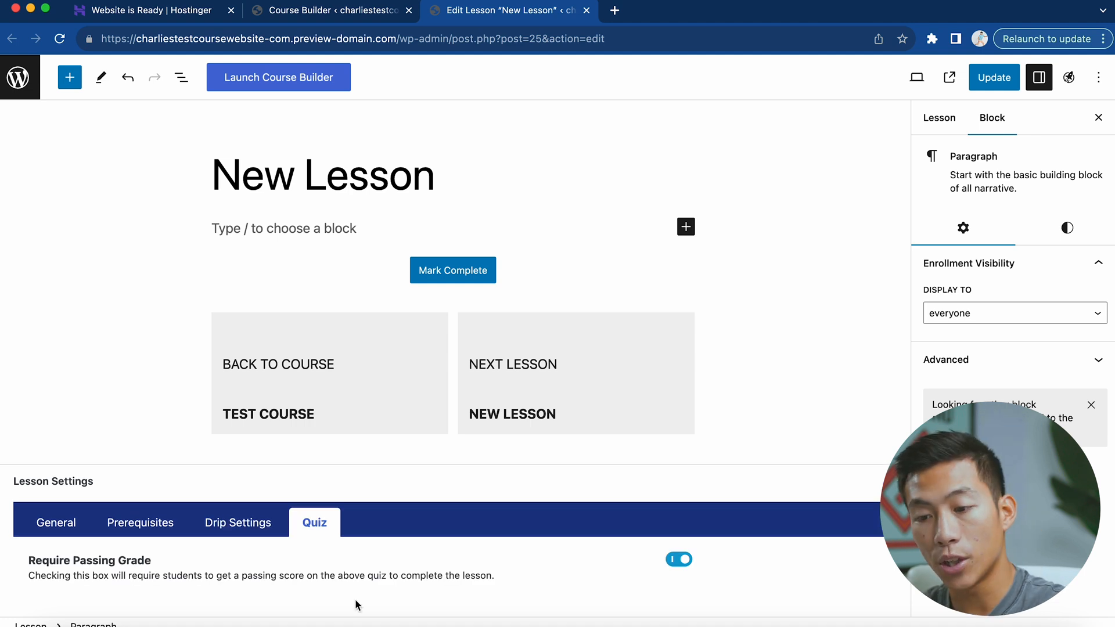
pyautogui.moveTo(397, 601)
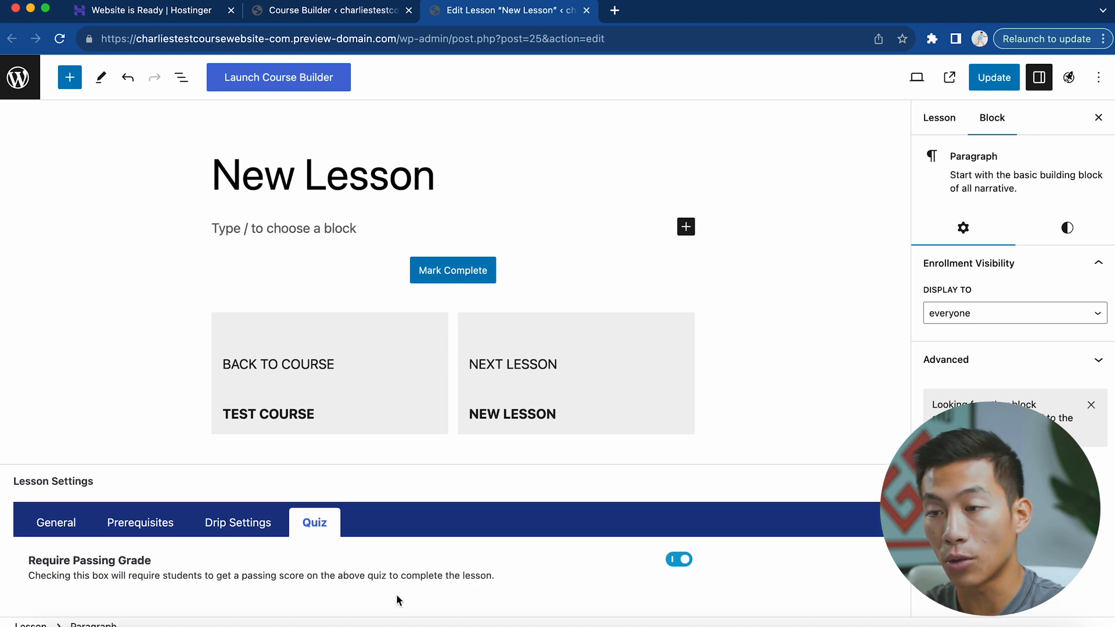
pyautogui.click(329, 10)
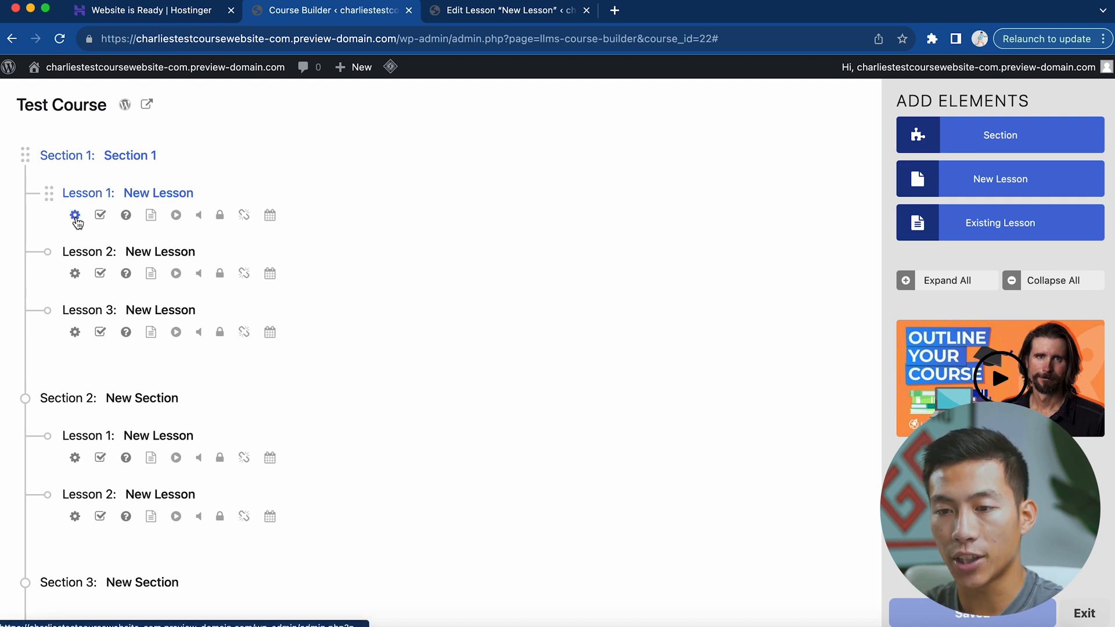
# Check the first lesson's general settings and assignment panel in the builder
pyautogui.click(74, 214)
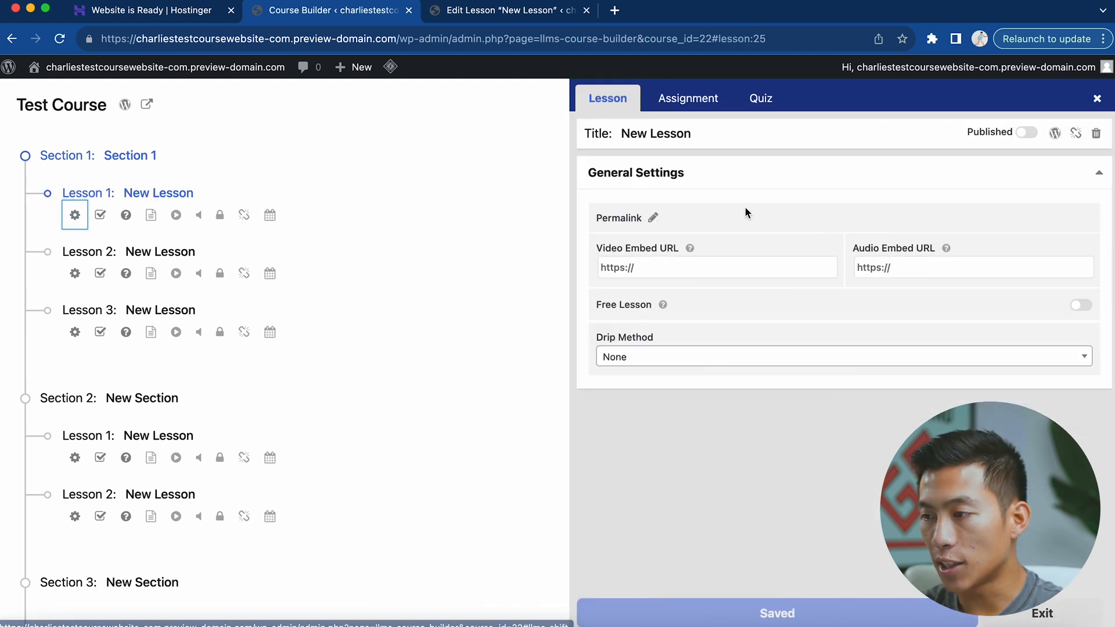
pyautogui.moveTo(101, 214)
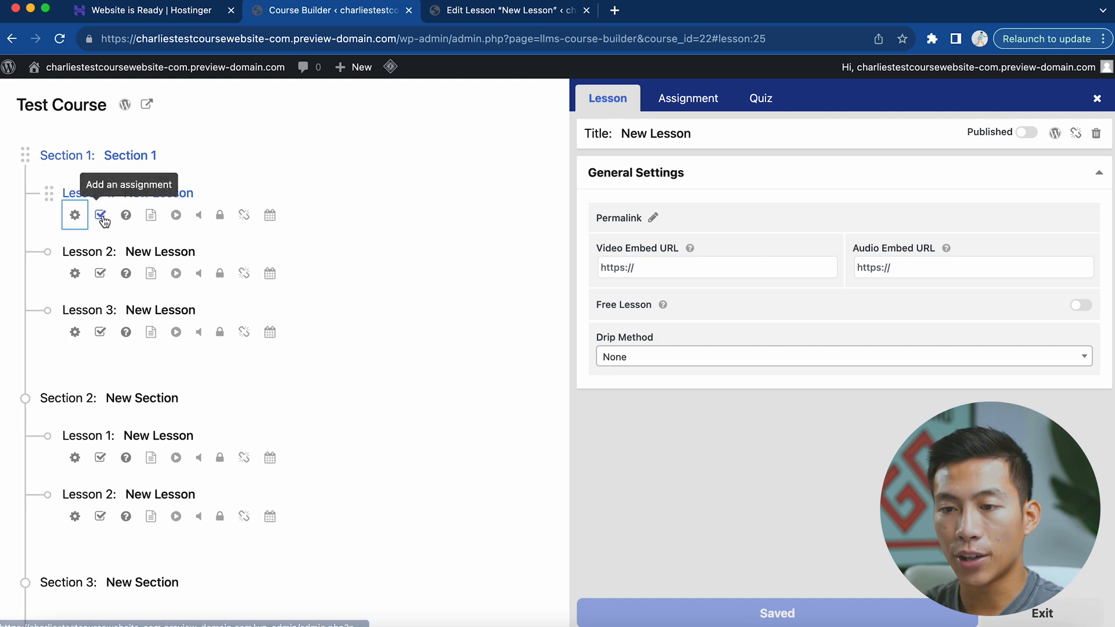
pyautogui.click(100, 213)
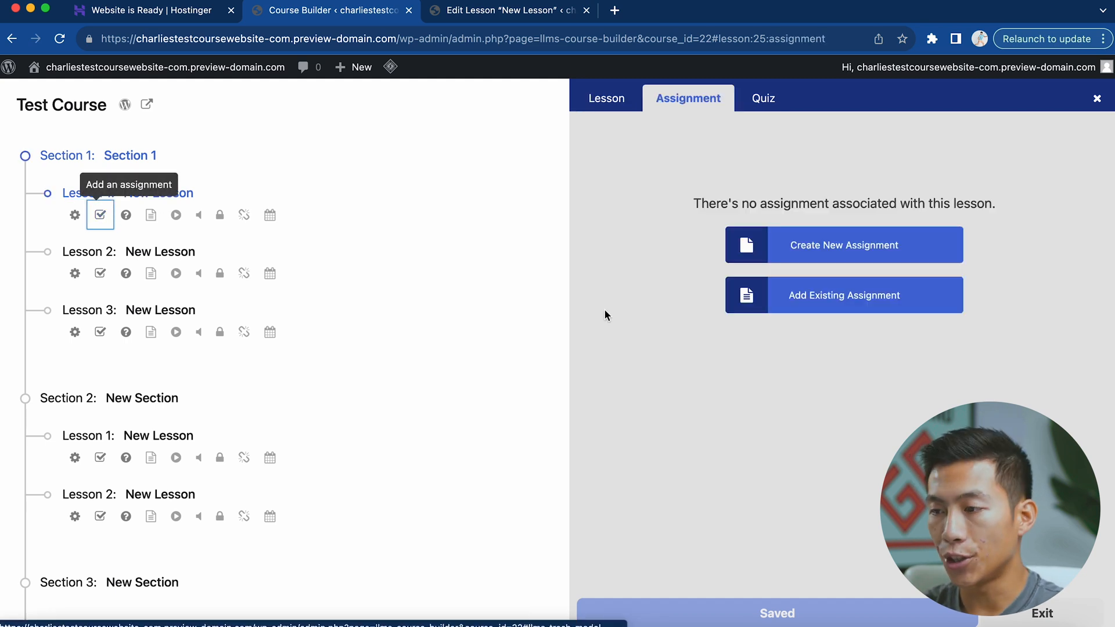
pyautogui.moveTo(803, 307)
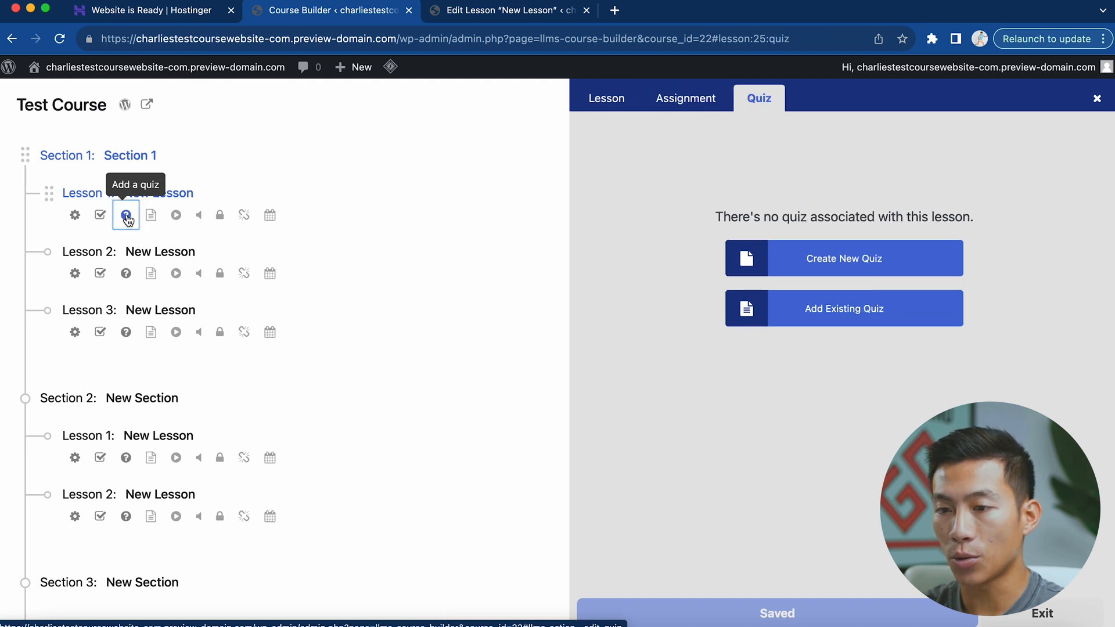
pyautogui.moveTo(175, 214)
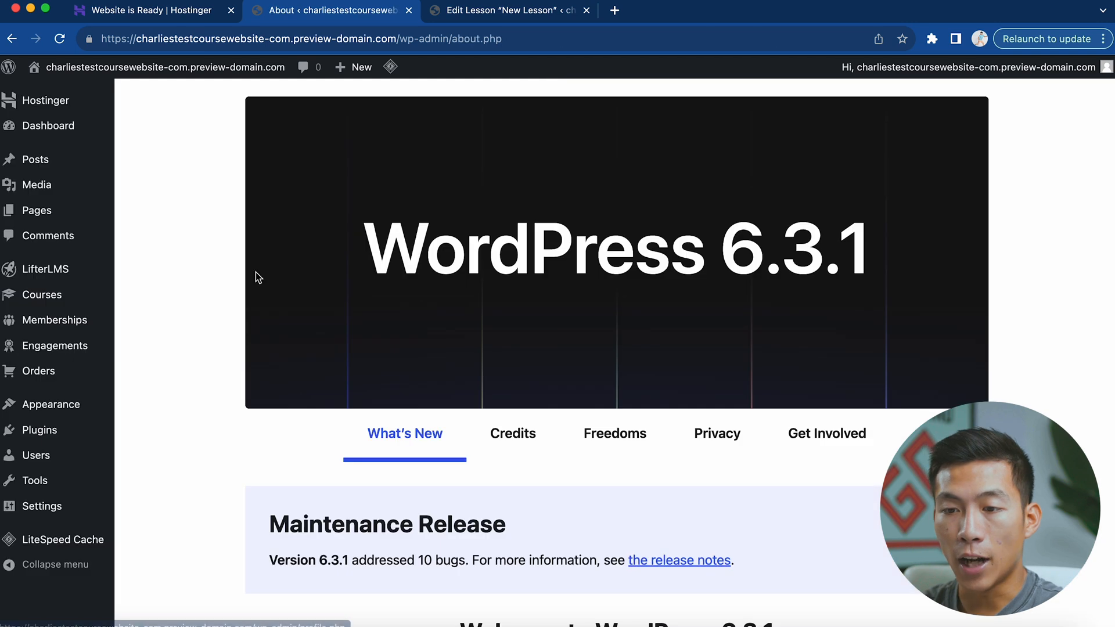
# Browse the Courses menu: course list, categories, difficulties, tags, lessons and reviews
pyautogui.click(42, 294)
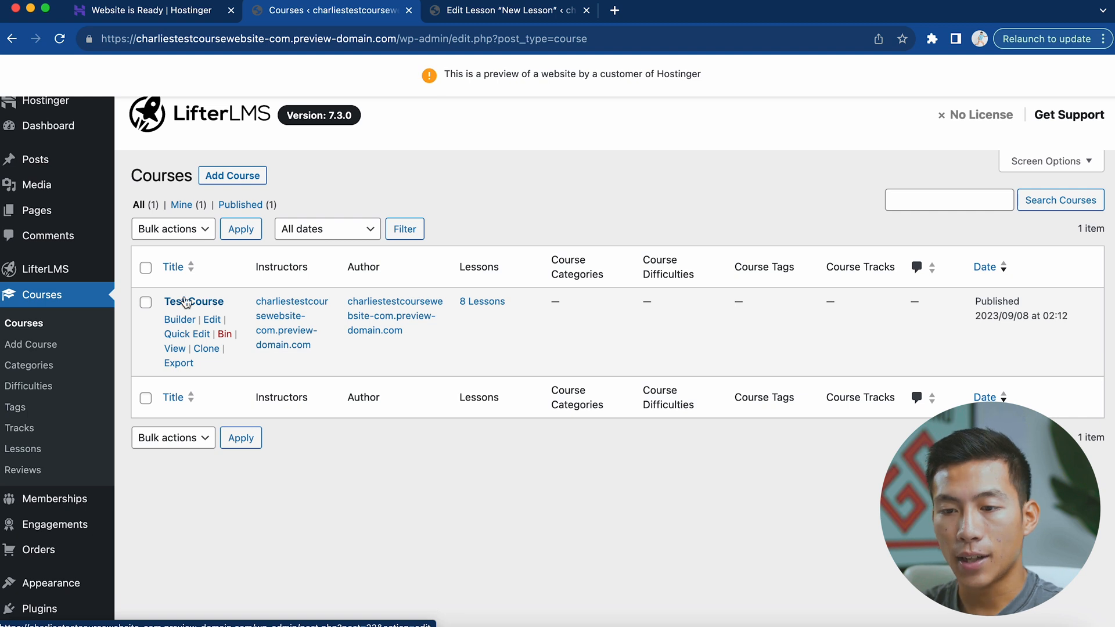
pyautogui.click(30, 365)
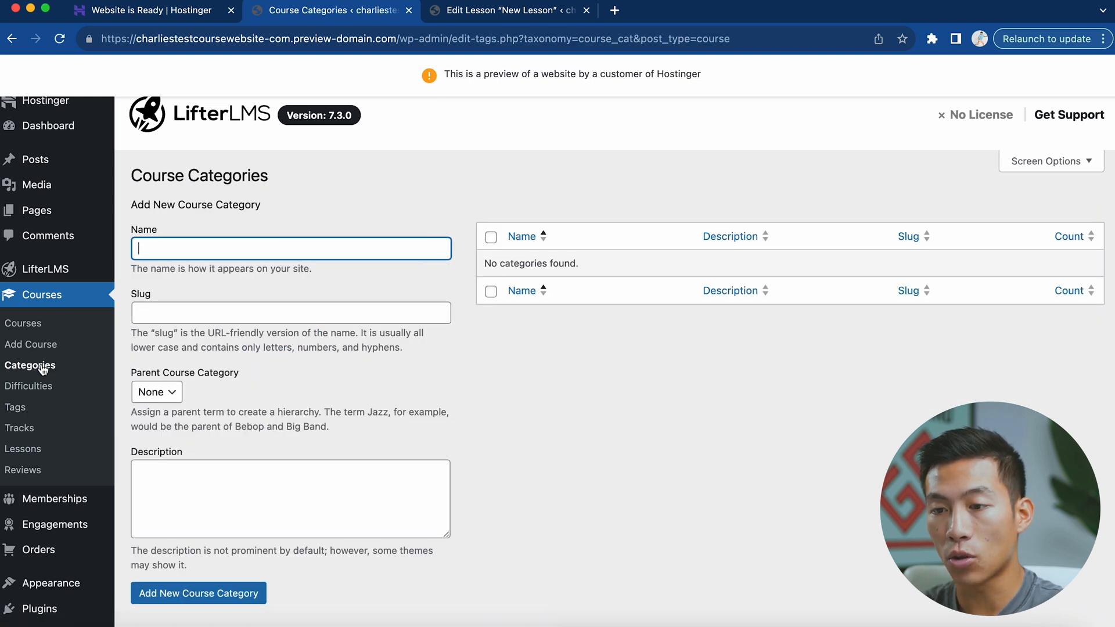
pyautogui.moveTo(243, 247)
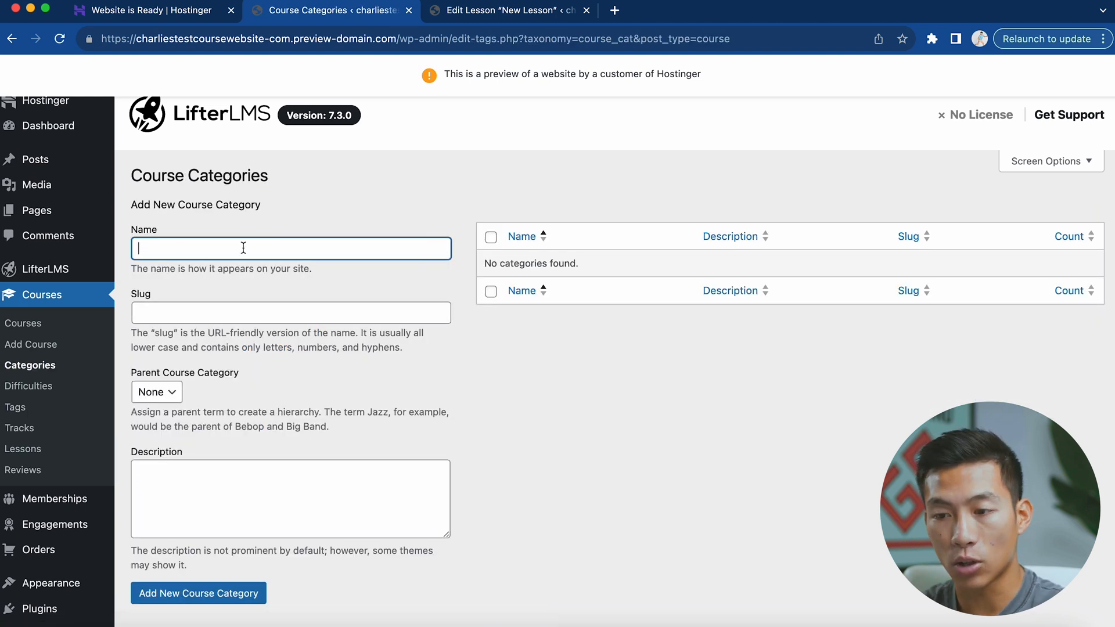
pyautogui.click(28, 386)
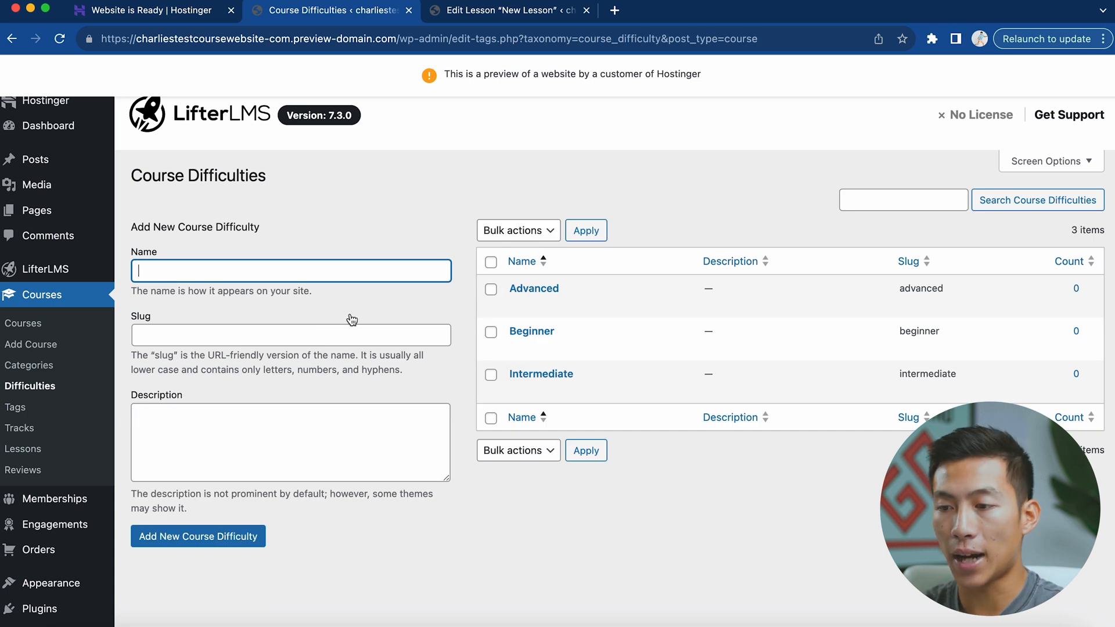
pyautogui.moveTo(545, 341)
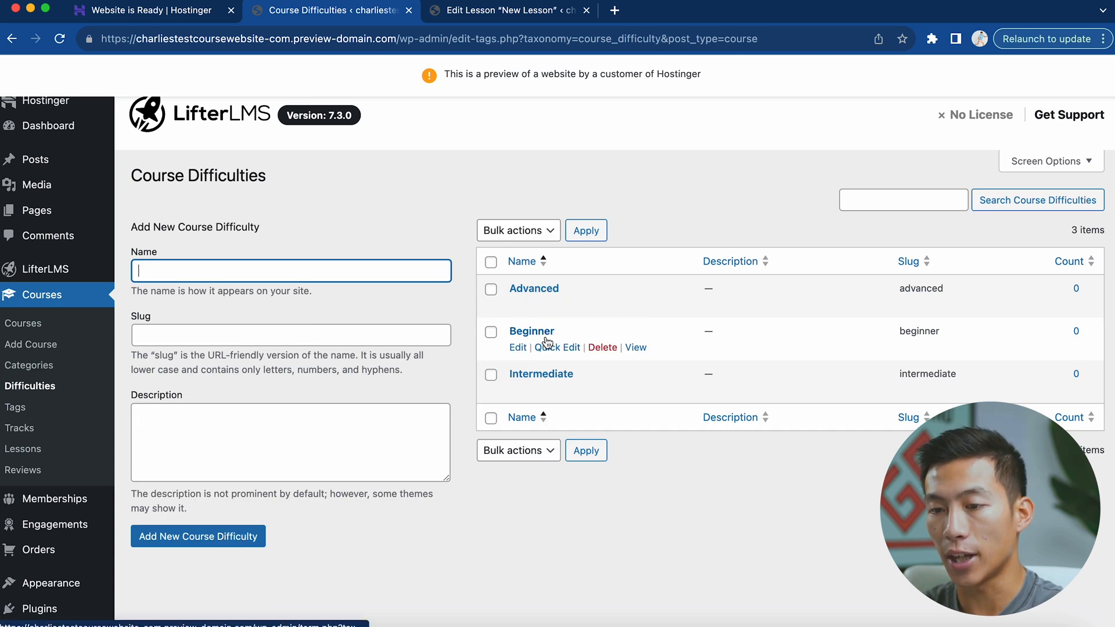
pyautogui.click(15, 406)
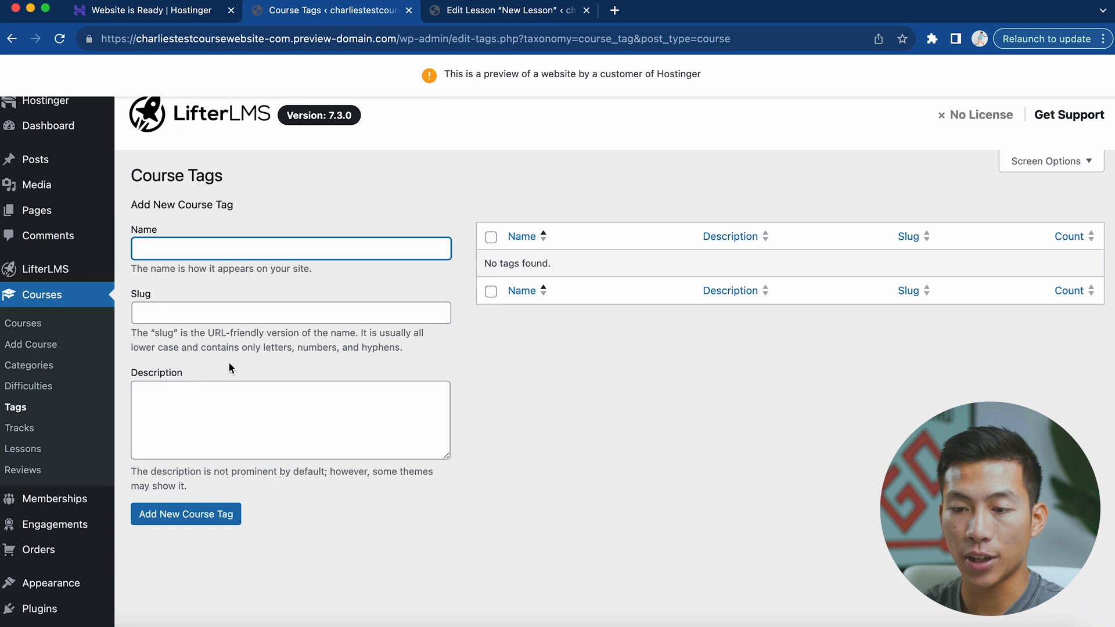
pyautogui.click(23, 448)
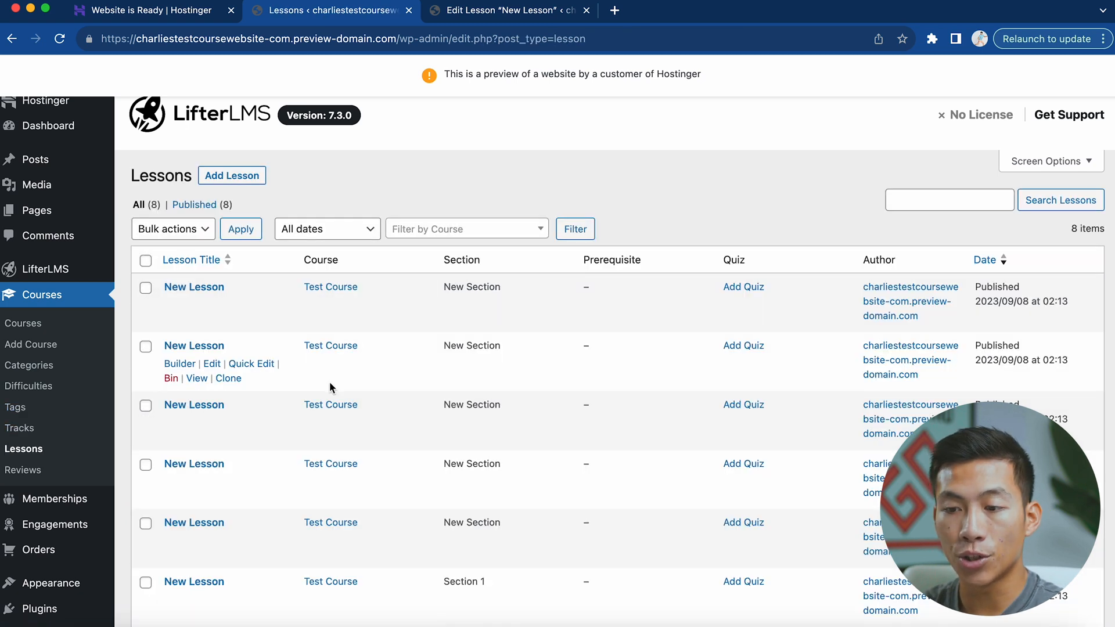
pyautogui.click(23, 471)
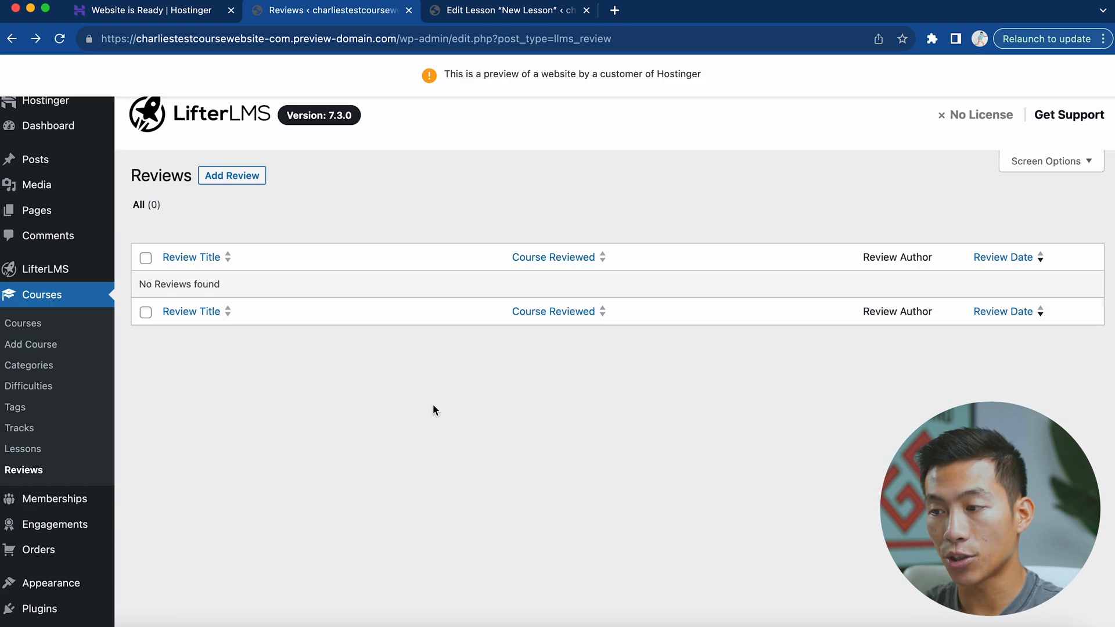
# Browse the Memberships, Engagements, Orders and Vouchers admin pages, all empty
pyautogui.click(54, 319)
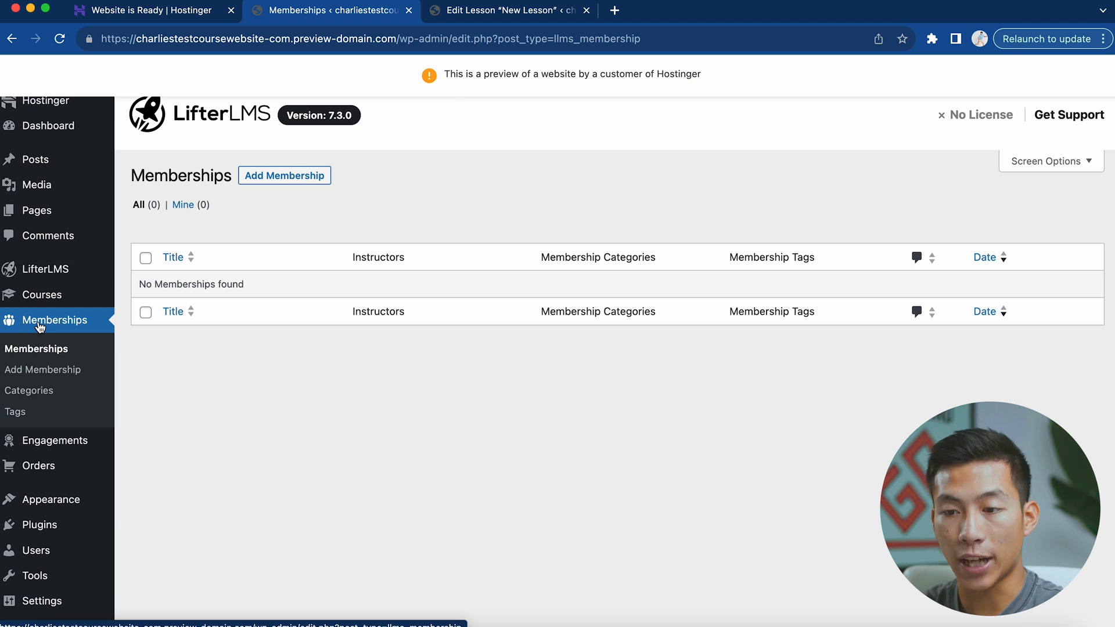
pyautogui.moveTo(229, 377)
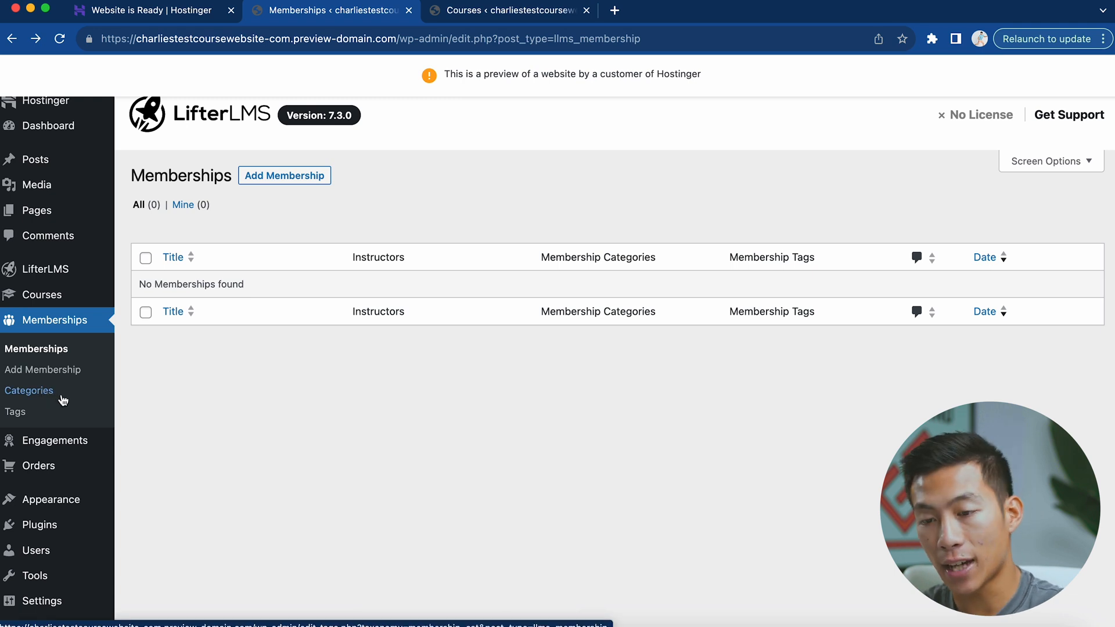
pyautogui.click(54, 440)
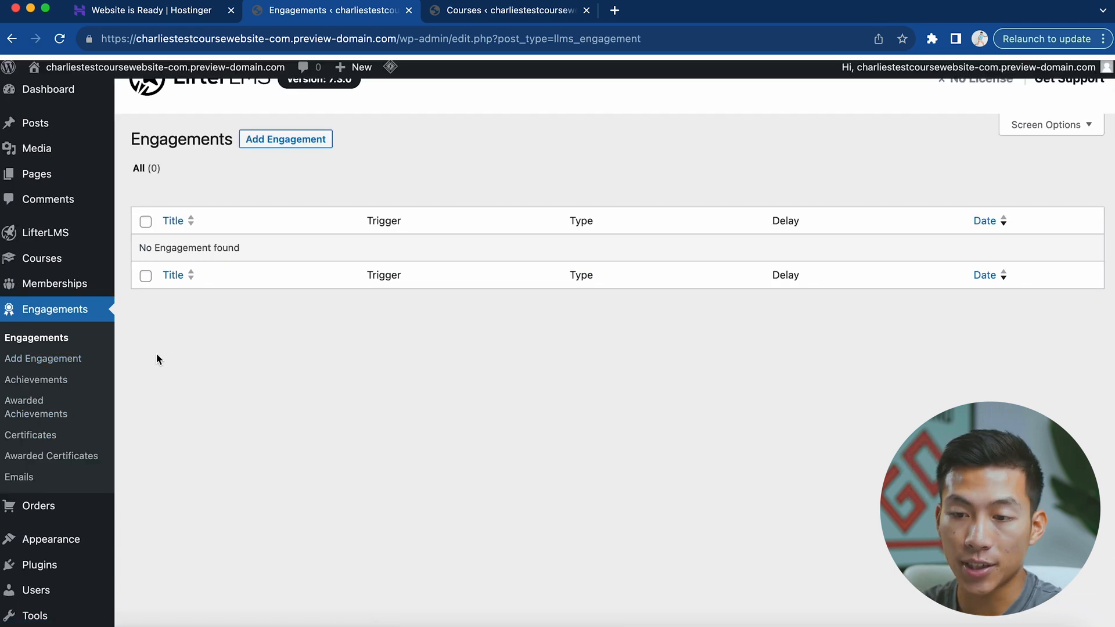
pyautogui.moveTo(36, 406)
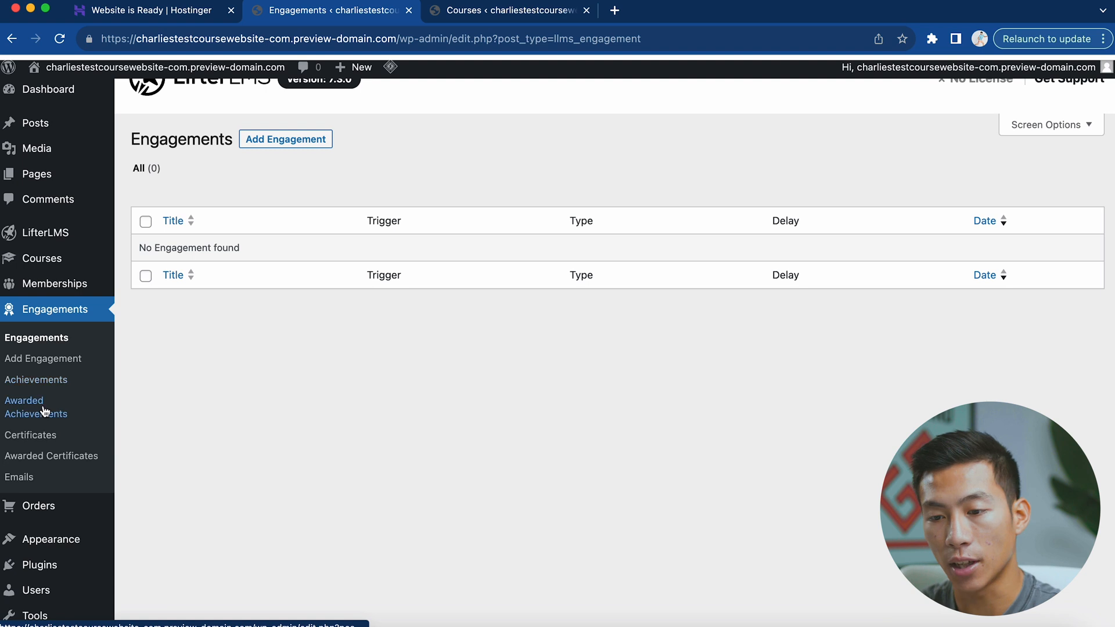
pyautogui.click(39, 505)
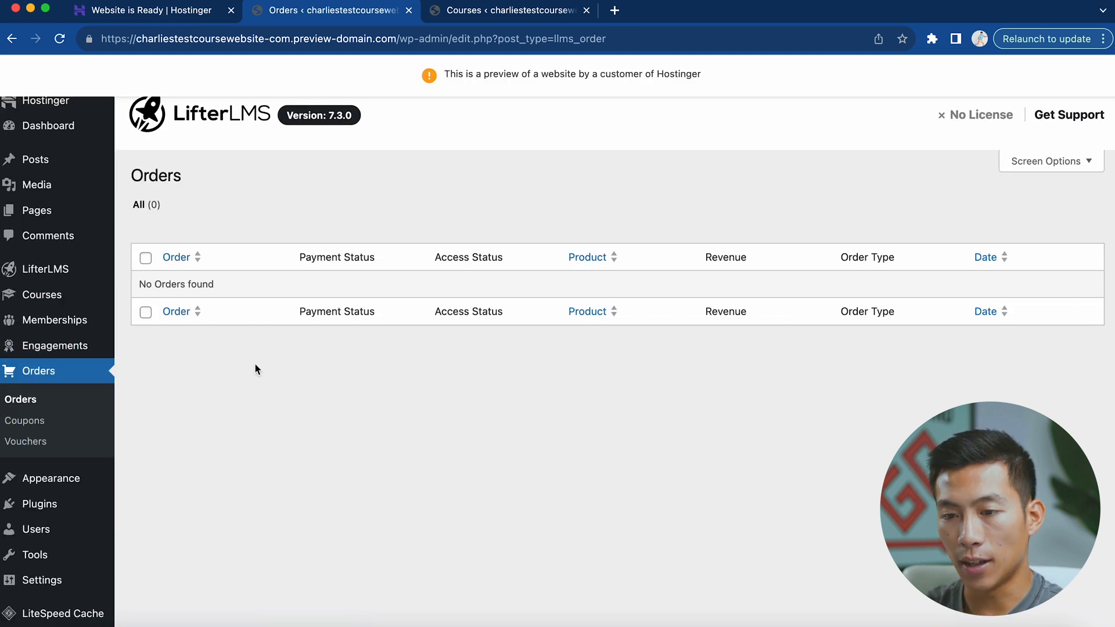
pyautogui.moveTo(220, 381)
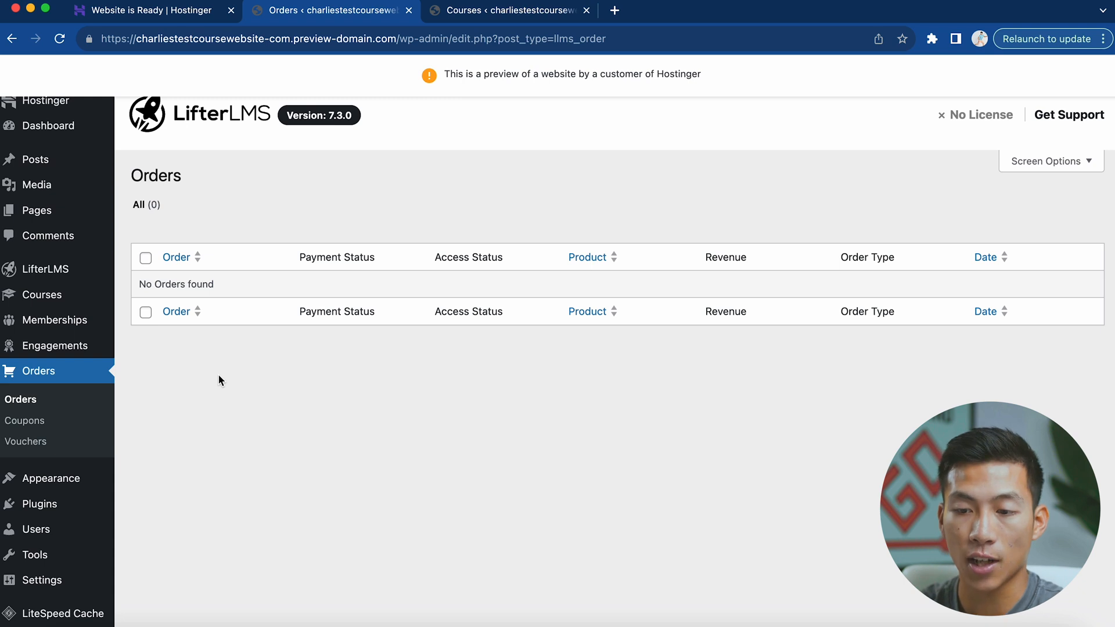
pyautogui.click(25, 420)
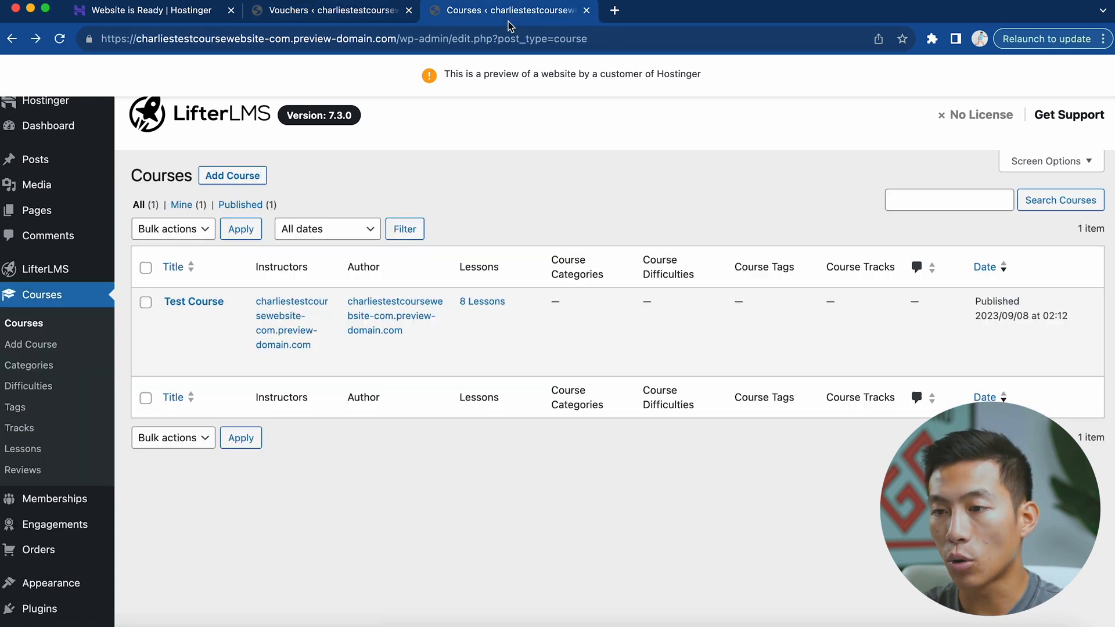
pyautogui.moveTo(194, 302)
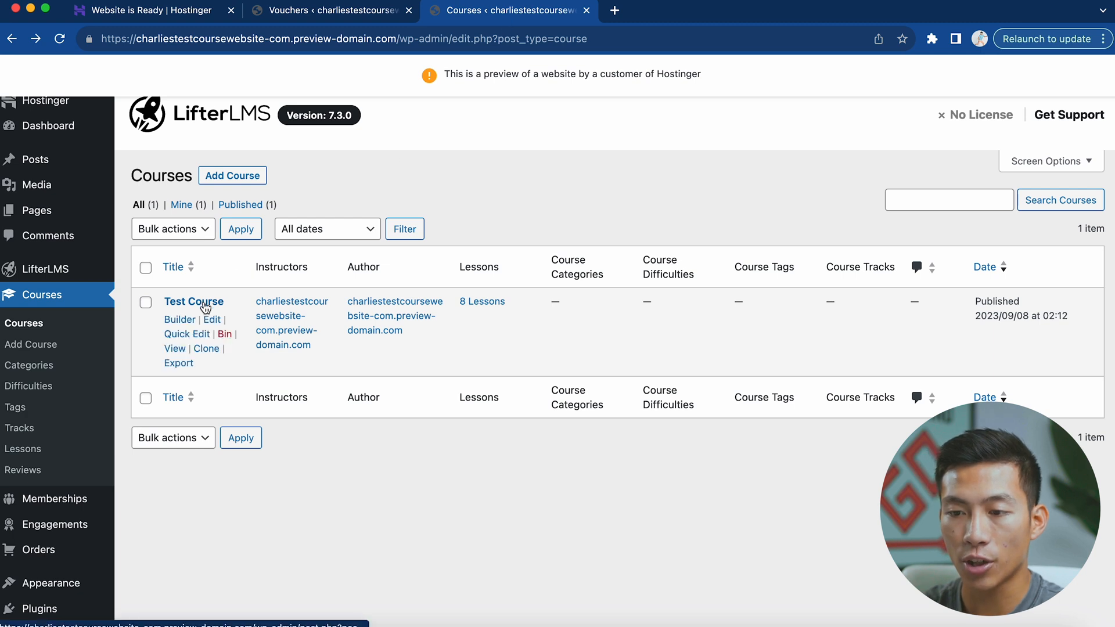
# Add and save a Test Course access plan priced 10, one-time payment with lifetime access
pyautogui.click(211, 319)
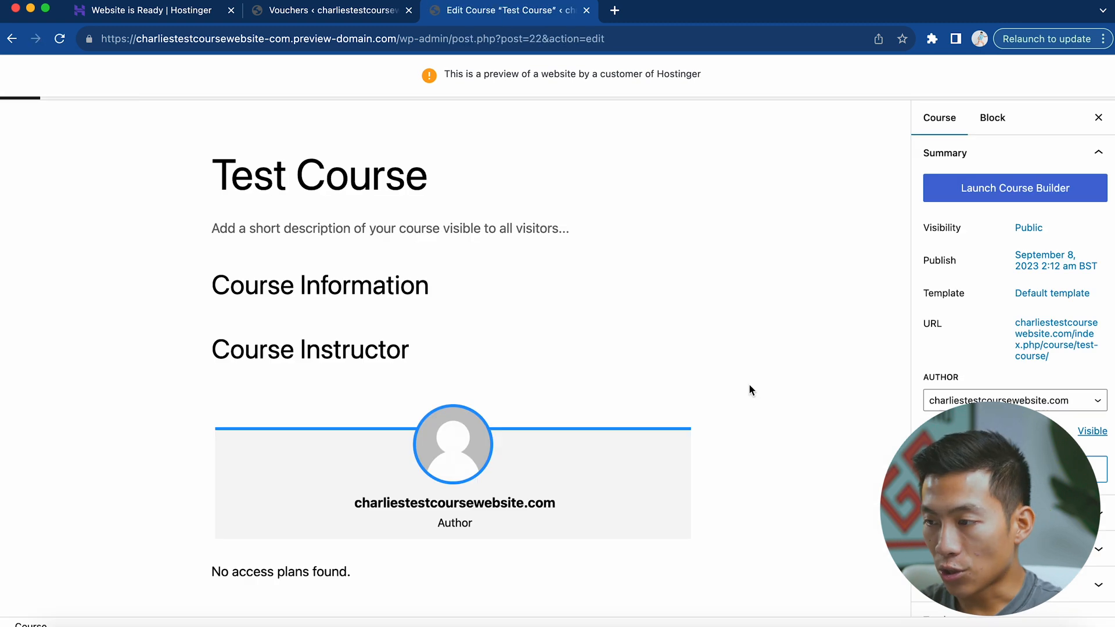
pyautogui.scroll(-3)
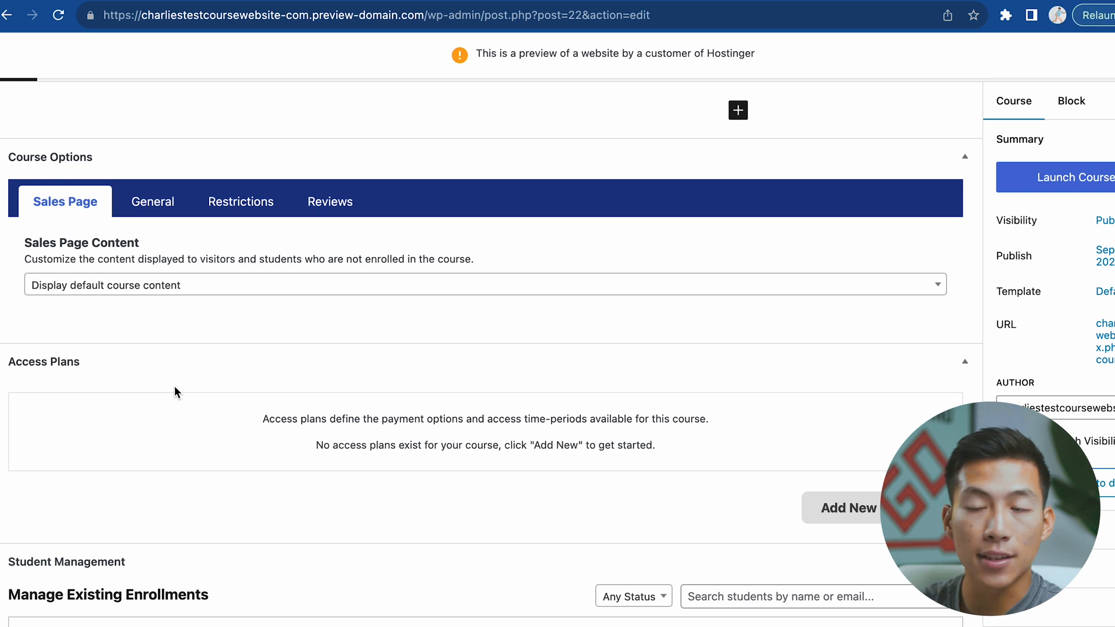
pyautogui.moveTo(155, 476)
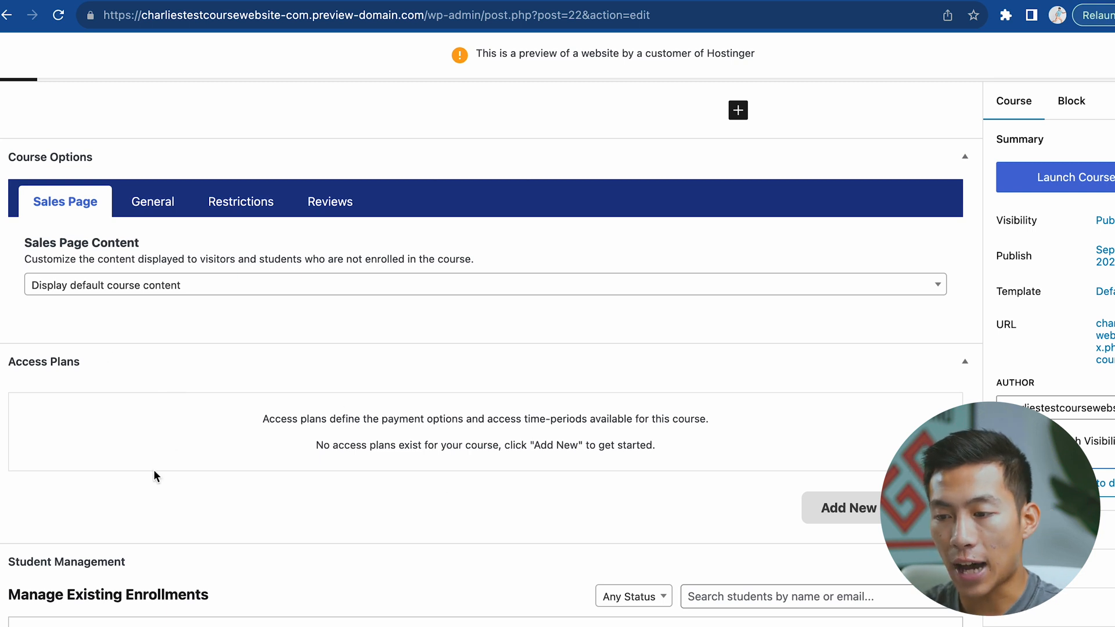
pyautogui.moveTo(852, 514)
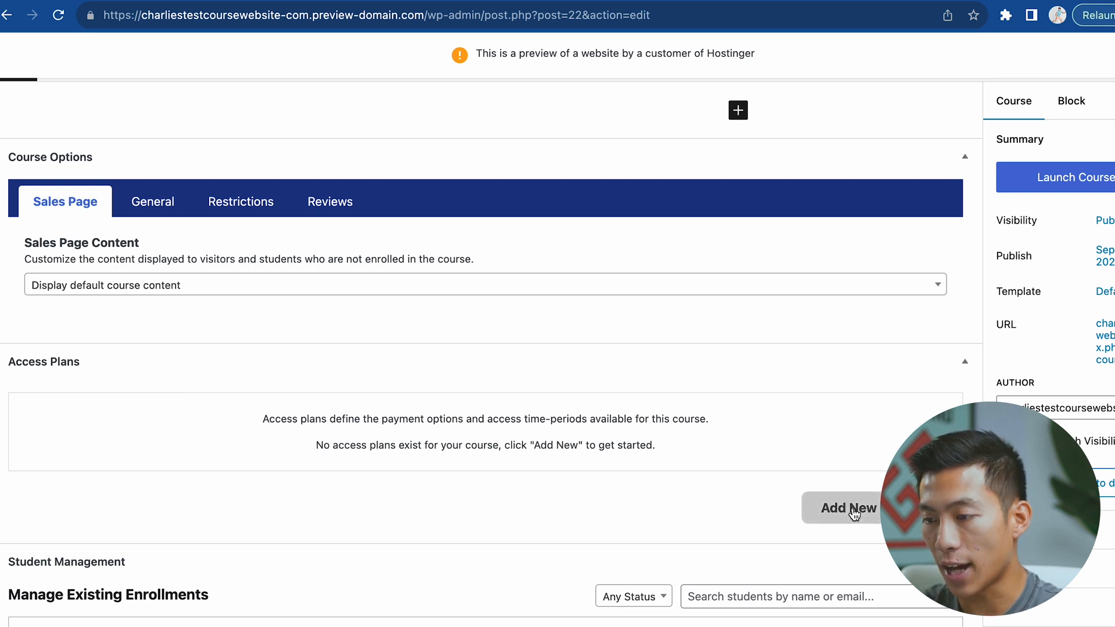
pyautogui.click(848, 508)
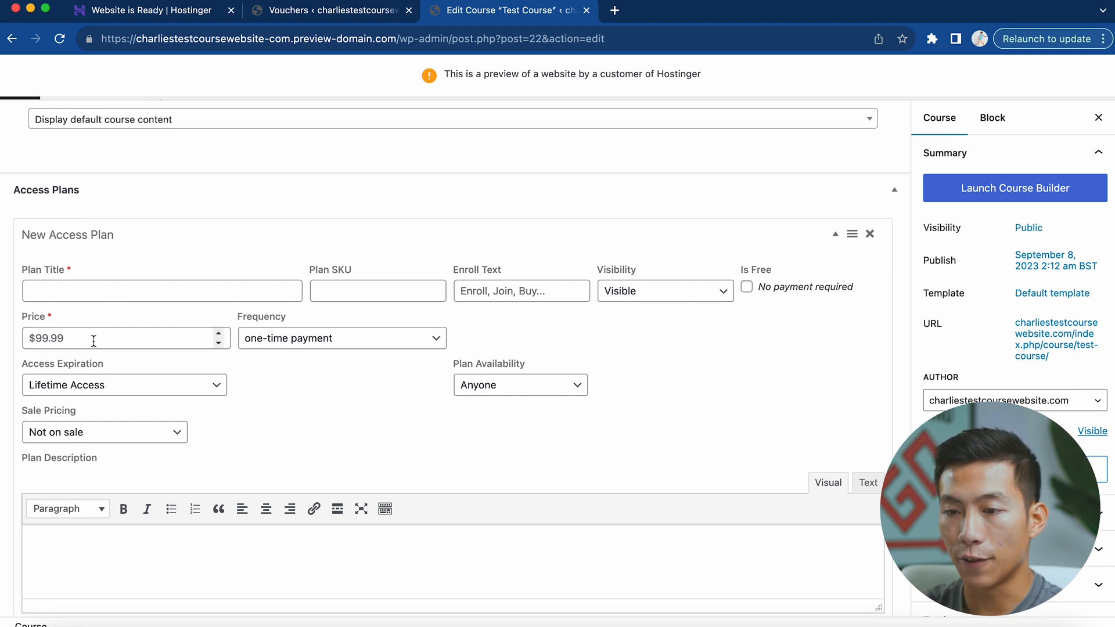
pyautogui.moveTo(277, 351)
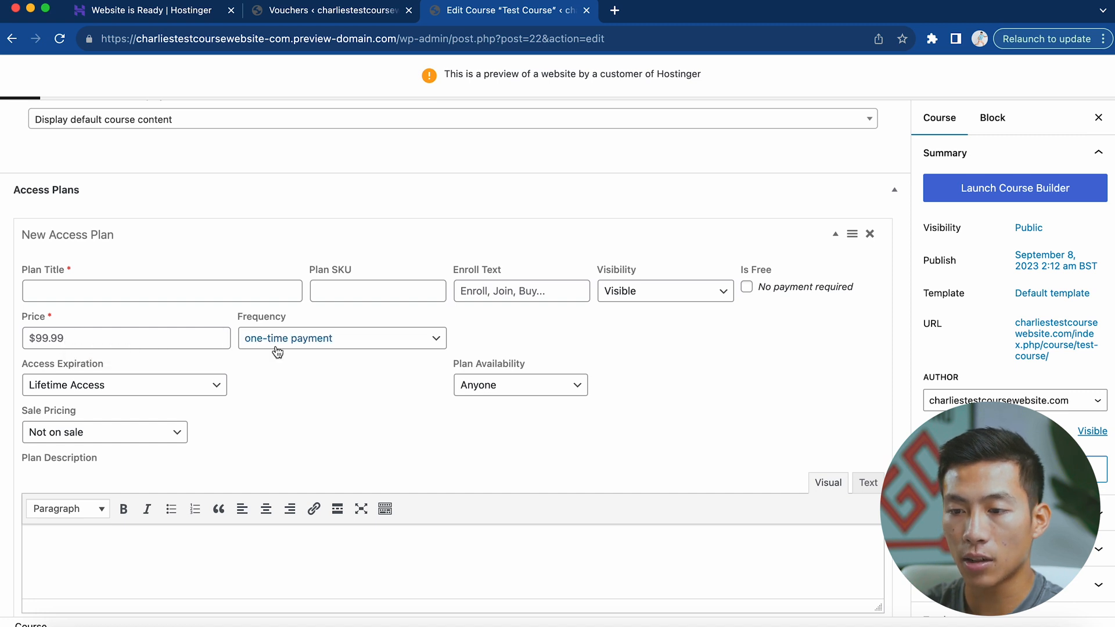
pyautogui.scroll(-3)
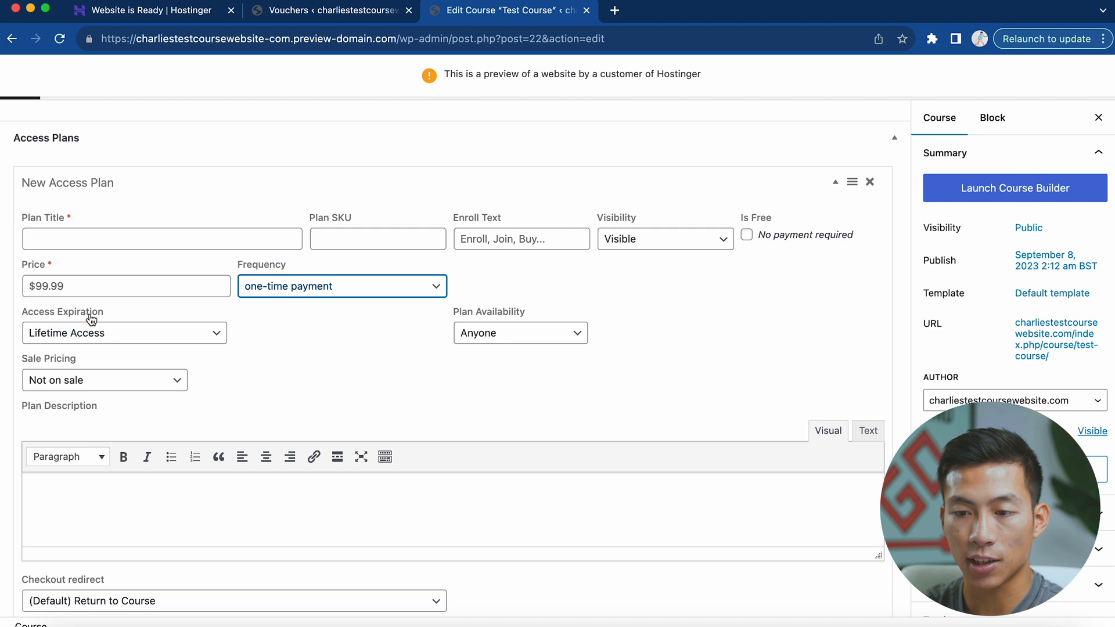
pyautogui.moveTo(56, 363)
pyautogui.write('Test Course')
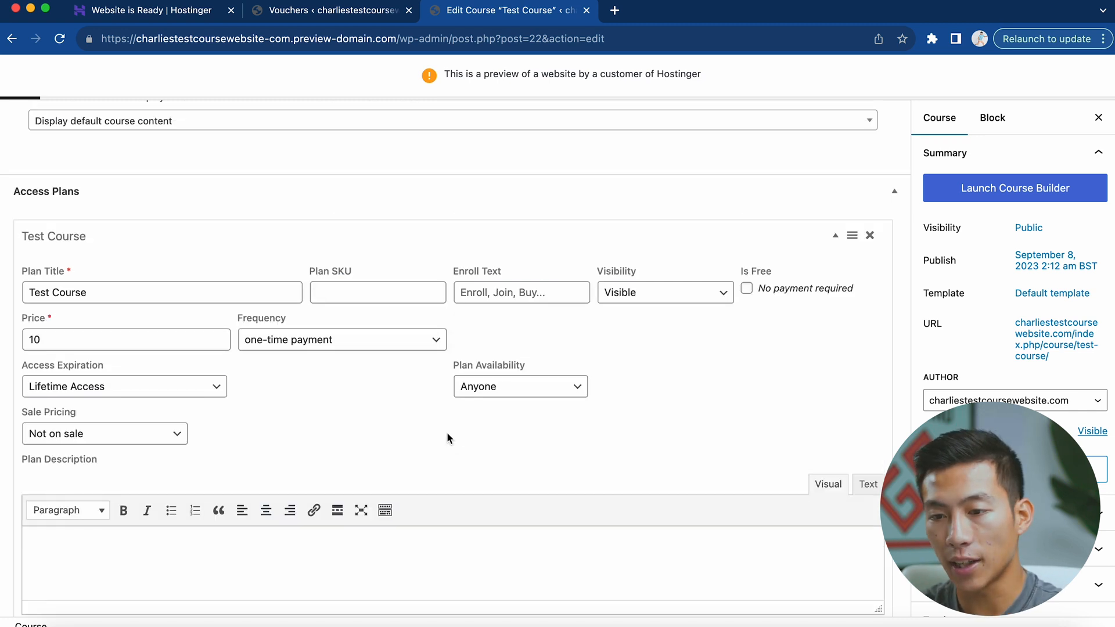
pyautogui.scroll(-3)
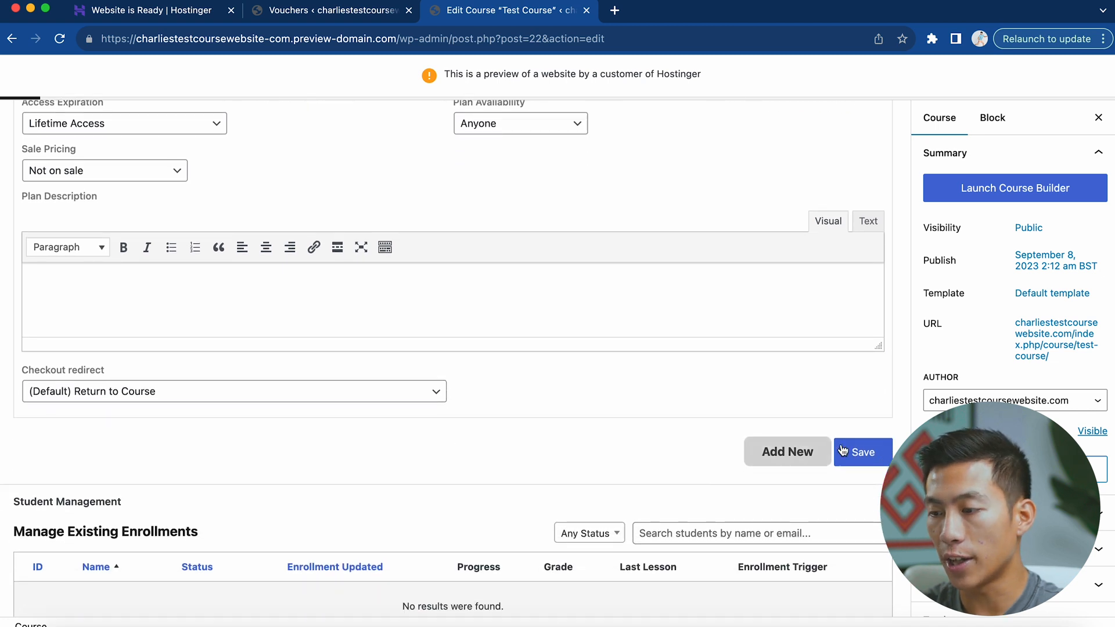
pyautogui.click(861, 451)
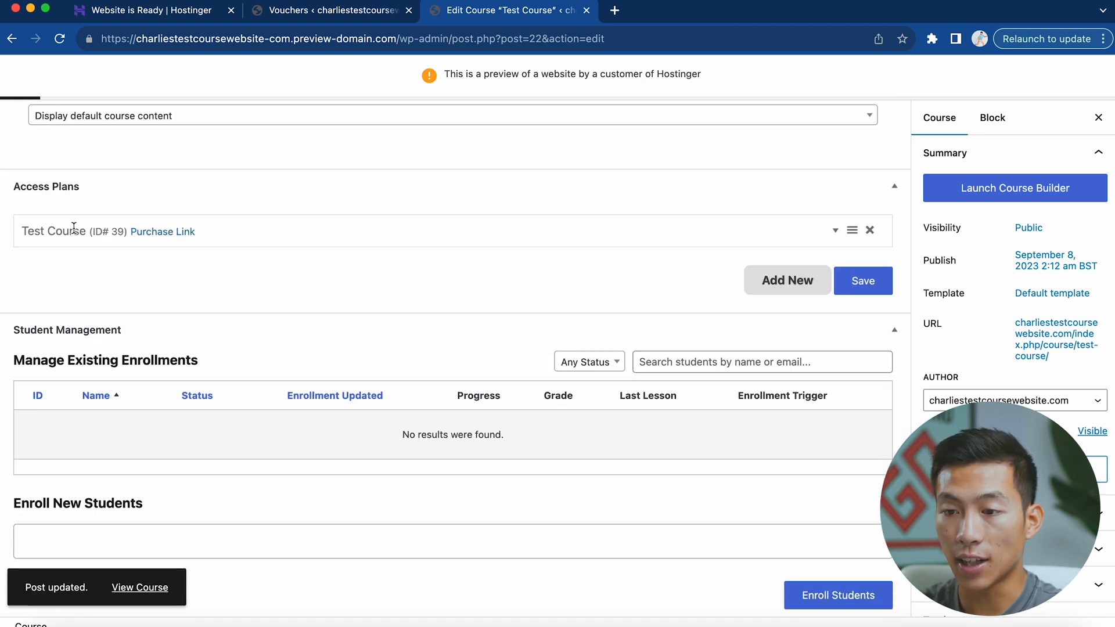
pyautogui.click(163, 231)
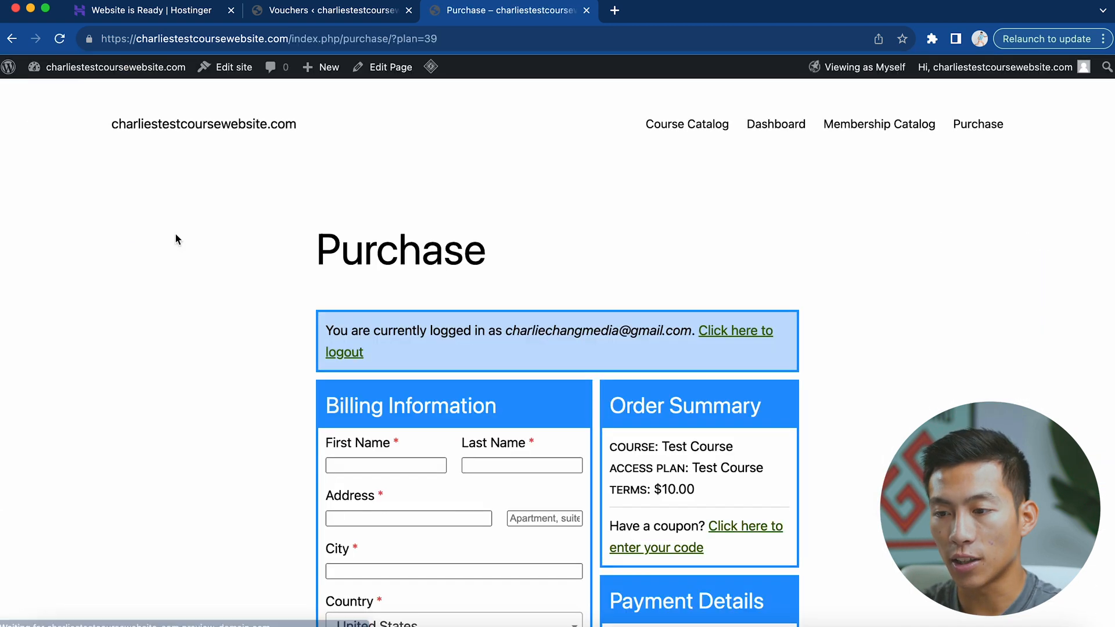
pyautogui.scroll(-3)
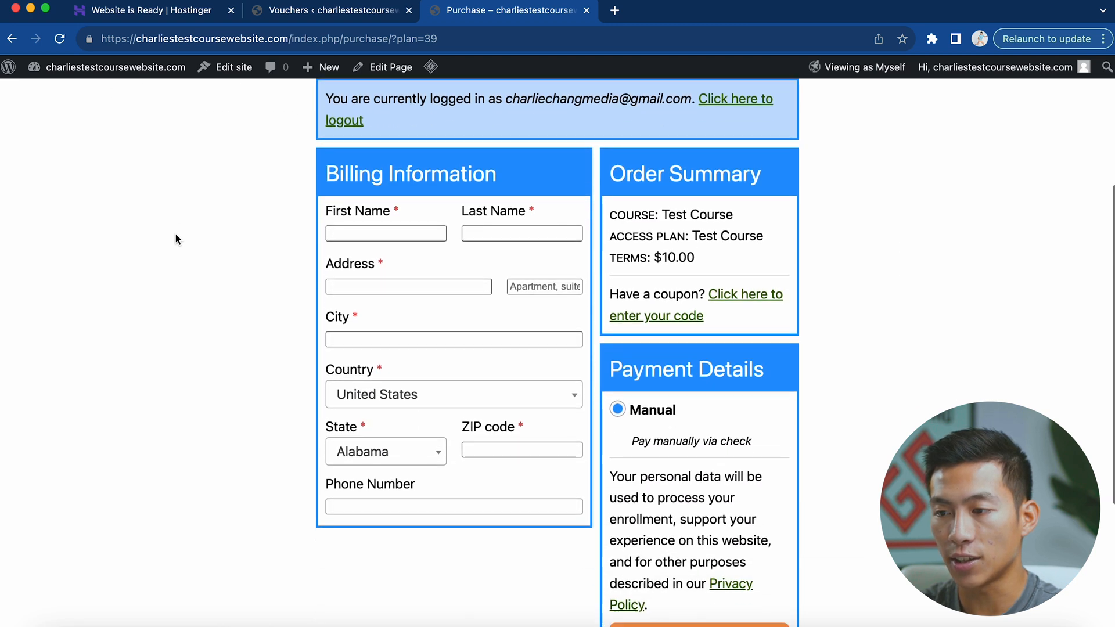
pyautogui.scroll(3)
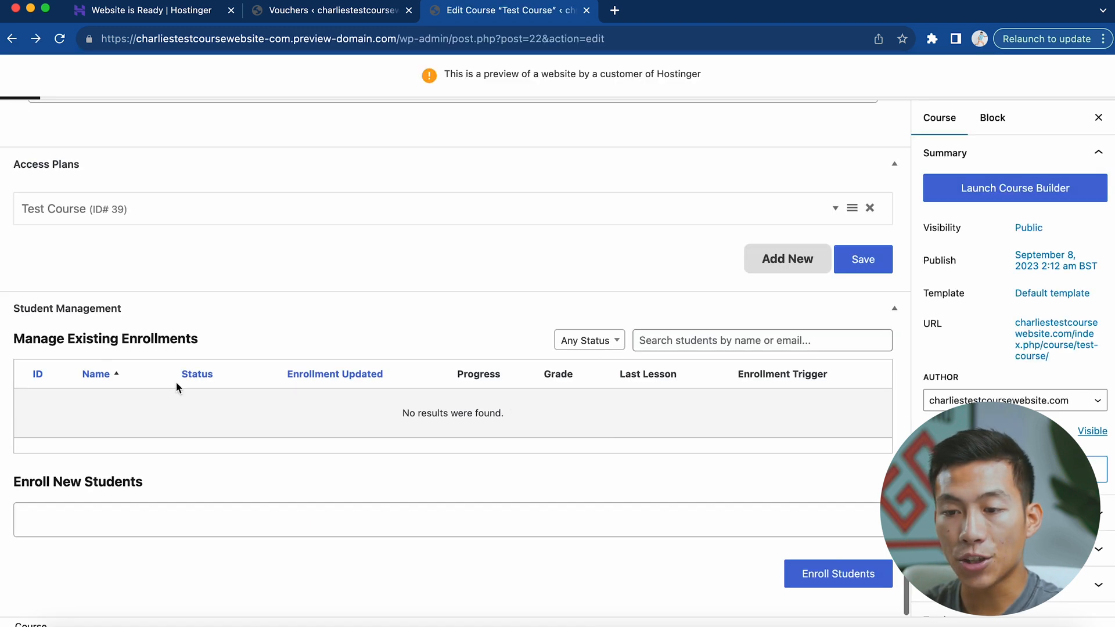
pyautogui.moveTo(162, 403)
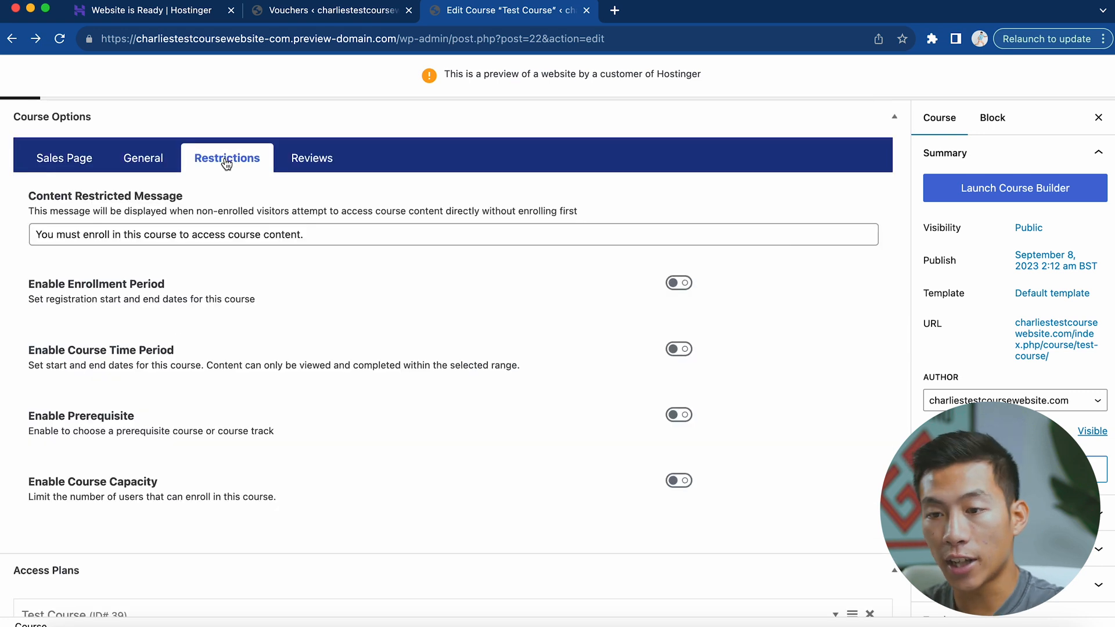
pyautogui.moveTo(117, 487)
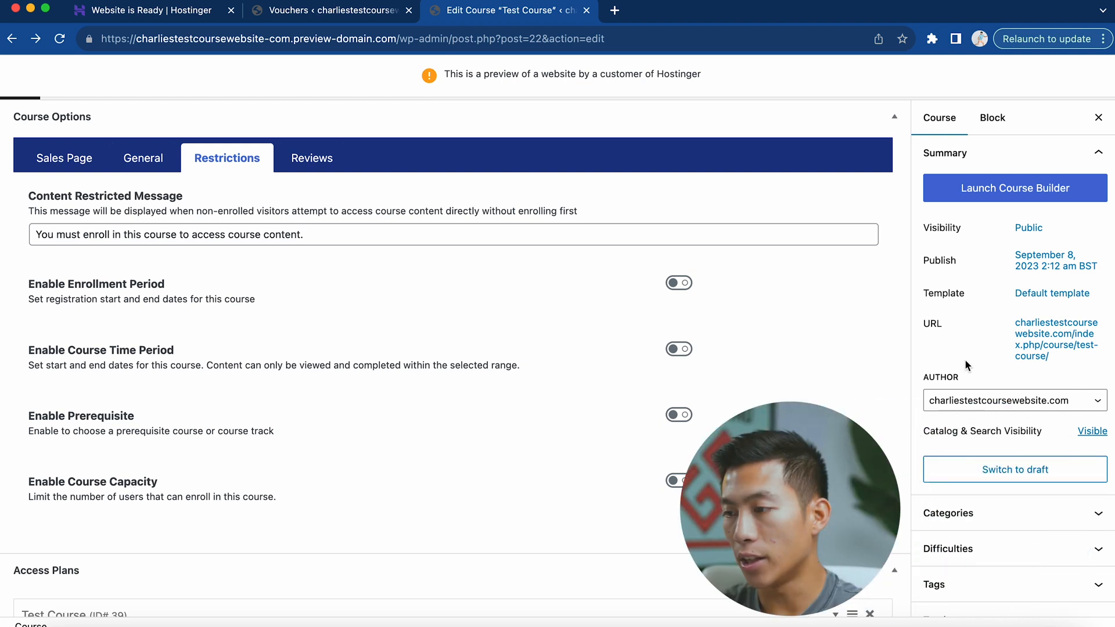
# Expand the course's sidebar Categories panel while reviewing restriction options
pyautogui.scroll(-3)
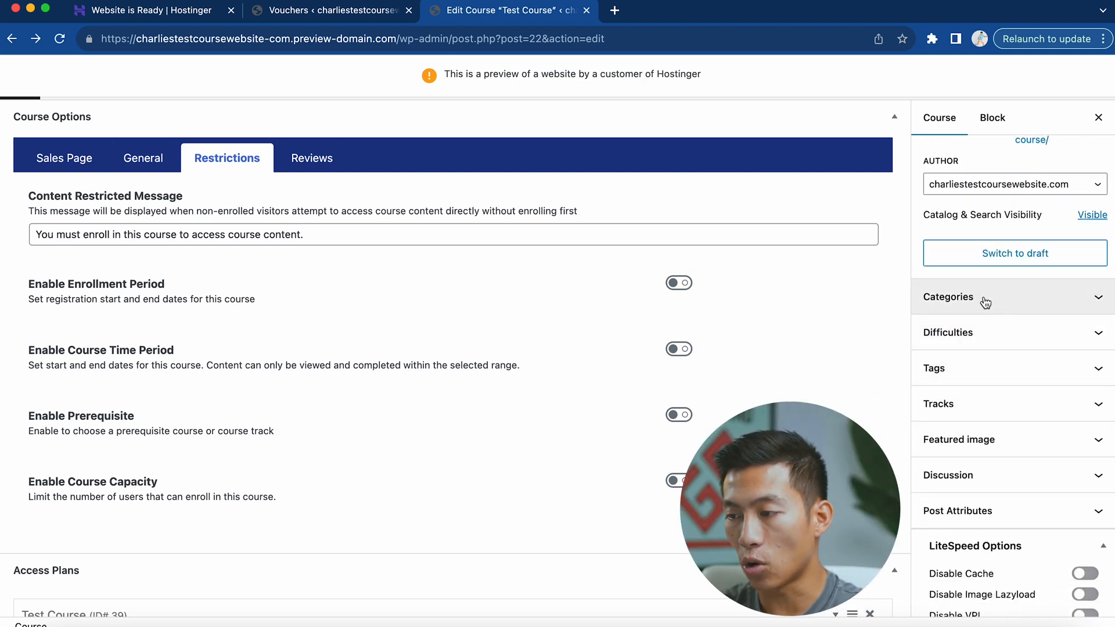
pyautogui.click(948, 296)
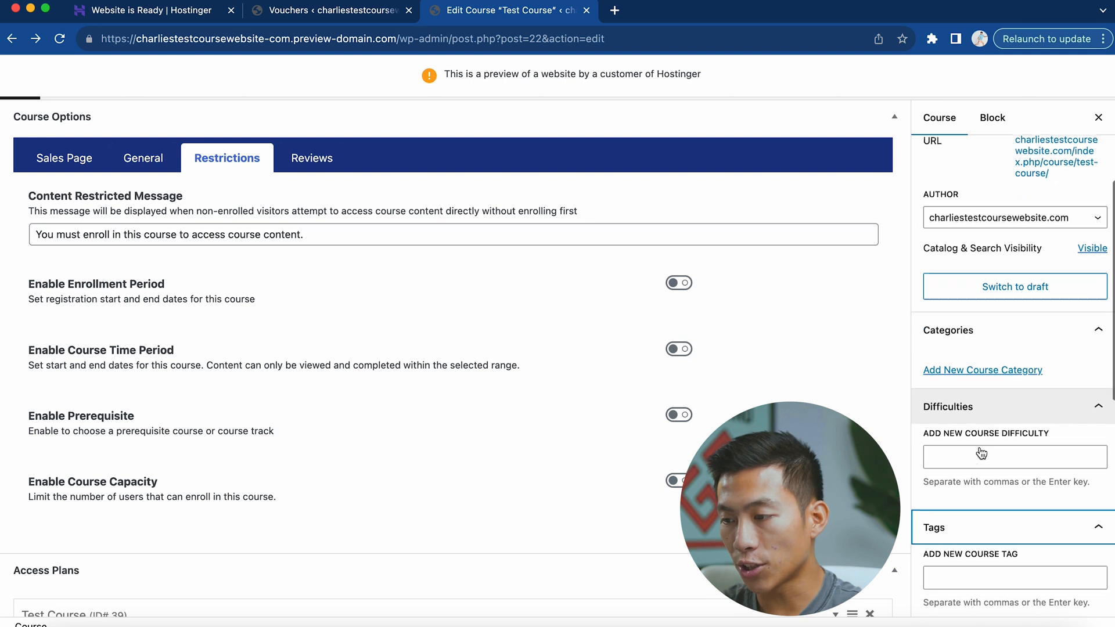
pyautogui.scroll(-3)
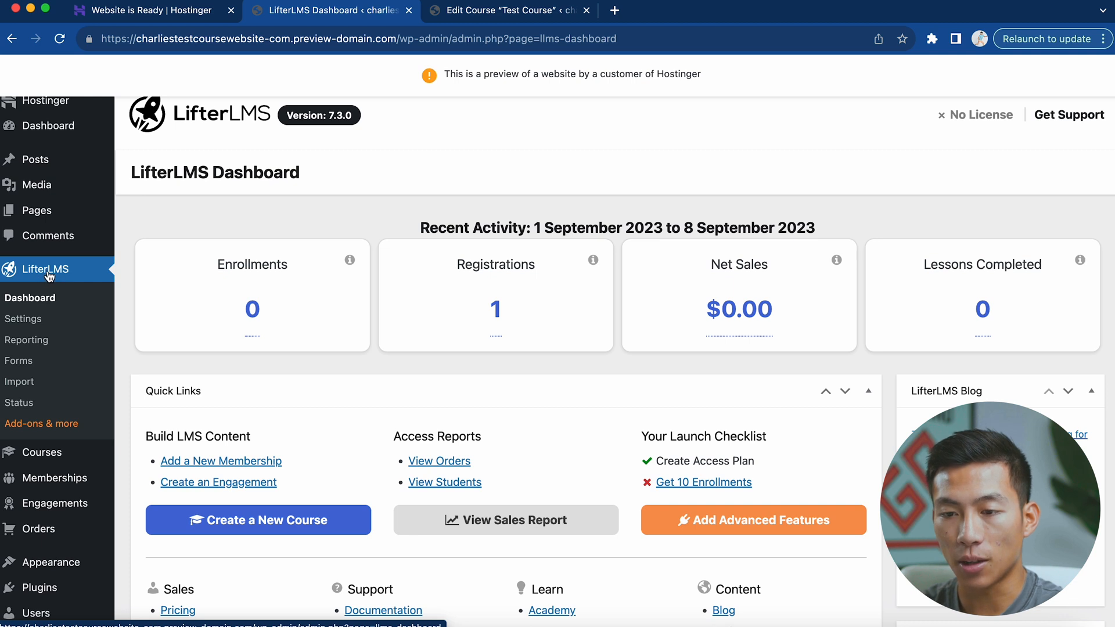
pyautogui.moveTo(635, 359)
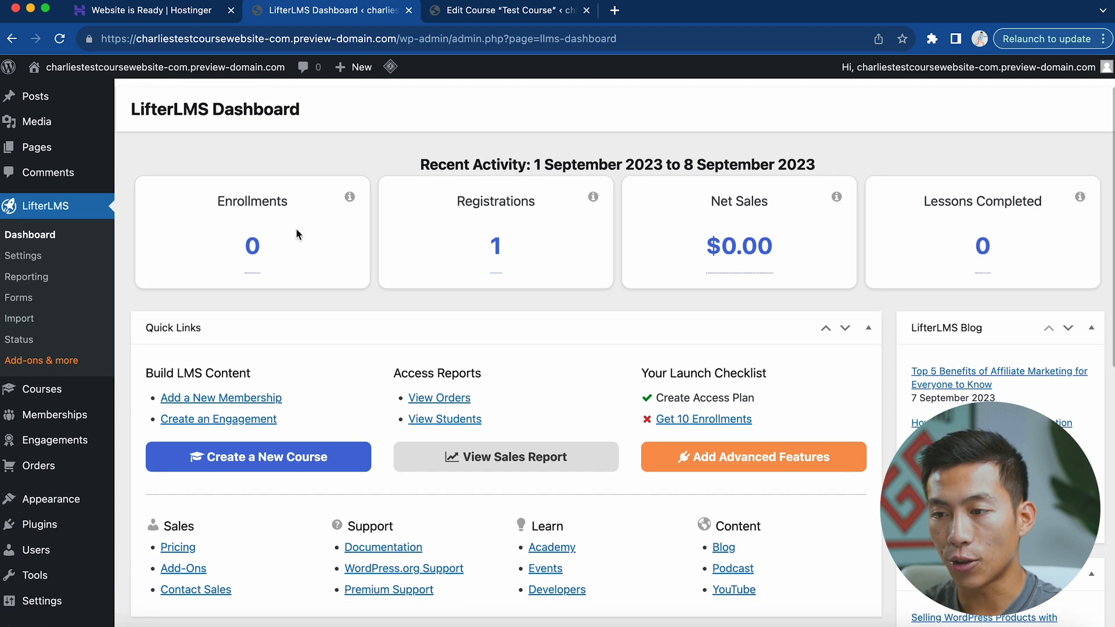
pyautogui.moveTo(847, 272)
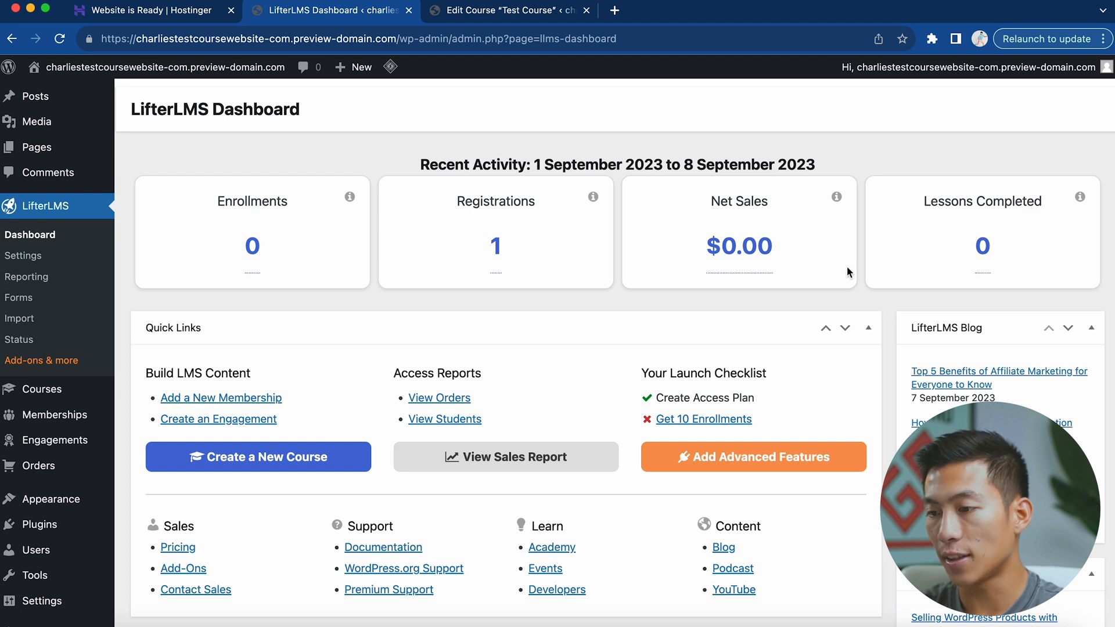
# Review LifterLMS Settings on its Courses tab, then list the Billing, Register and Account forms
pyautogui.scroll(3)
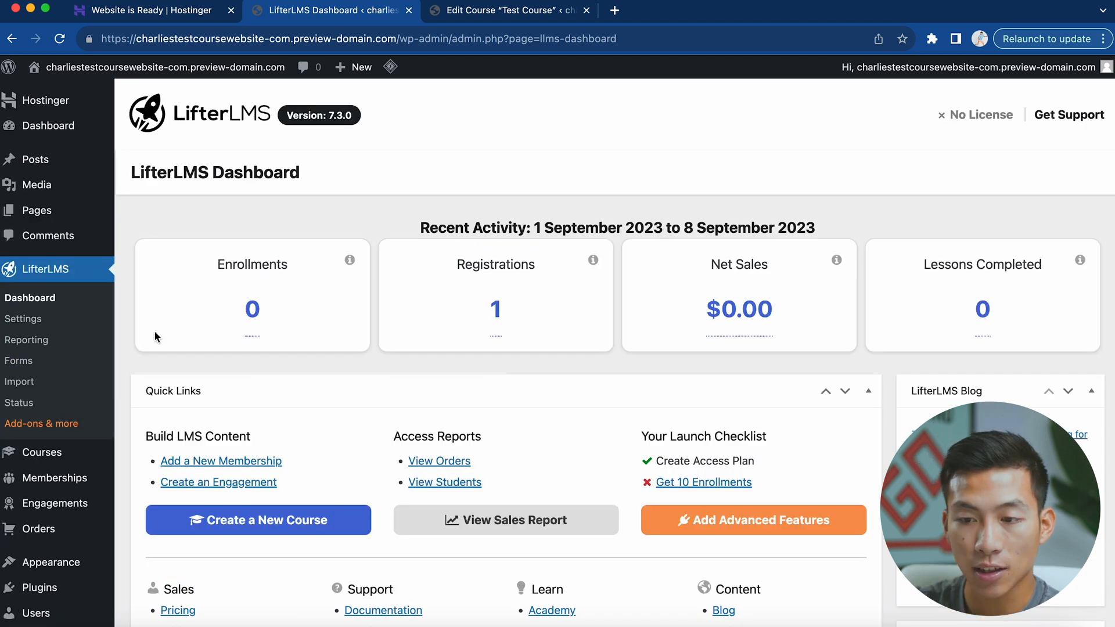
pyautogui.click(23, 318)
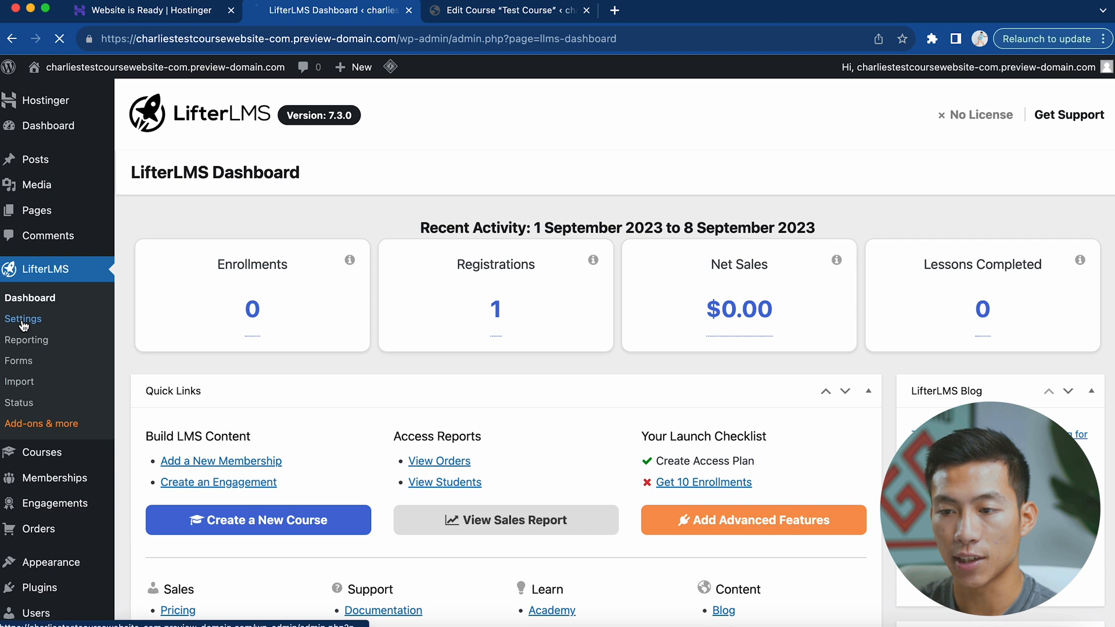
pyautogui.click(23, 318)
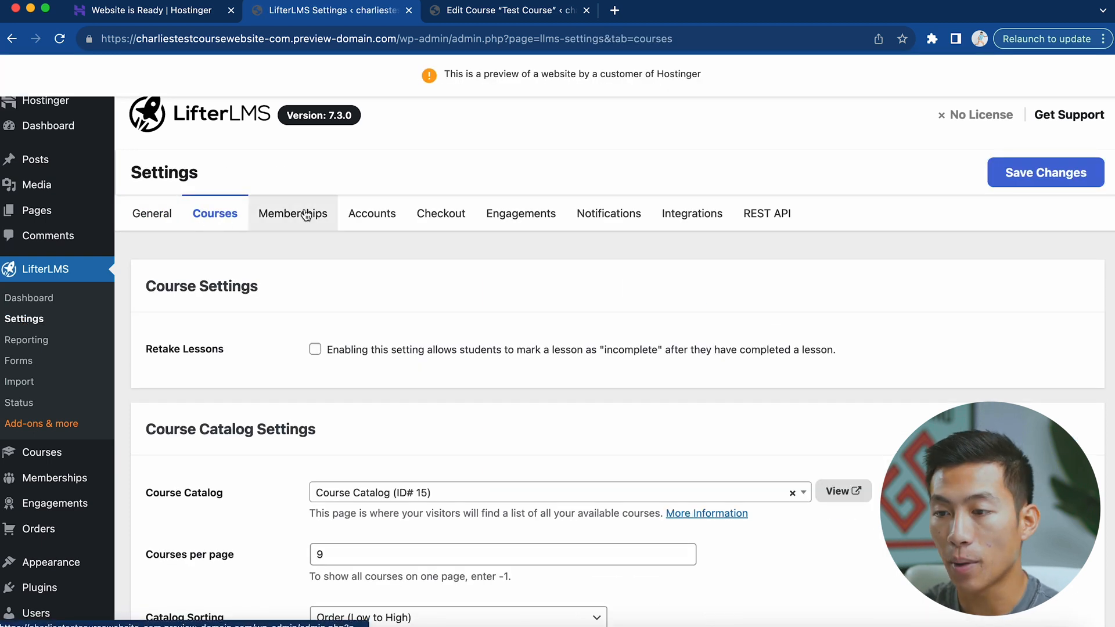
pyautogui.moveTo(587, 251)
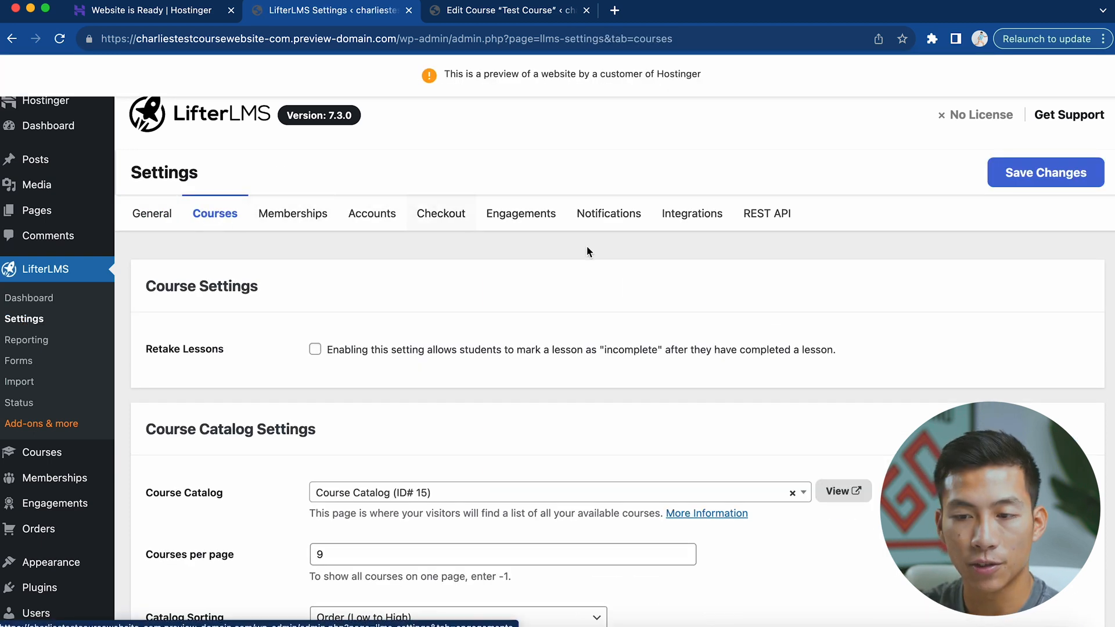
pyautogui.click(19, 360)
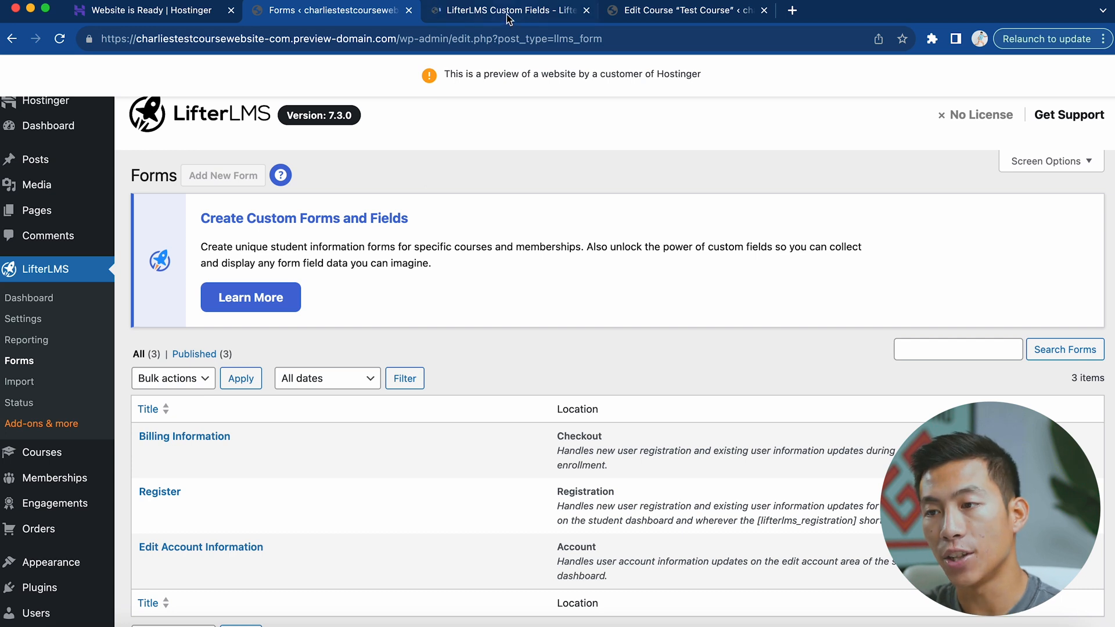
# View the Custom Fields add-on page at $240 per year and return to the Courses list
pyautogui.click(249, 296)
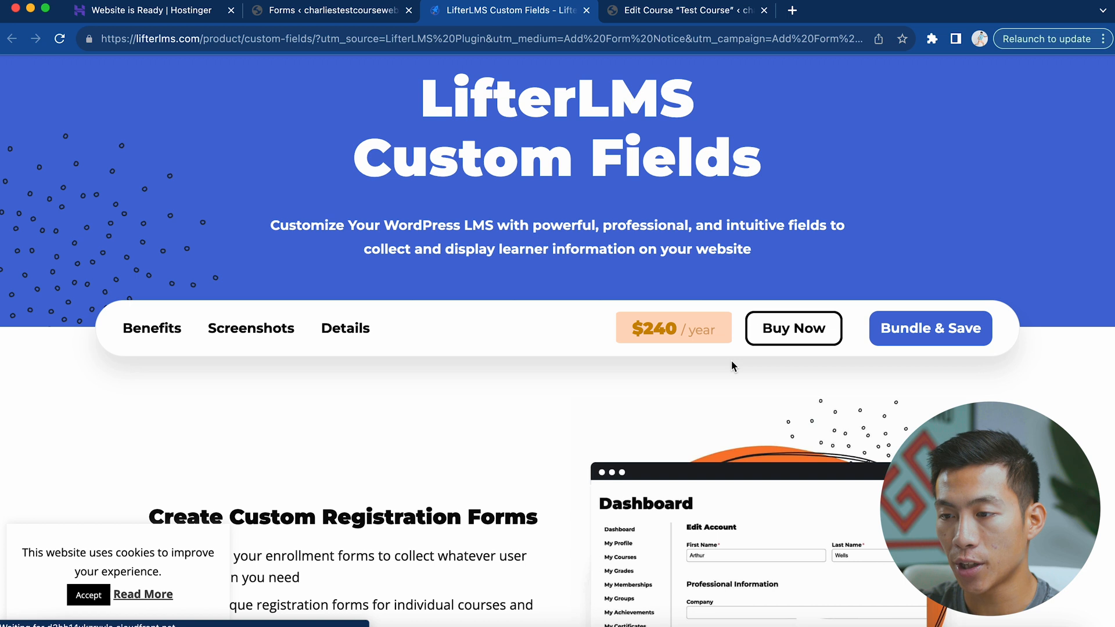
pyautogui.scroll(3)
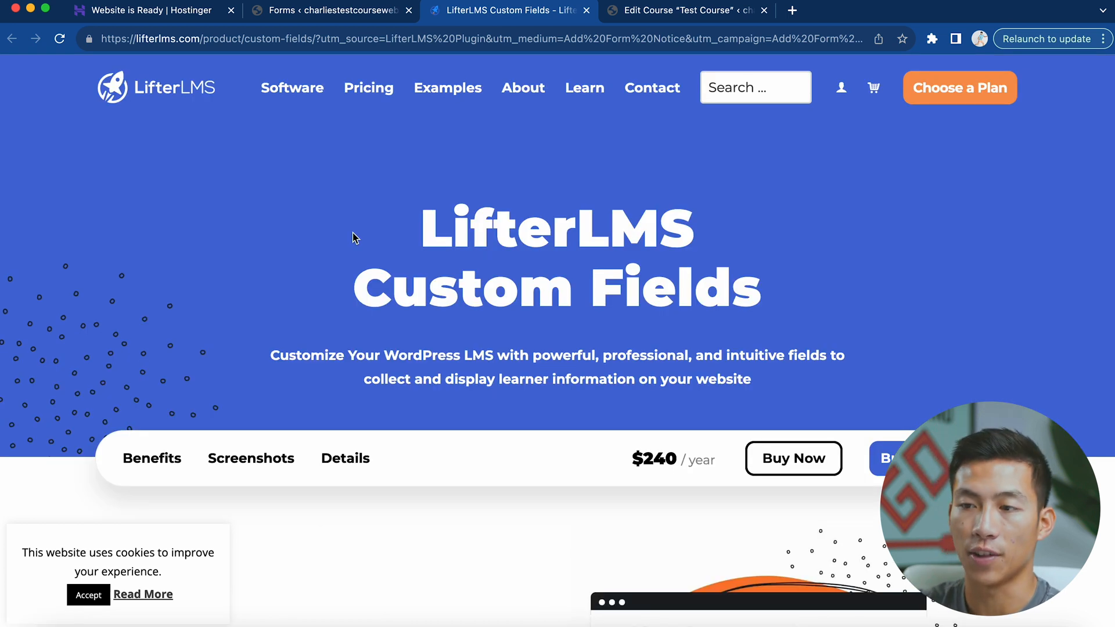
pyautogui.click(331, 11)
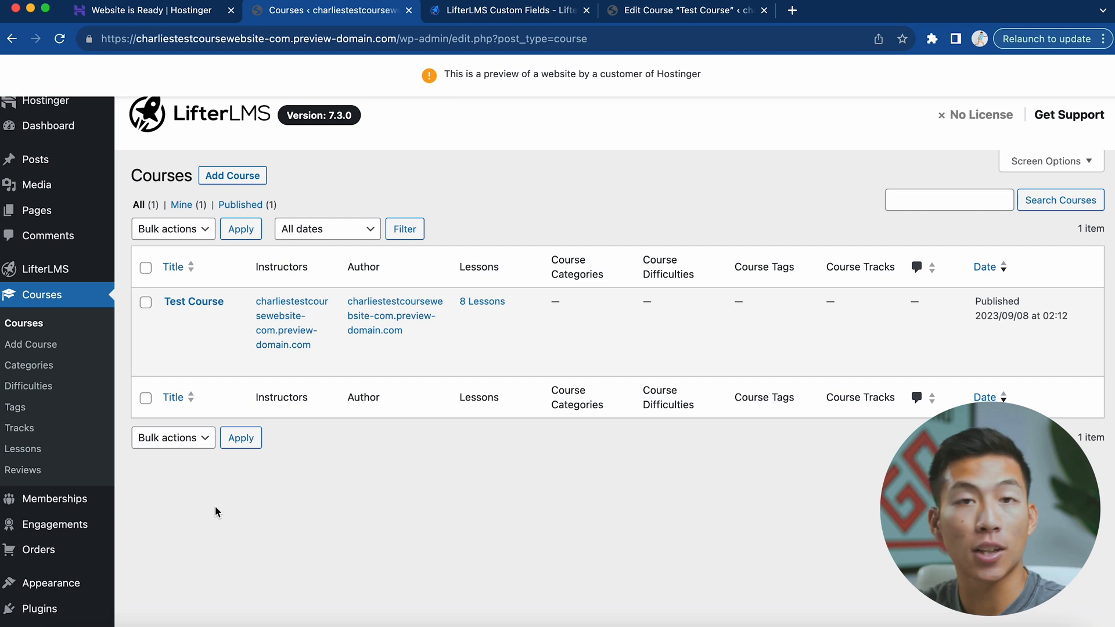